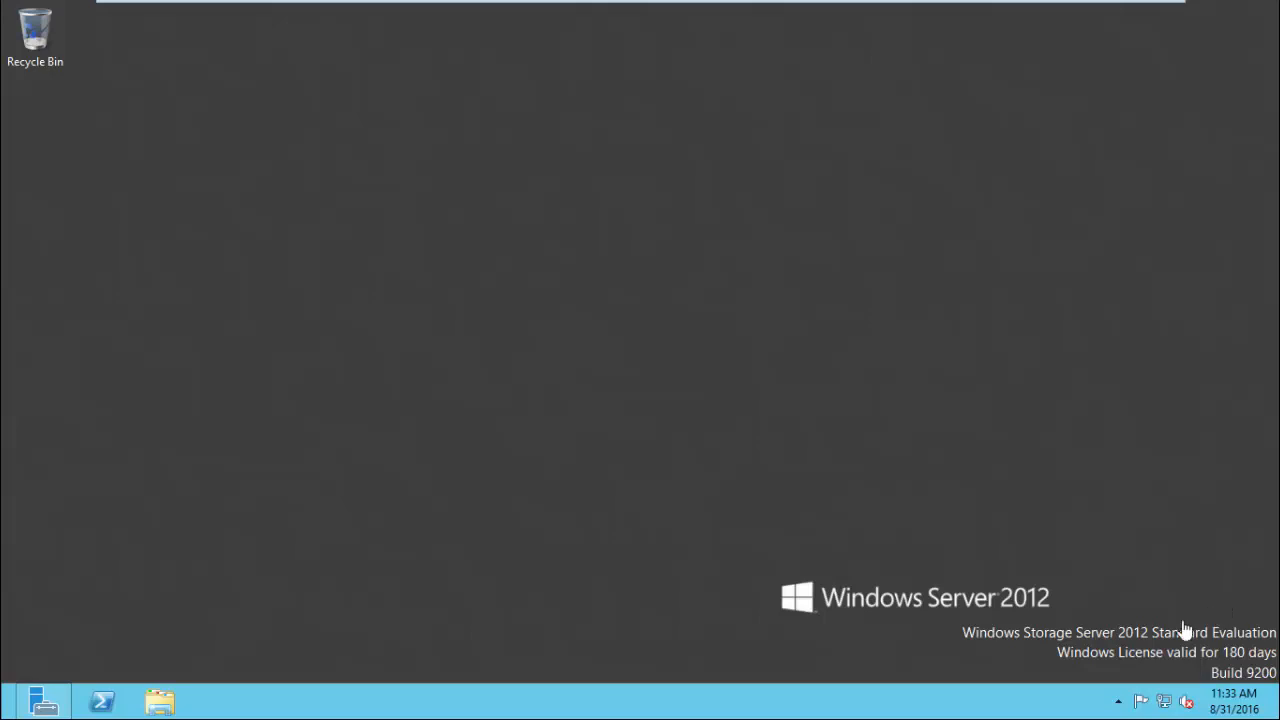
mouse_move(1168, 660)
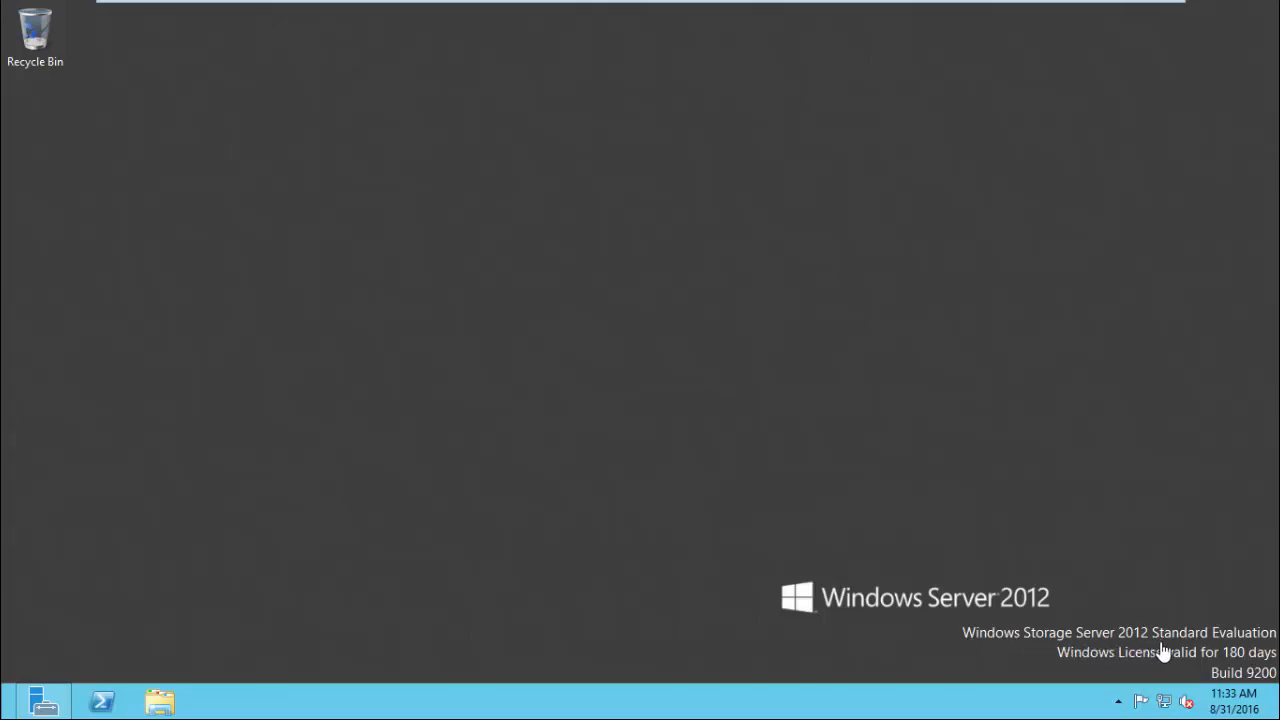
mouse_move(1248, 652)
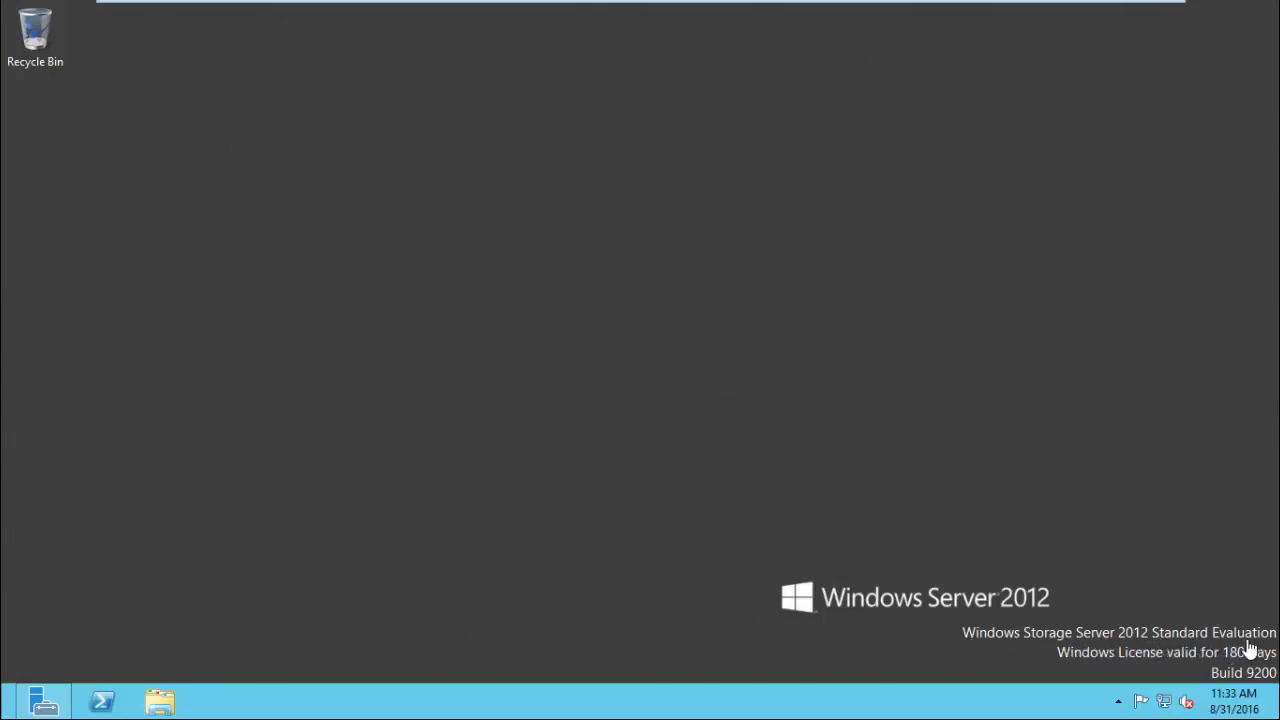
mouse_move(168, 668)
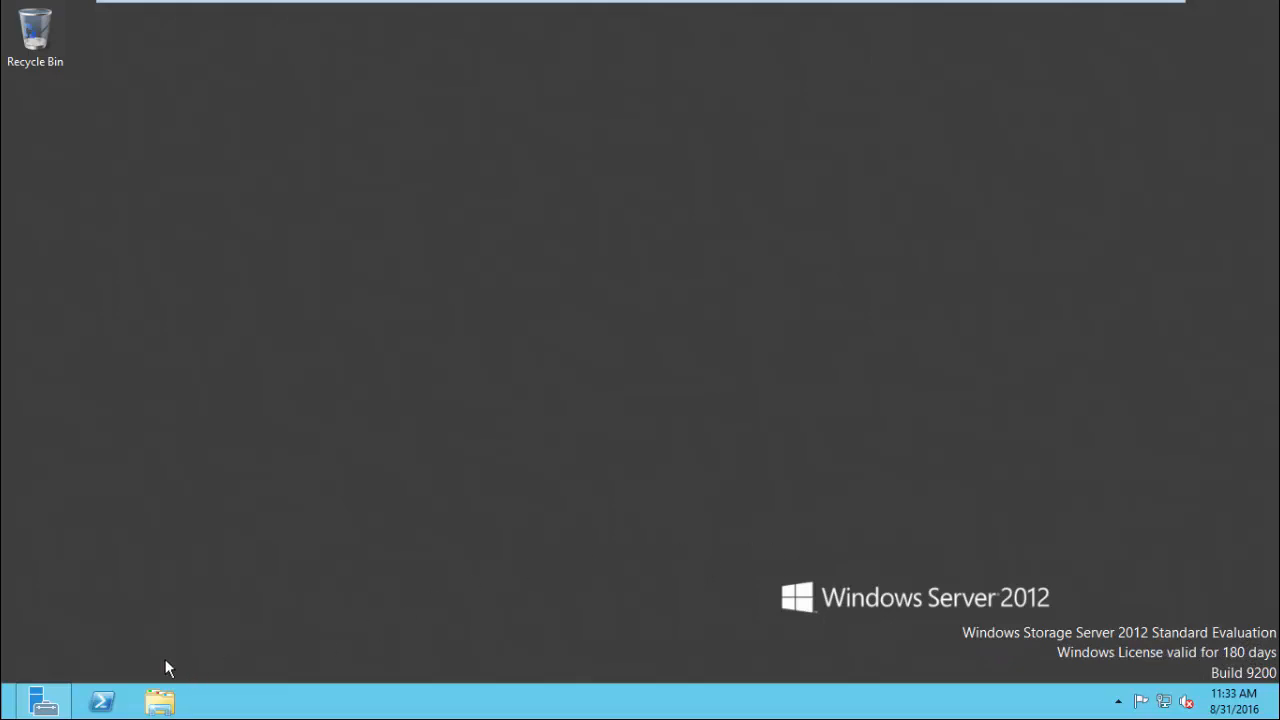
mouse_move(48, 700)
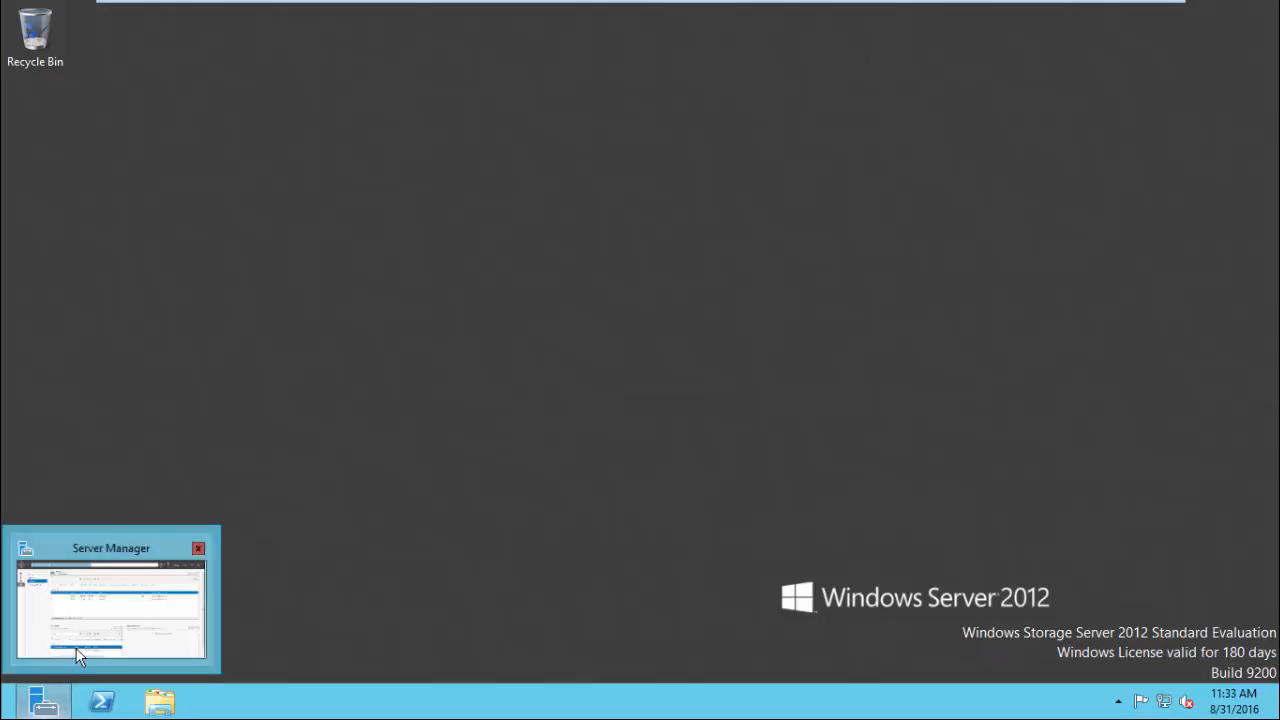
Restore Server Manager with its three-disk overview and show the Manage menu for roles and features
left_click(110, 600)
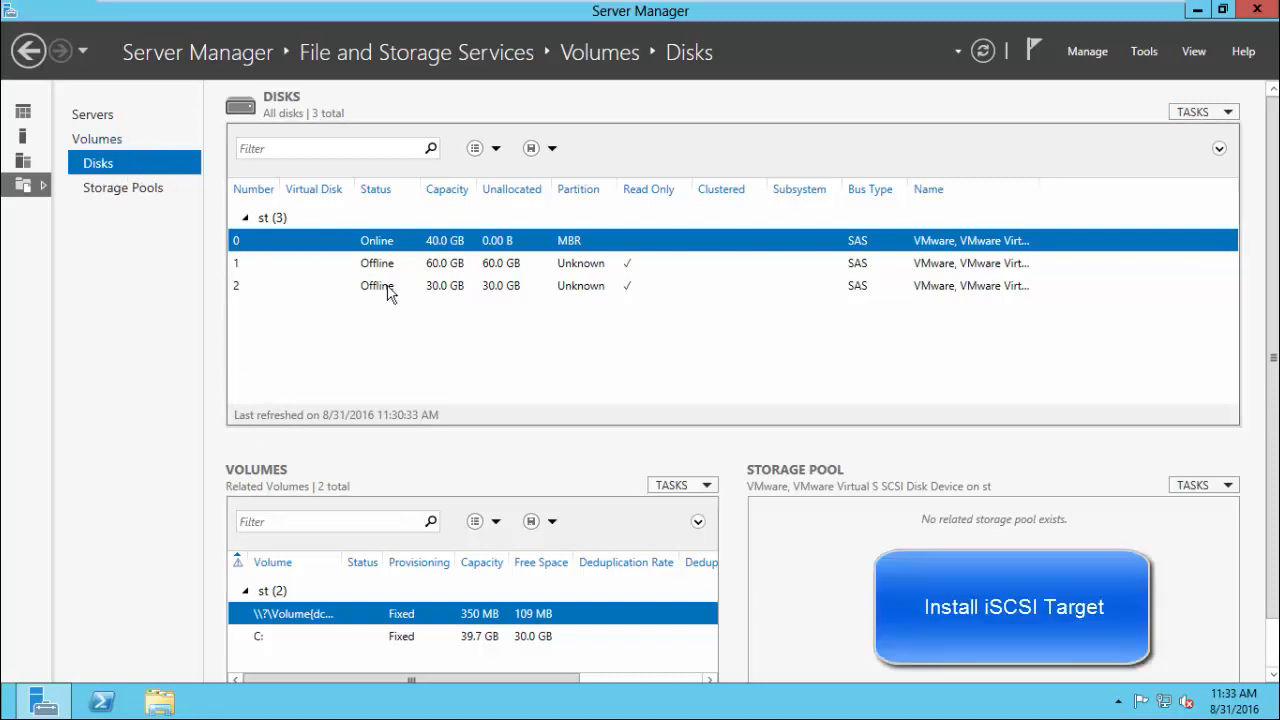
mouse_move(478, 302)
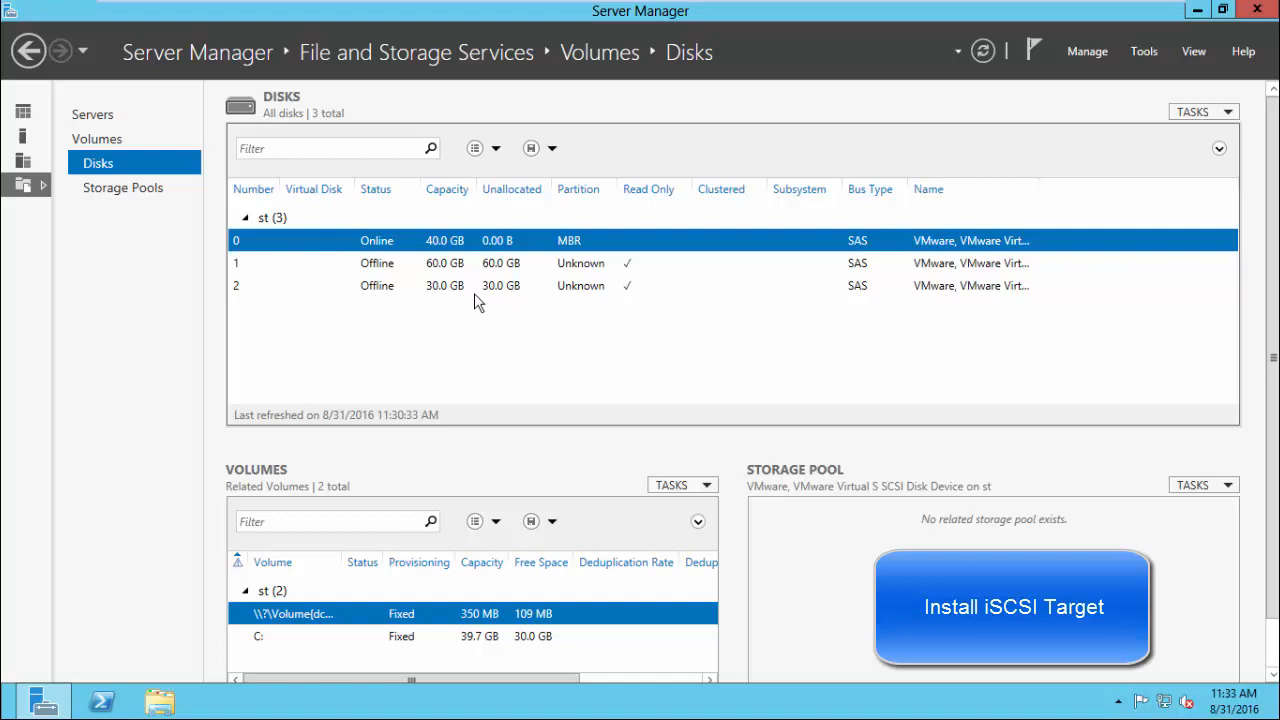
mouse_move(1164, 48)
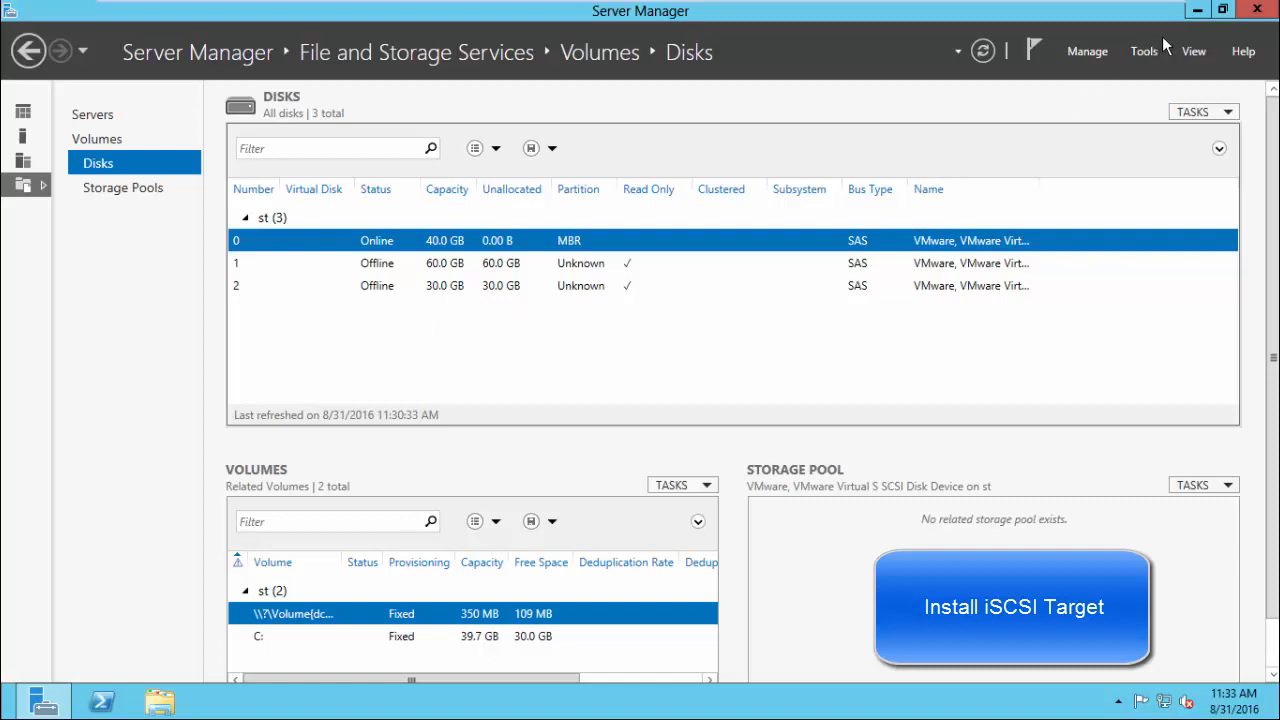
left_click(1086, 52)
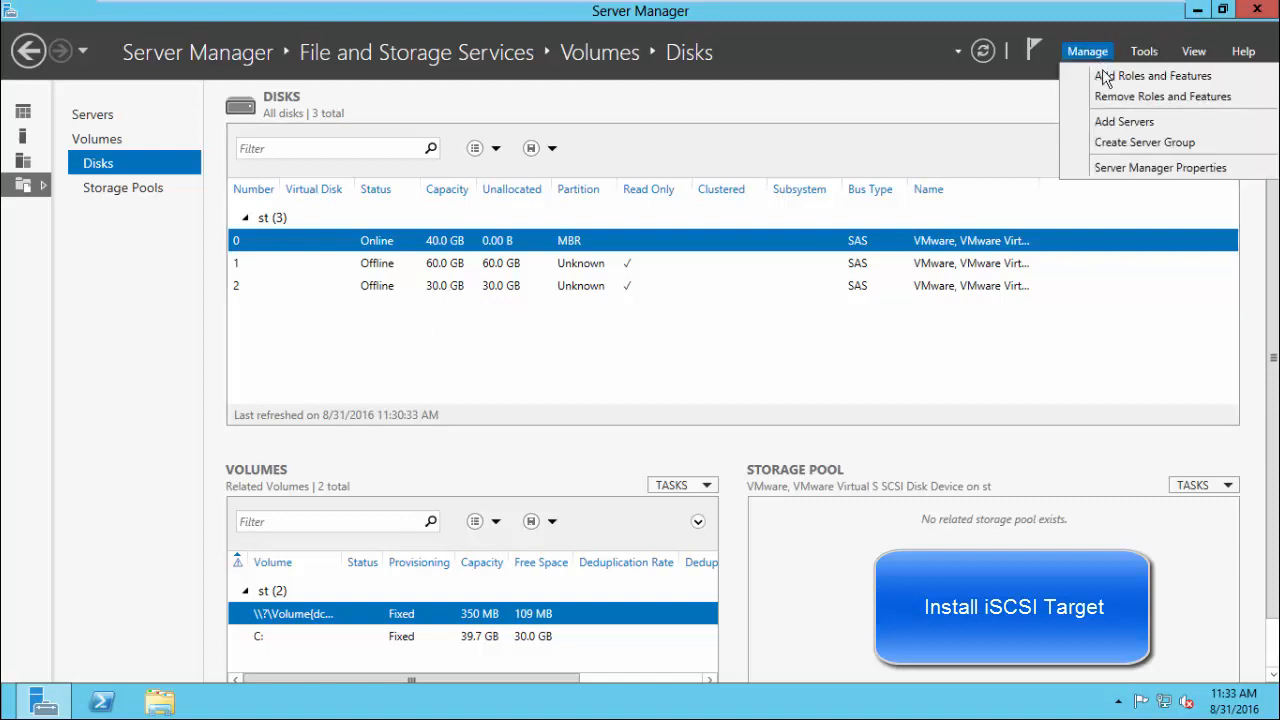
Install the iSCSI Target Server and iSCSI Target Storage Provider role services on the local server, accepting the required File Server features
left_click(1148, 76)
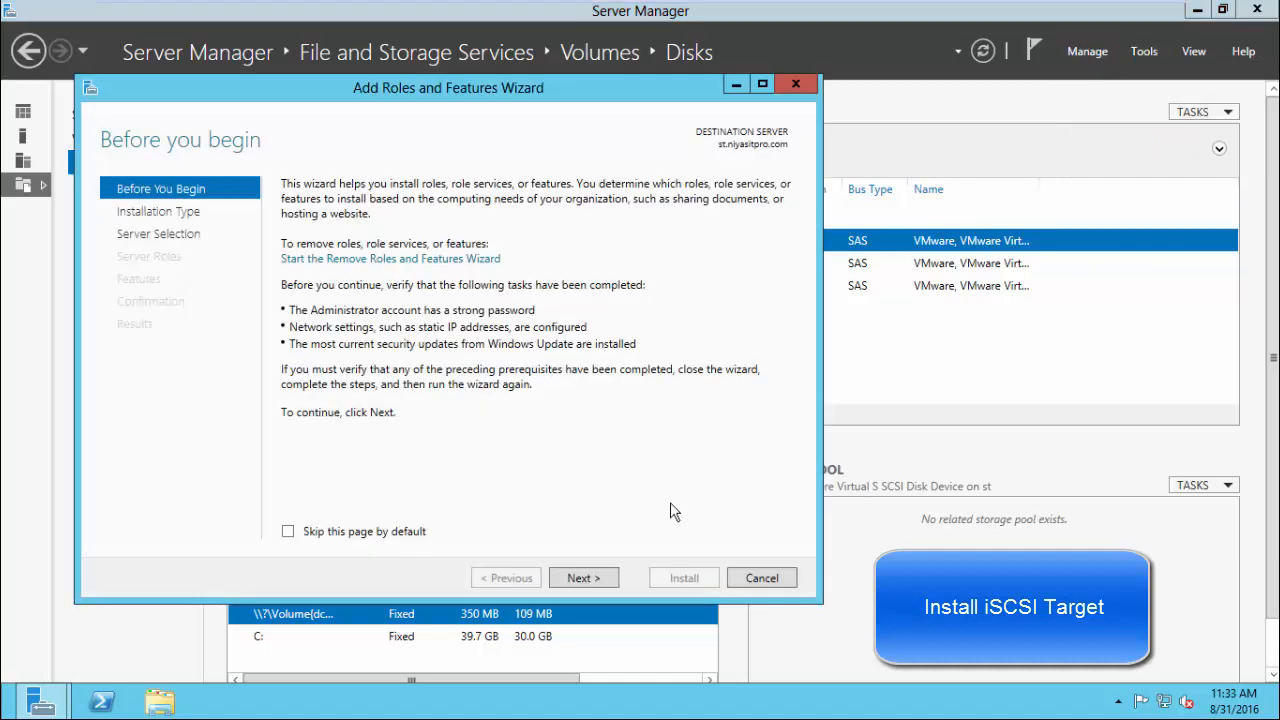
left_click(584, 576)
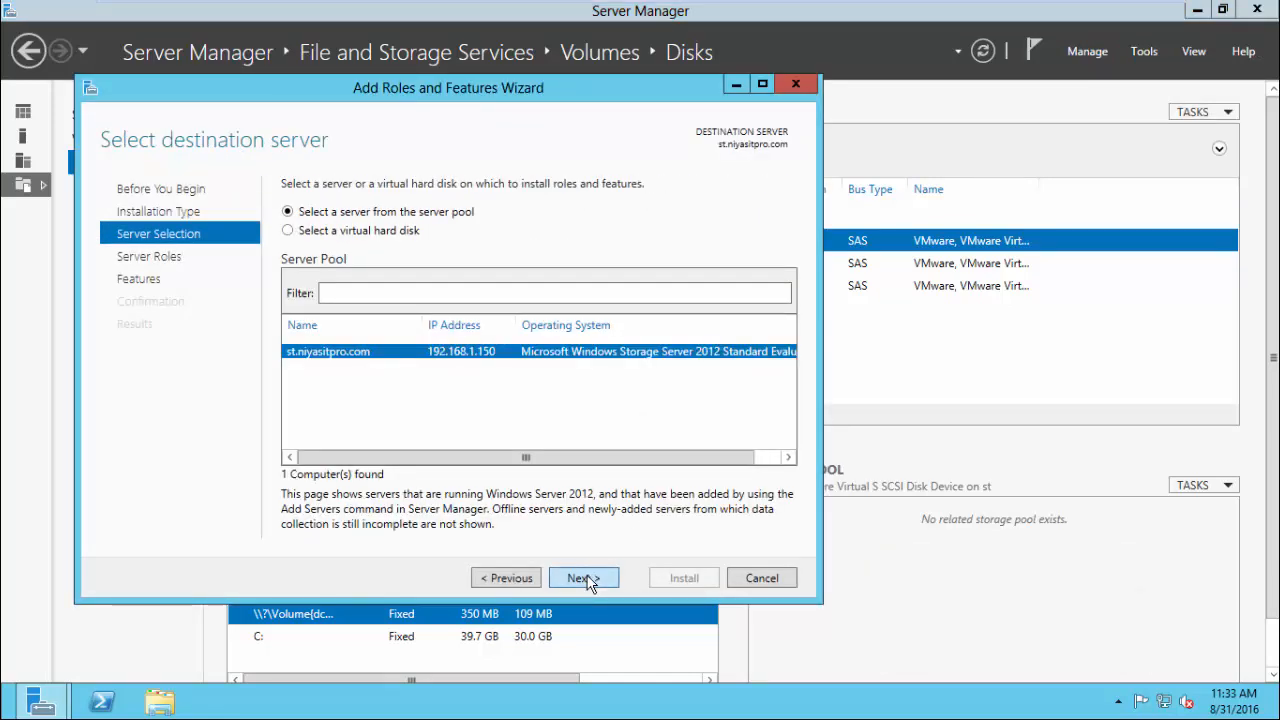
left_click(584, 576)
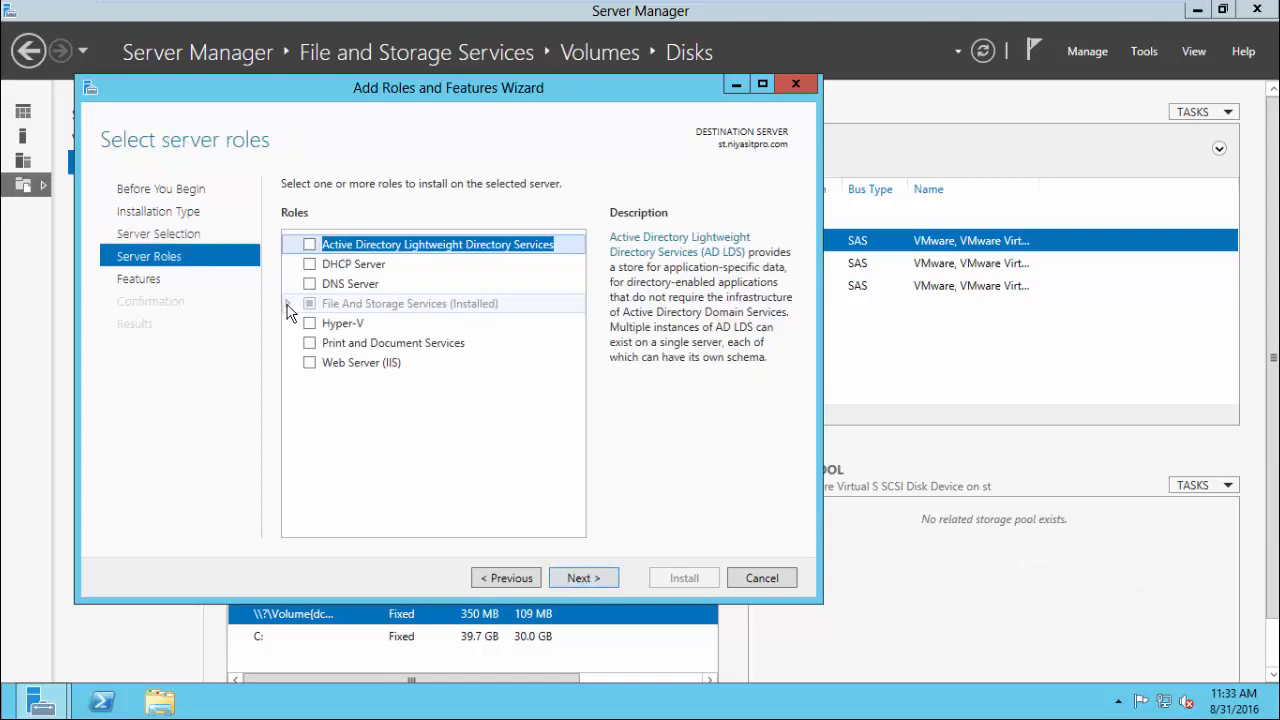
left_click(288, 304)
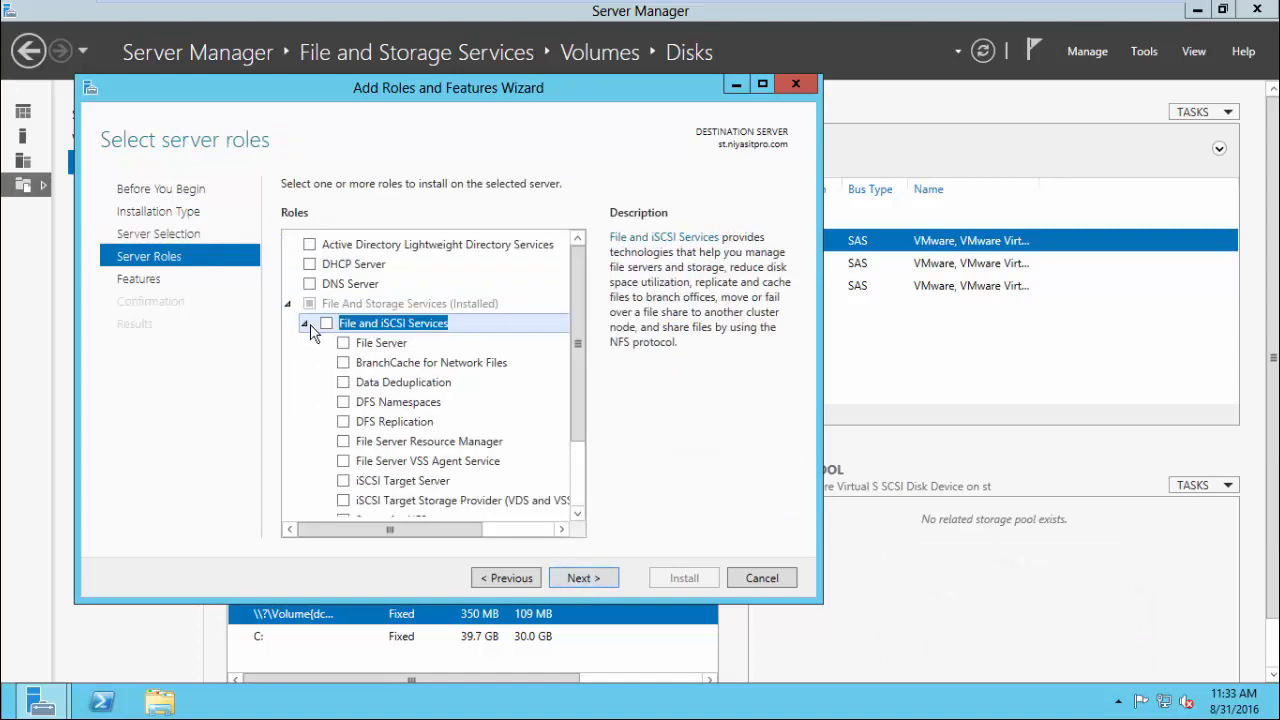
scroll("down", 3)
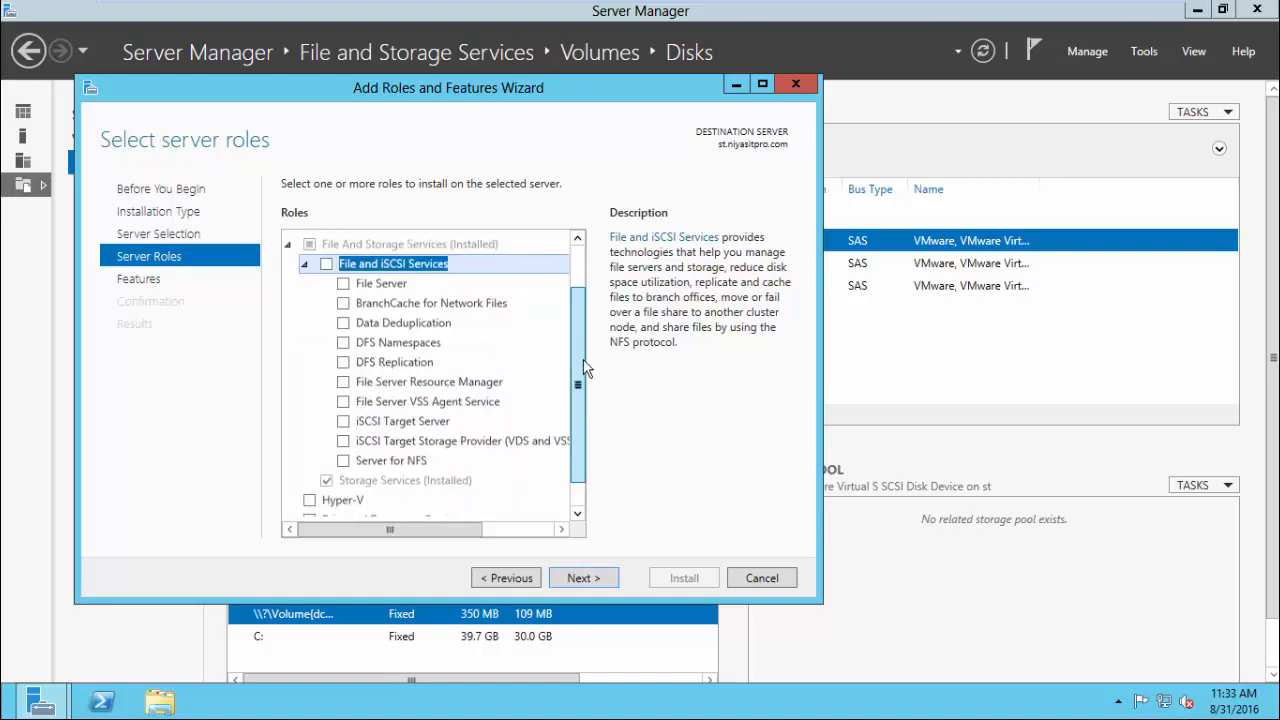
left_click(344, 420)
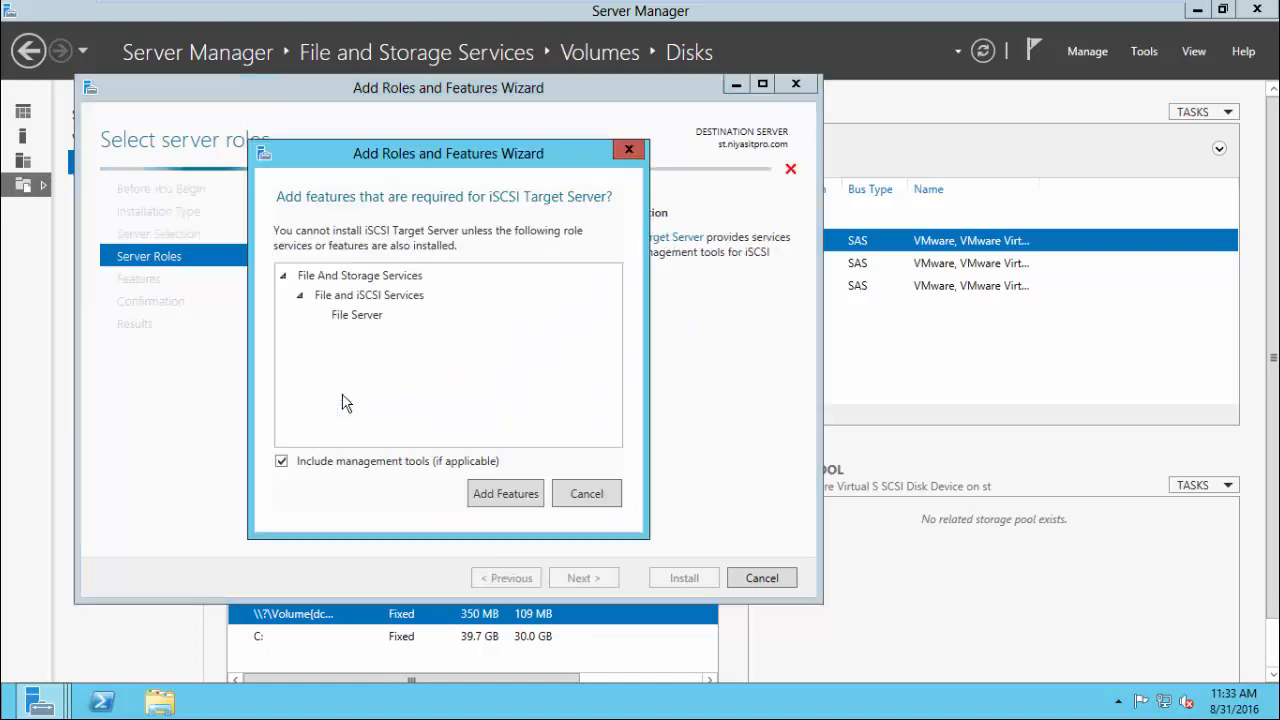
left_click(504, 492)
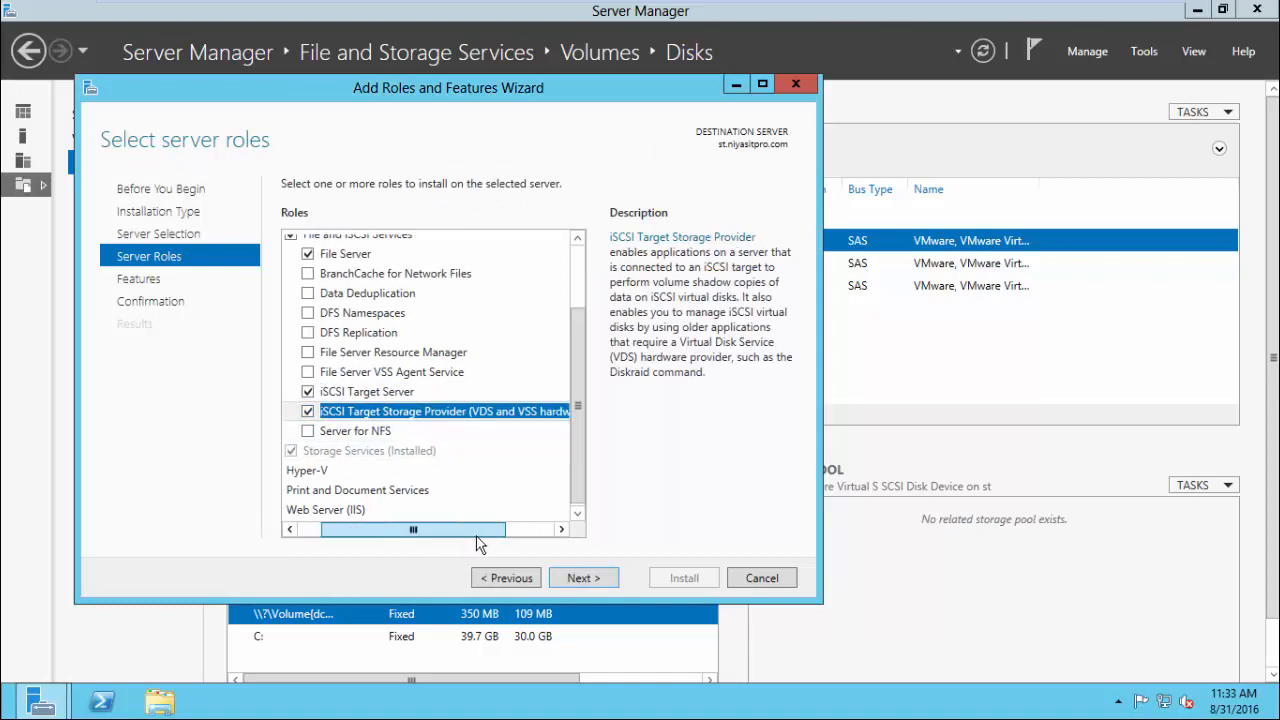
left_click_drag(412, 528, 460, 528)
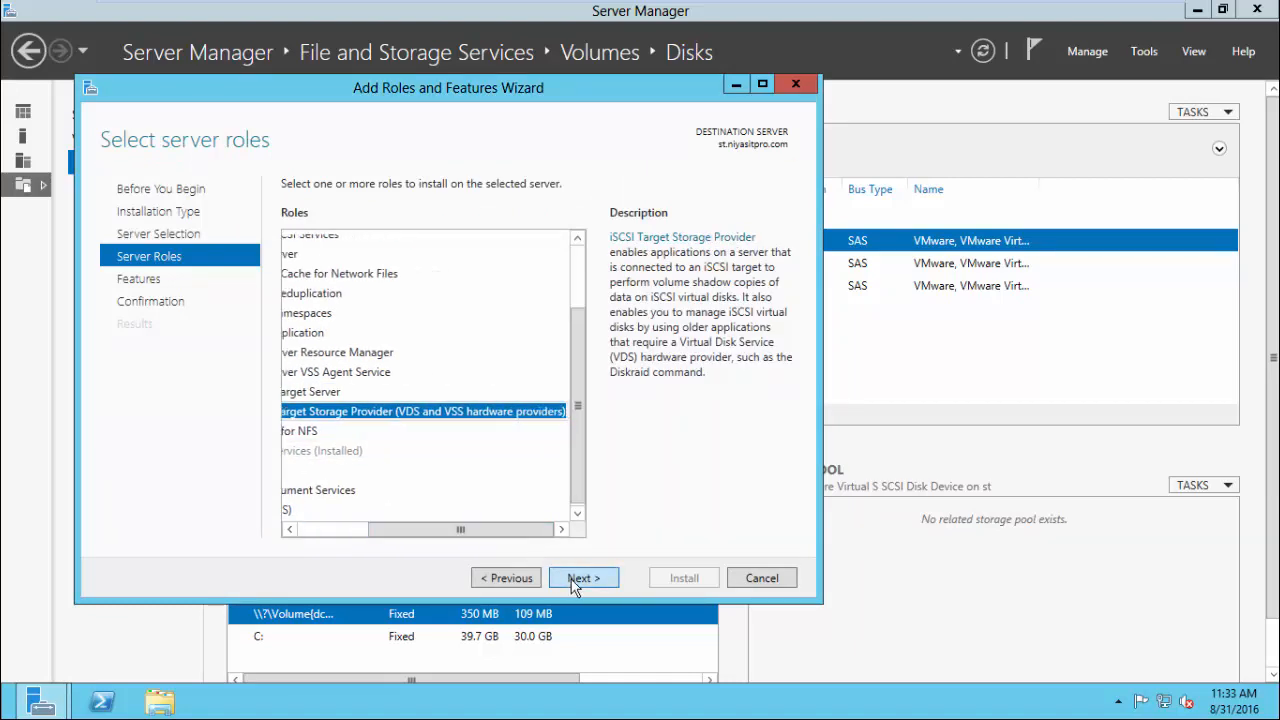
left_click(584, 576)
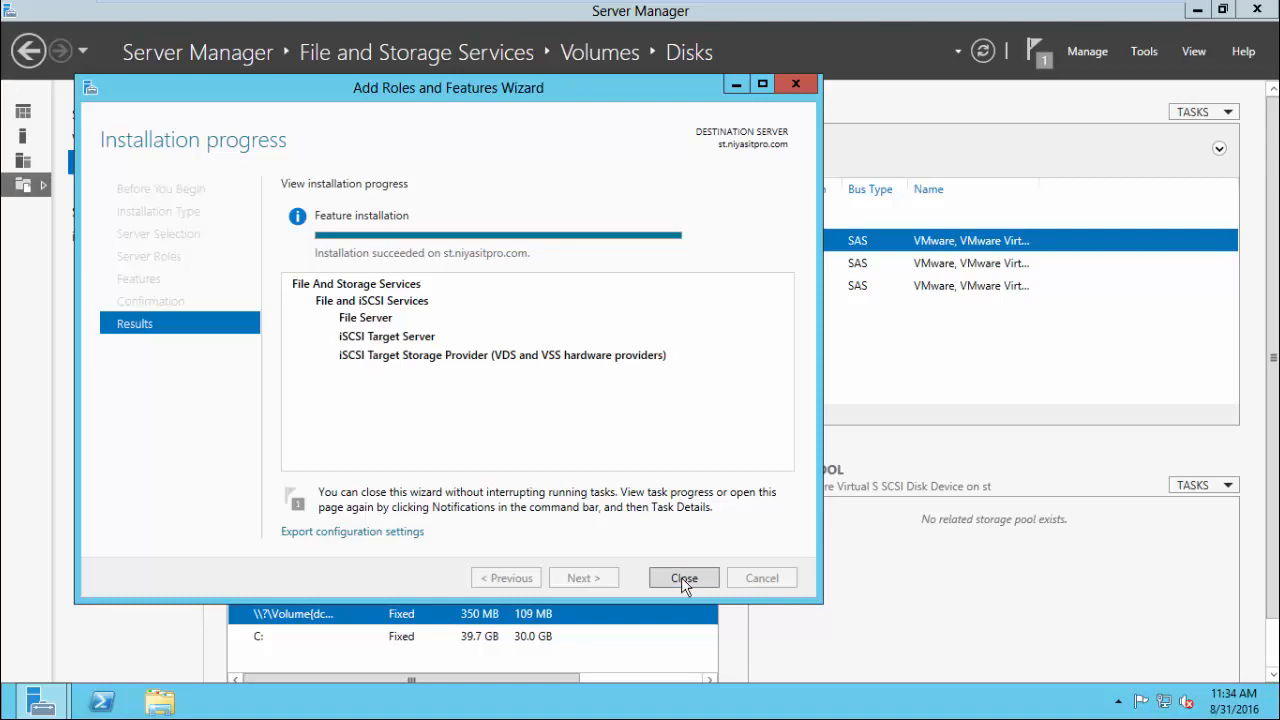
left_click(684, 576)
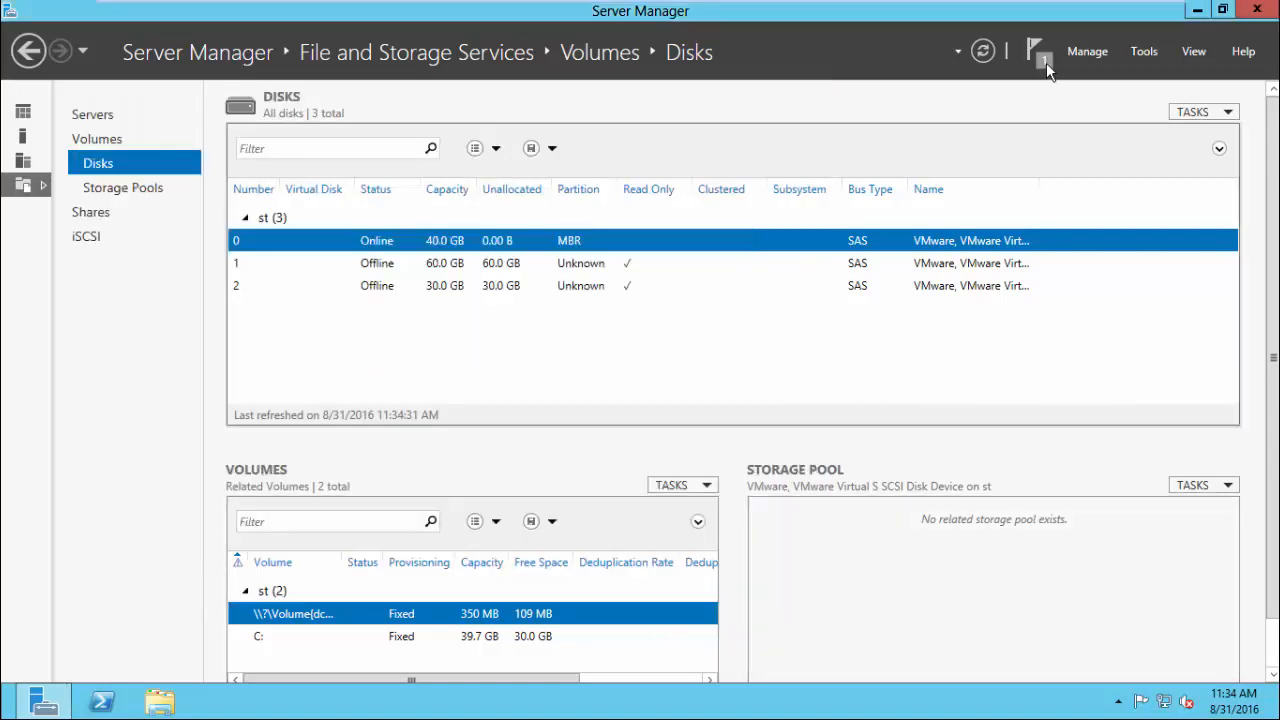
Bring the offline 60 GB disk 1 and 30 GB disk 2 online, confirming the prompt
left_click(1034, 52)
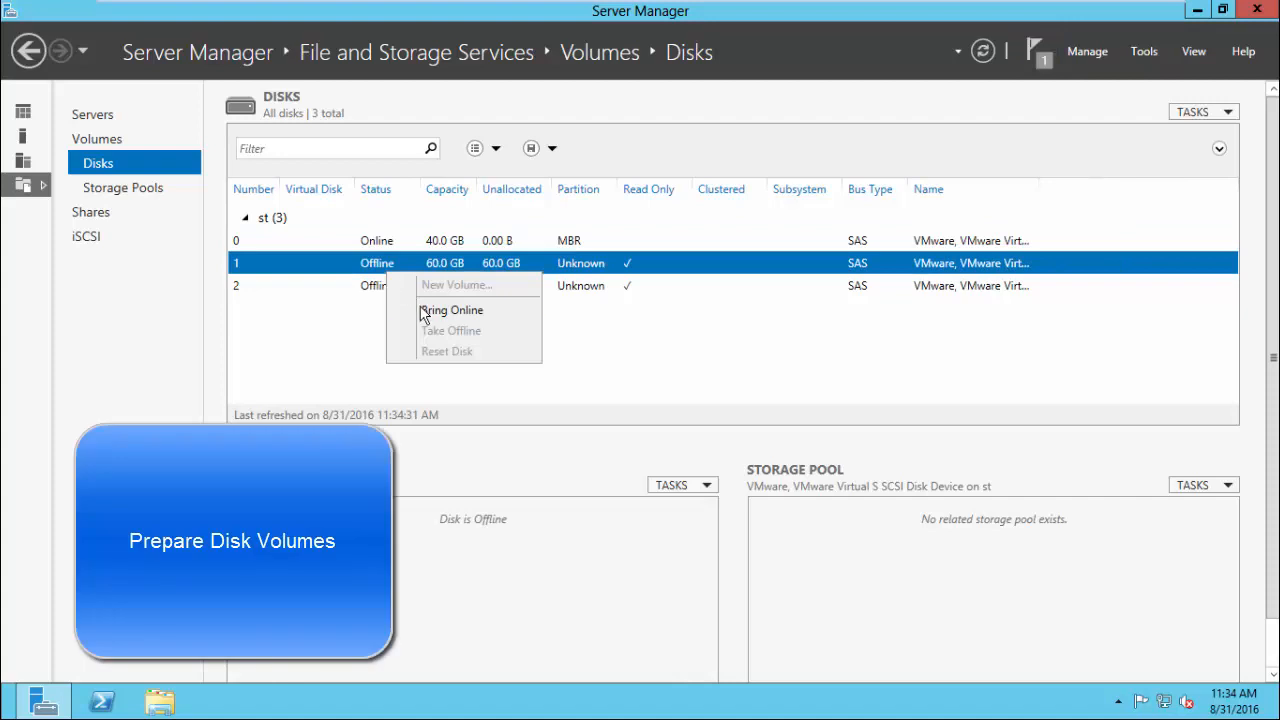
left_click(452, 308)
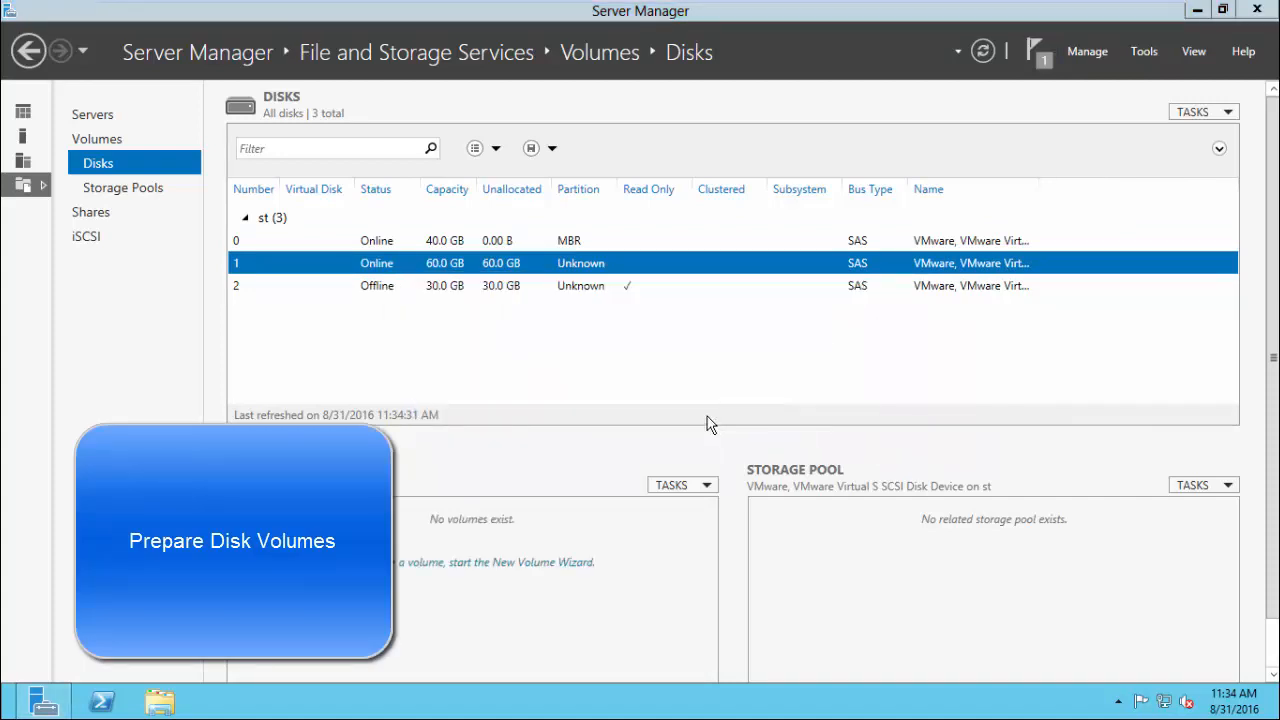
right_click(376, 284)
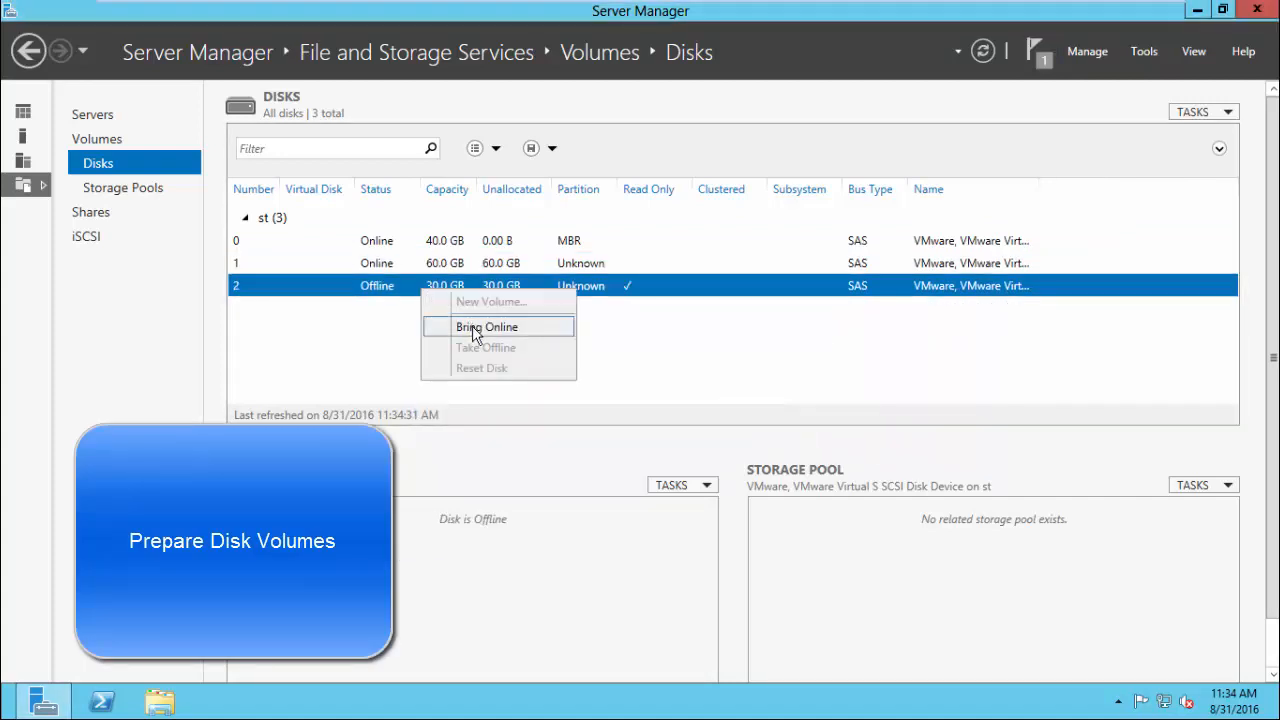
left_click(484, 326)
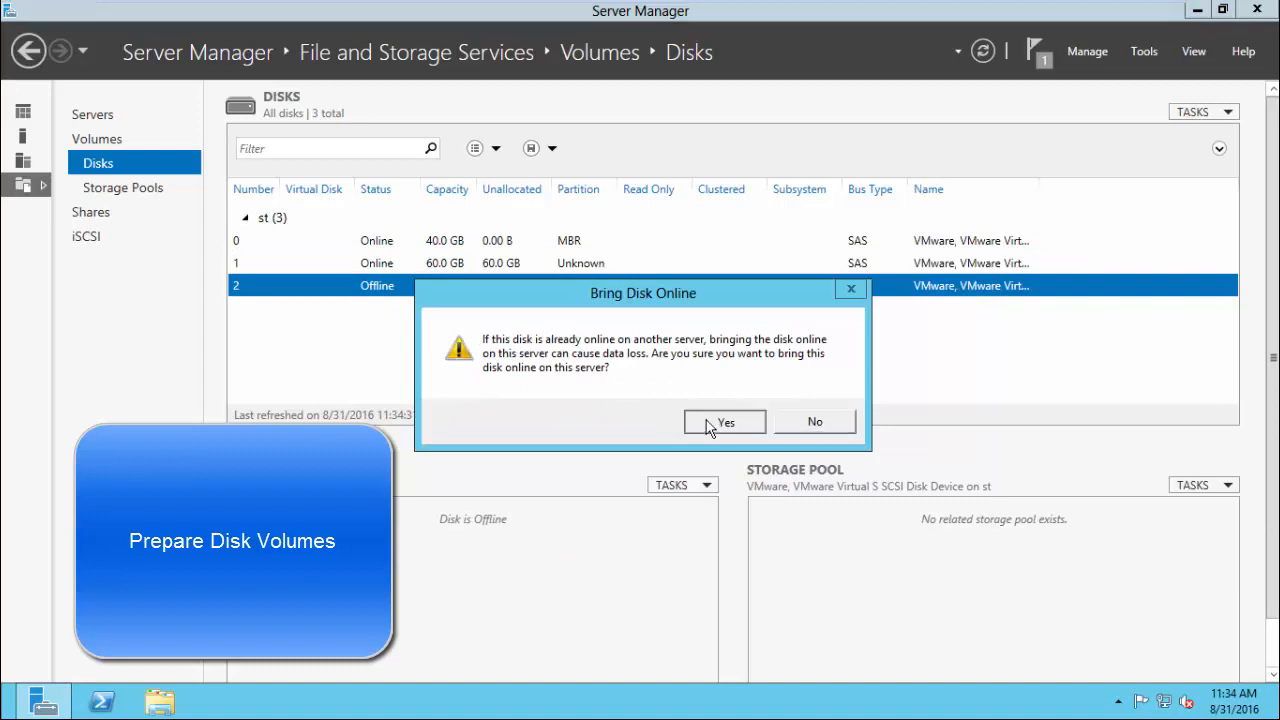
left_click(724, 422)
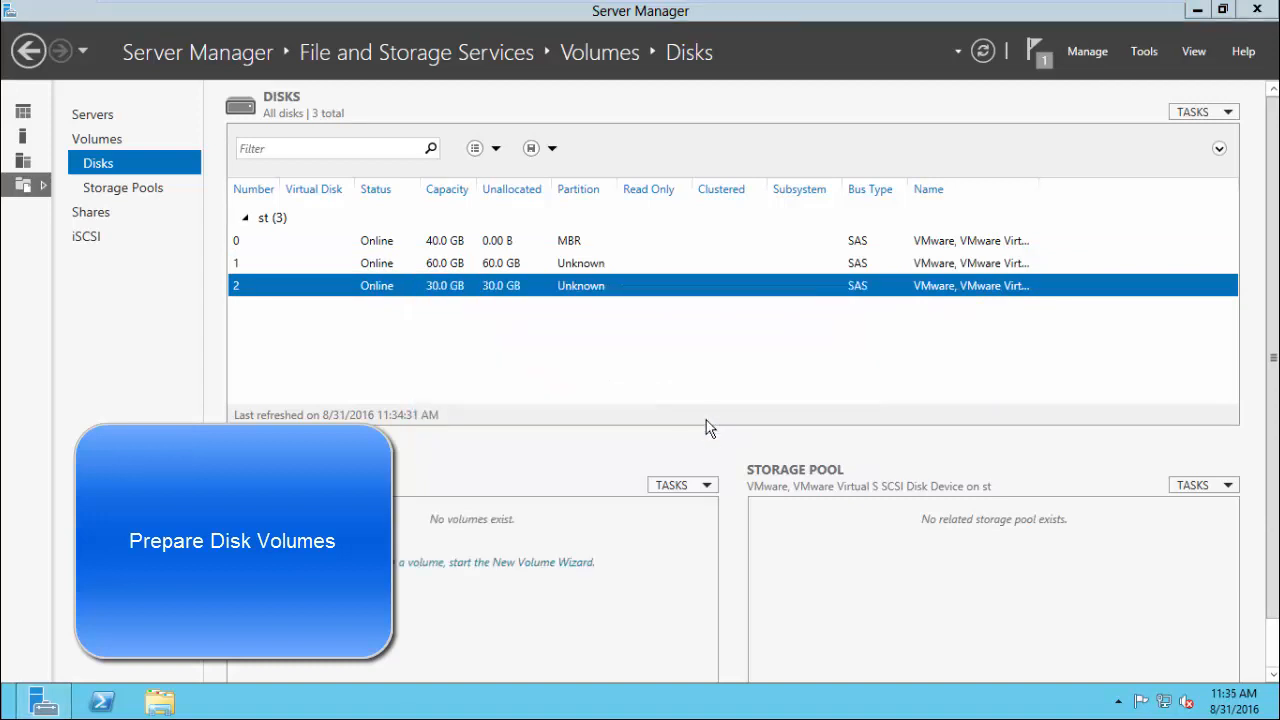
right_click(376, 262)
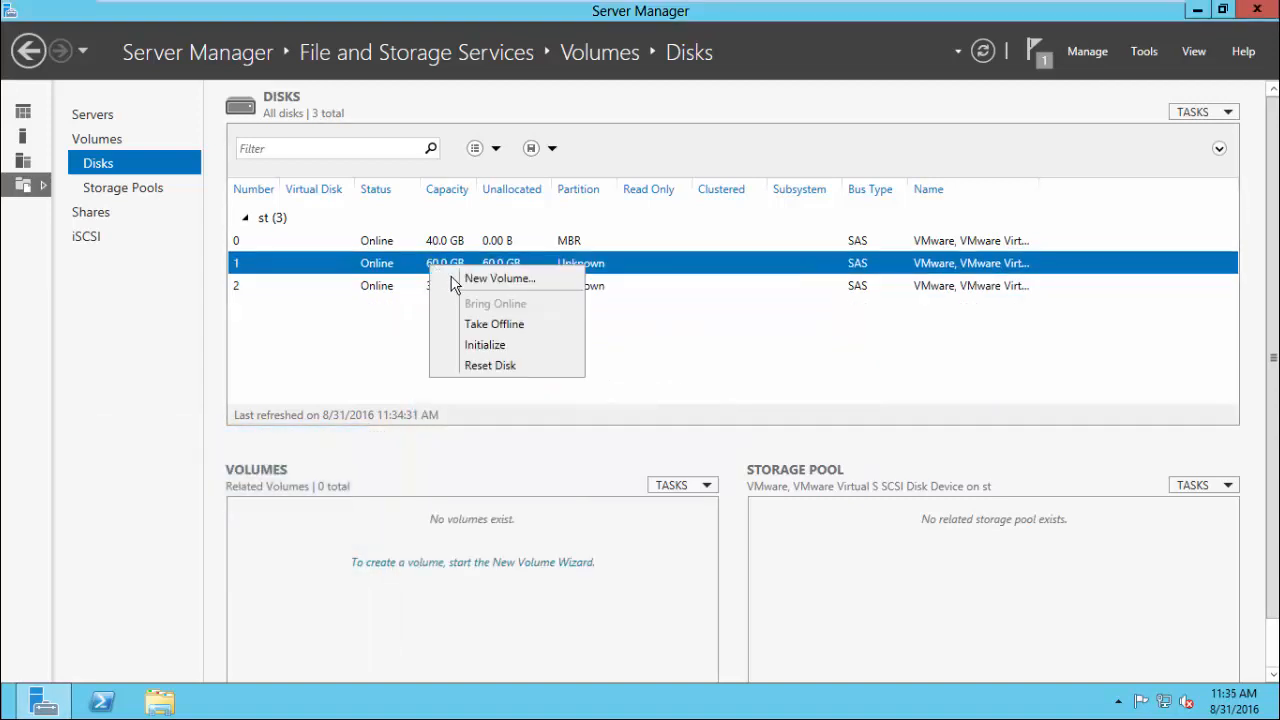
Initialize disk 1 as GPT and create a 60 GB NTFS volume on it as drive E
left_click(502, 278)
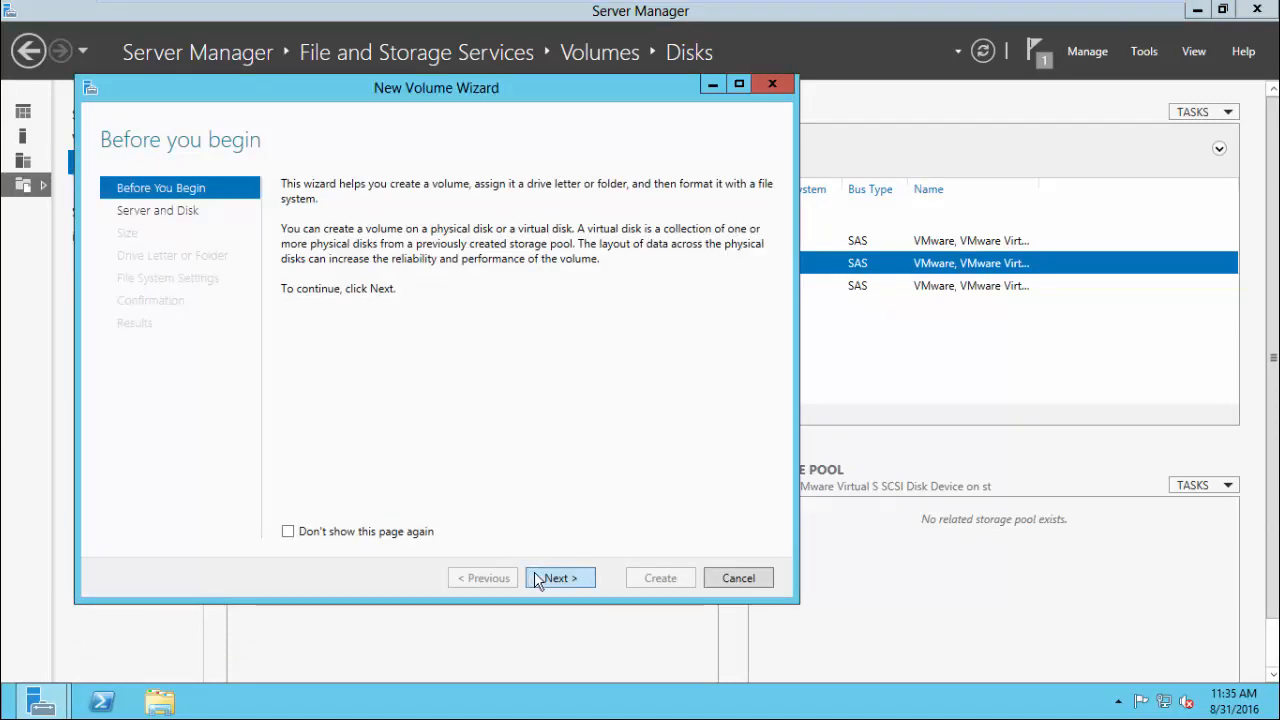
left_click(560, 576)
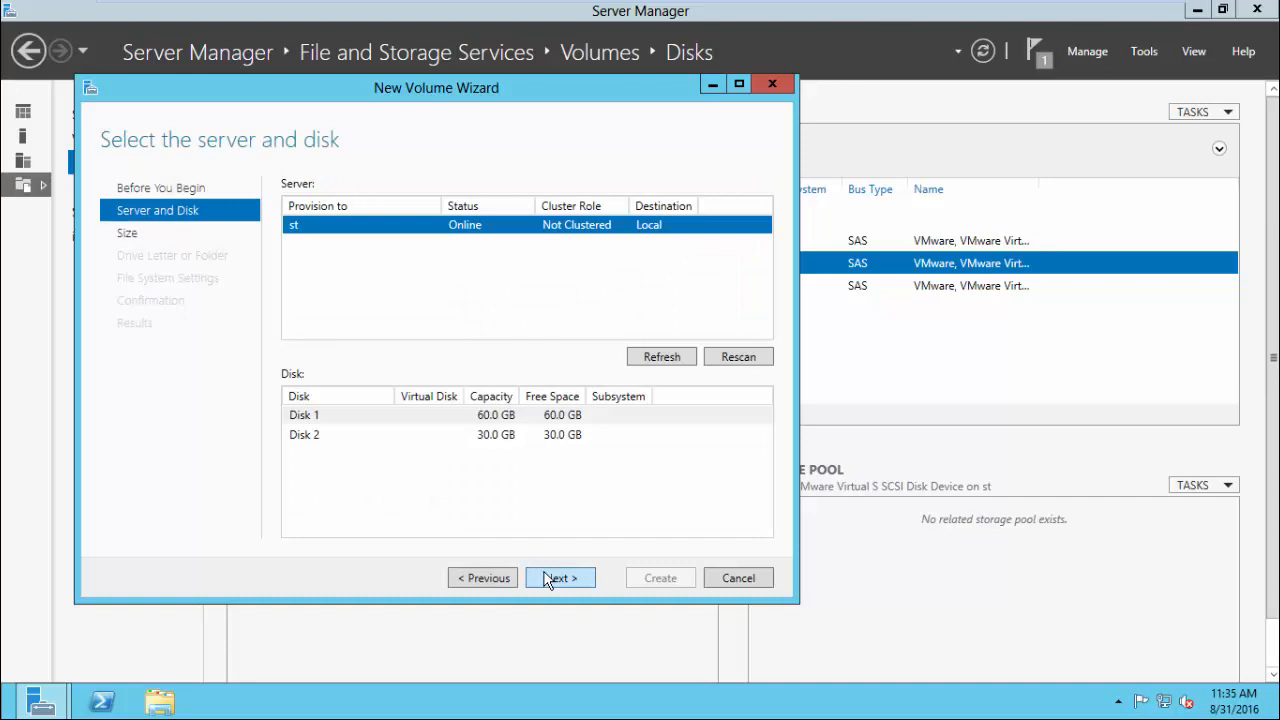
left_click(560, 576)
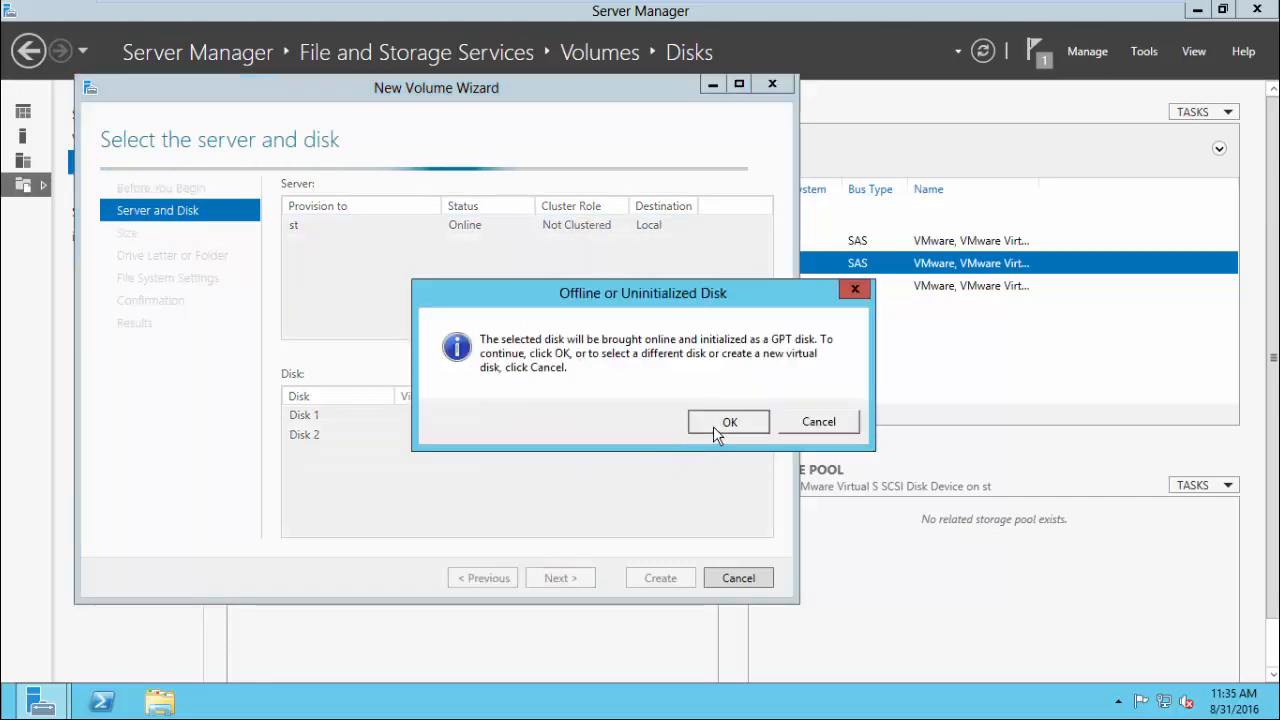
left_click(728, 420)
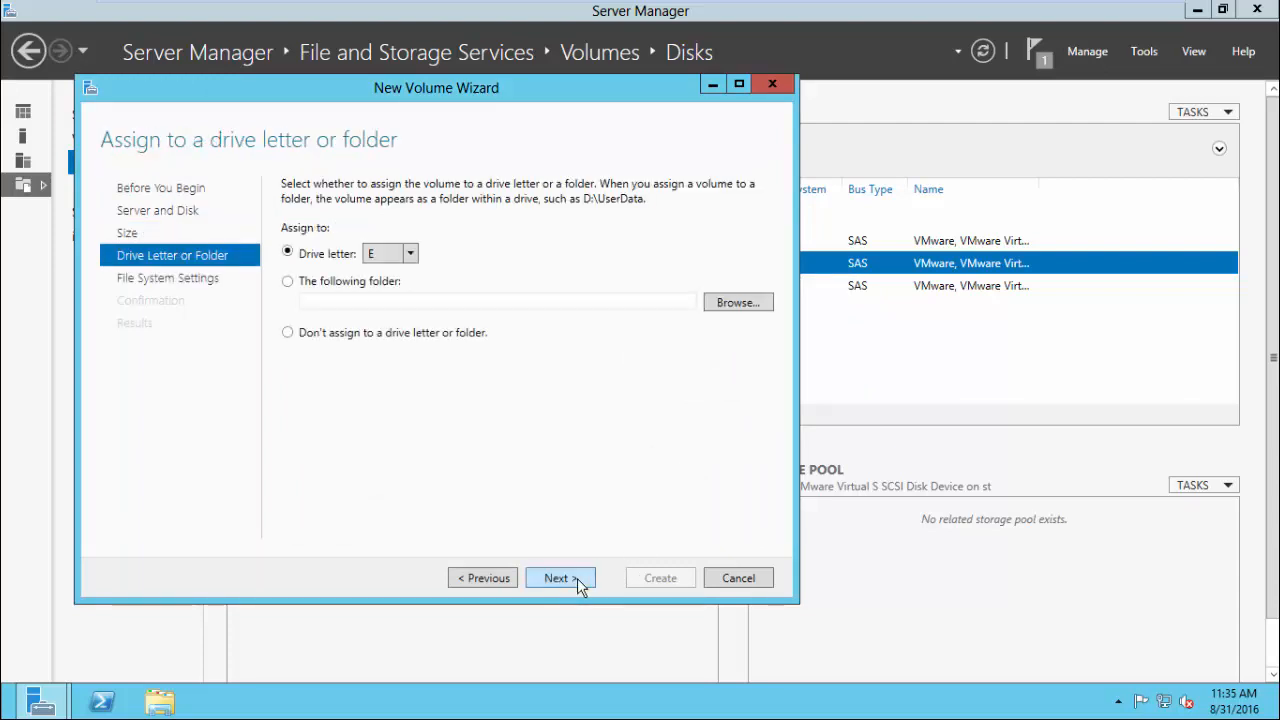
left_click(560, 576)
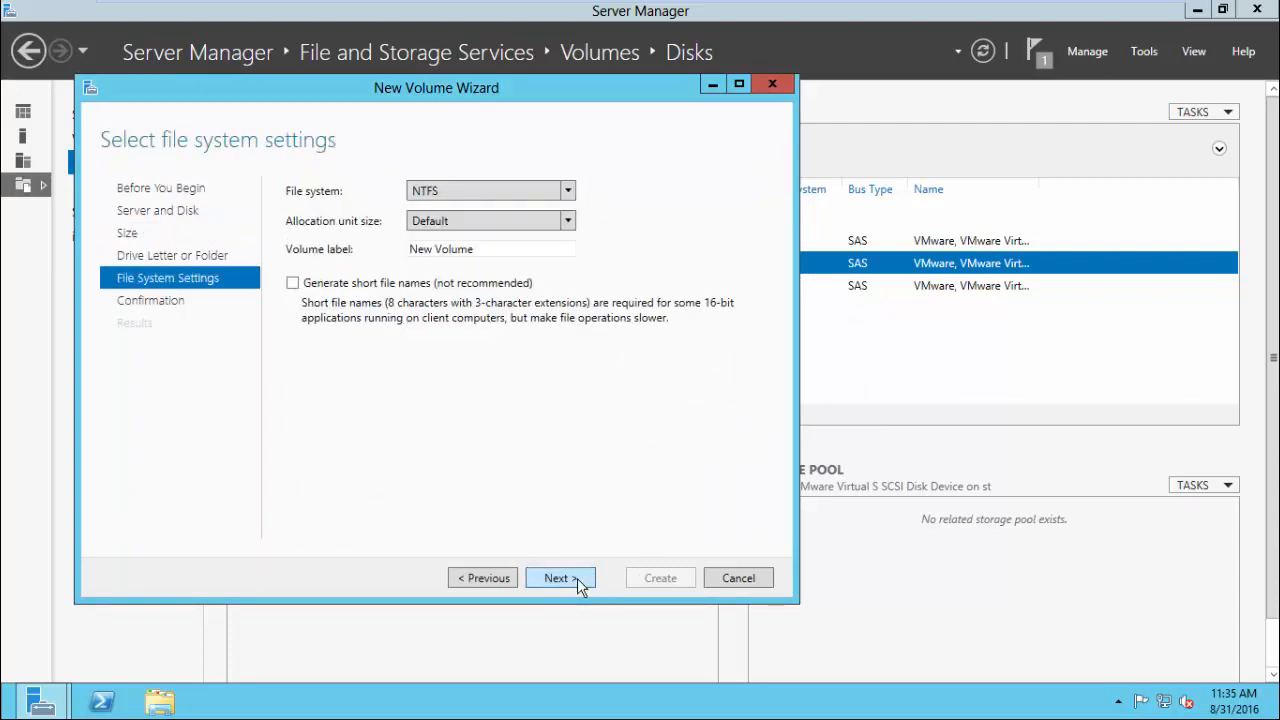
left_click(560, 576)
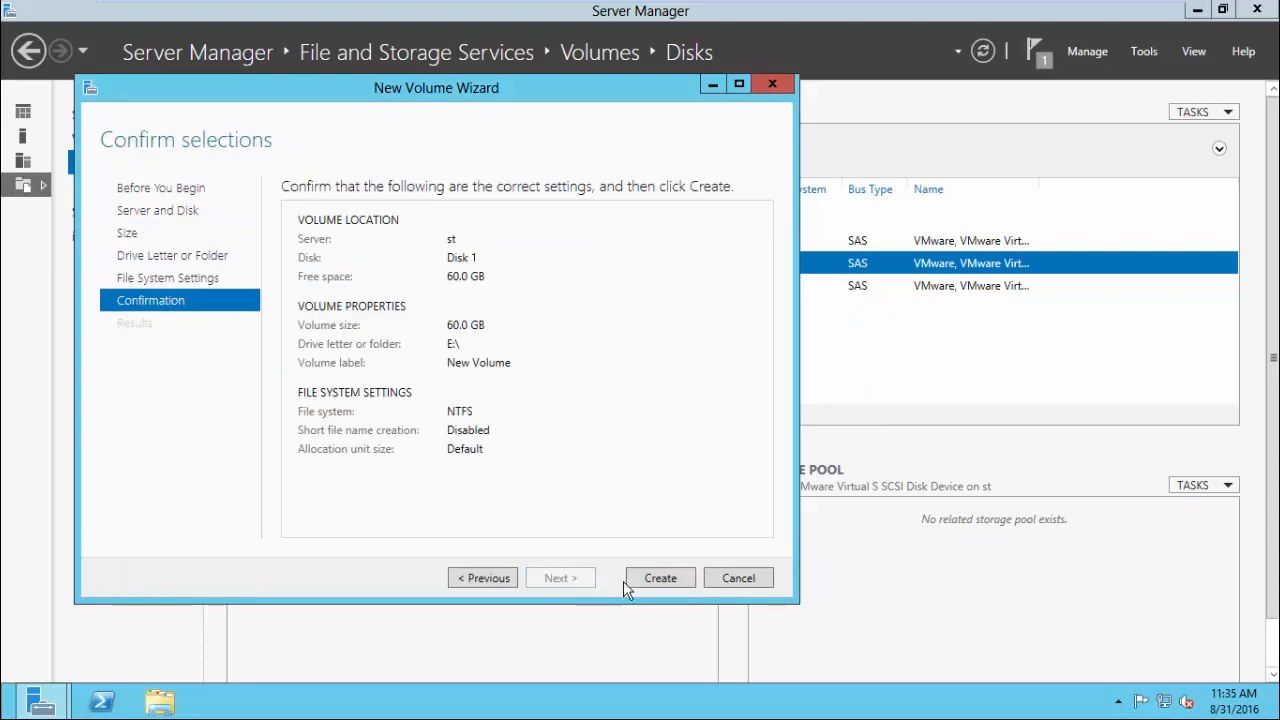
left_click(660, 576)
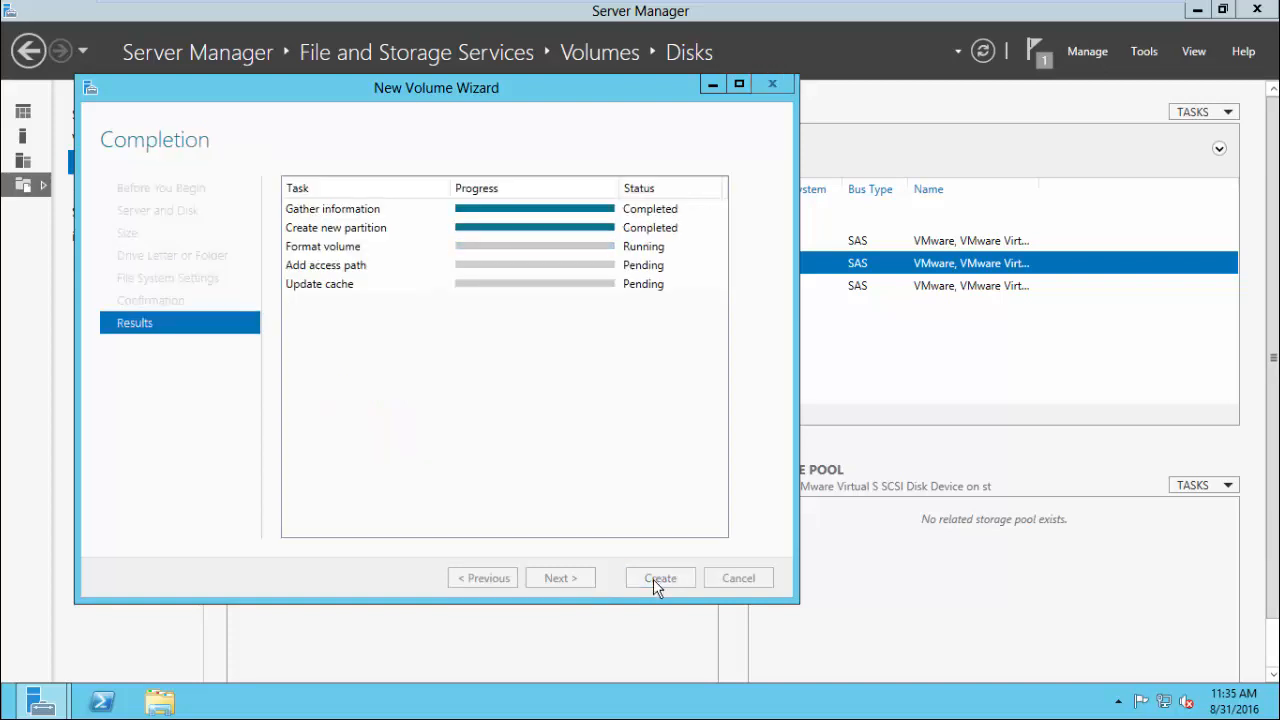
left_click(660, 576)
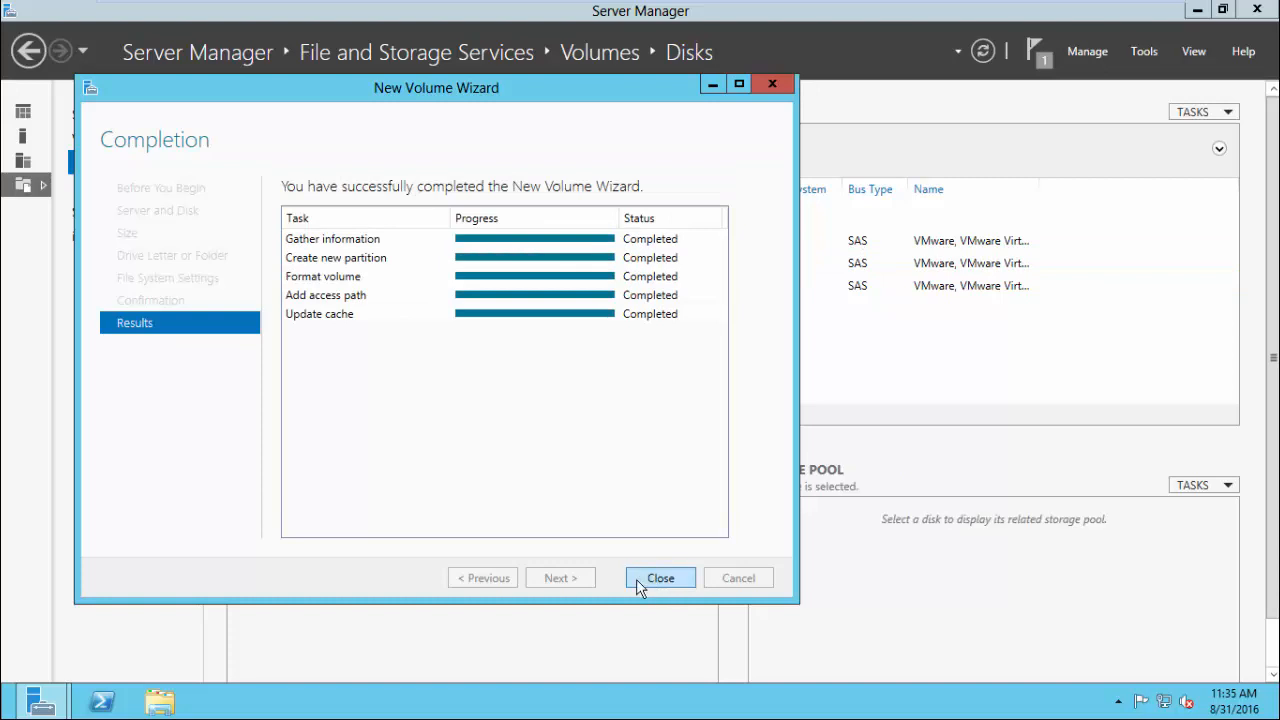
Initialize disk 2 as GPT and create a full-size 30 GB NTFS volume as drive F, then close the wizard
left_click(660, 576)
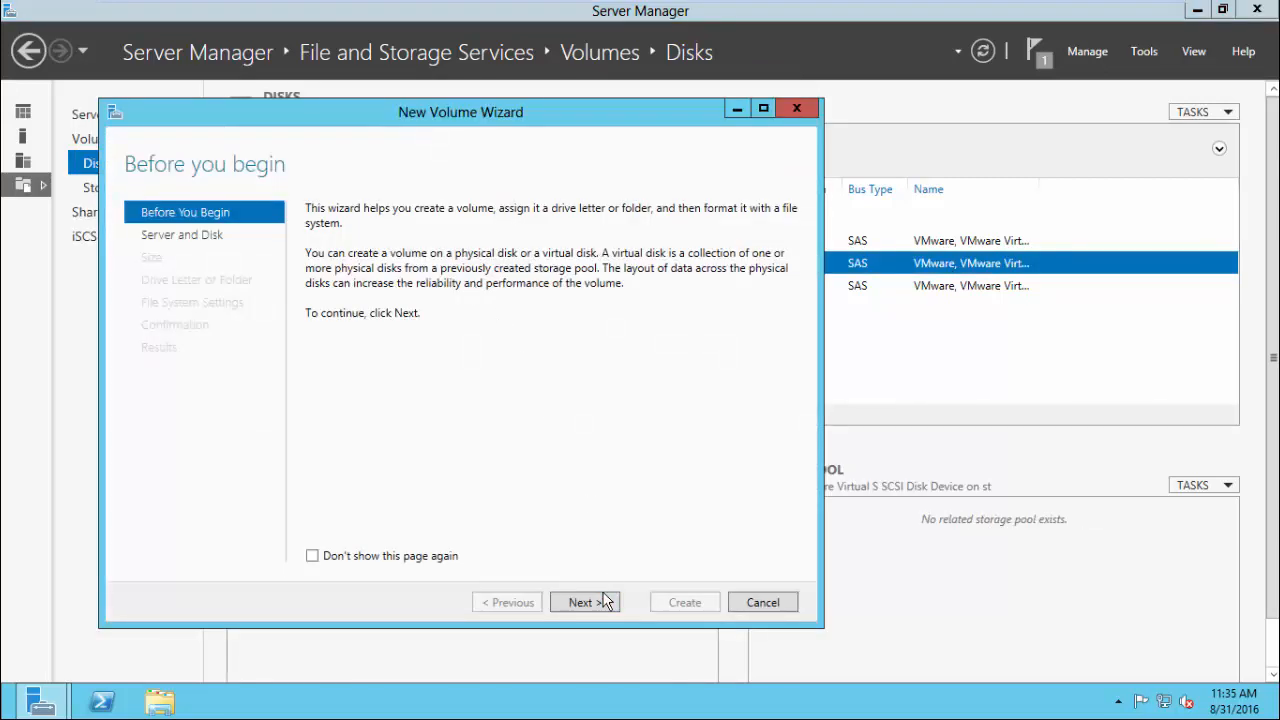
left_click(584, 602)
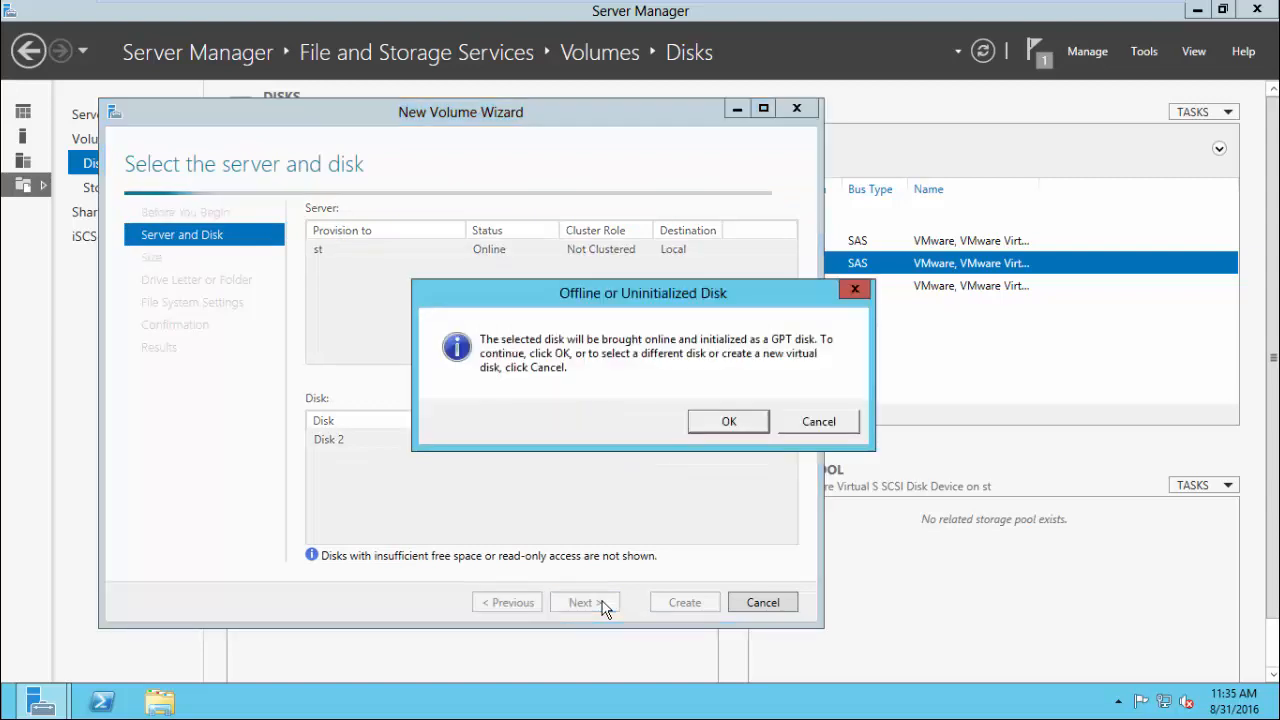
left_click(728, 420)
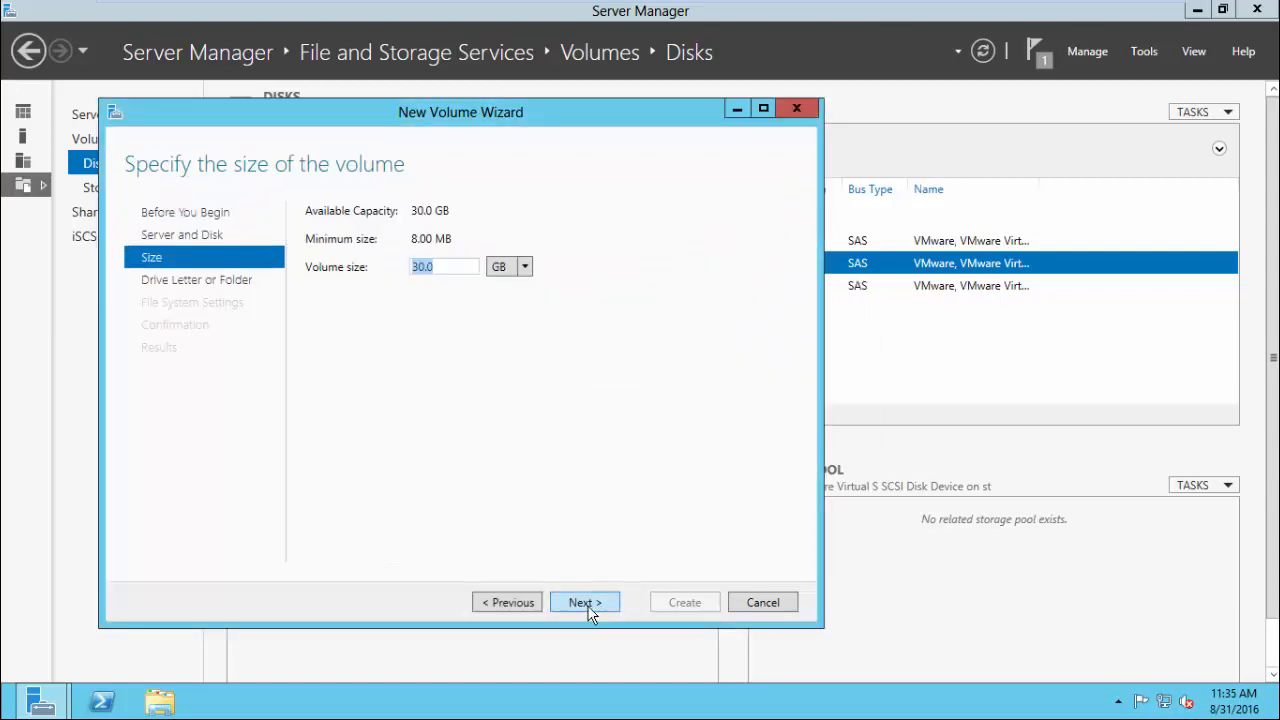
left_click(584, 602)
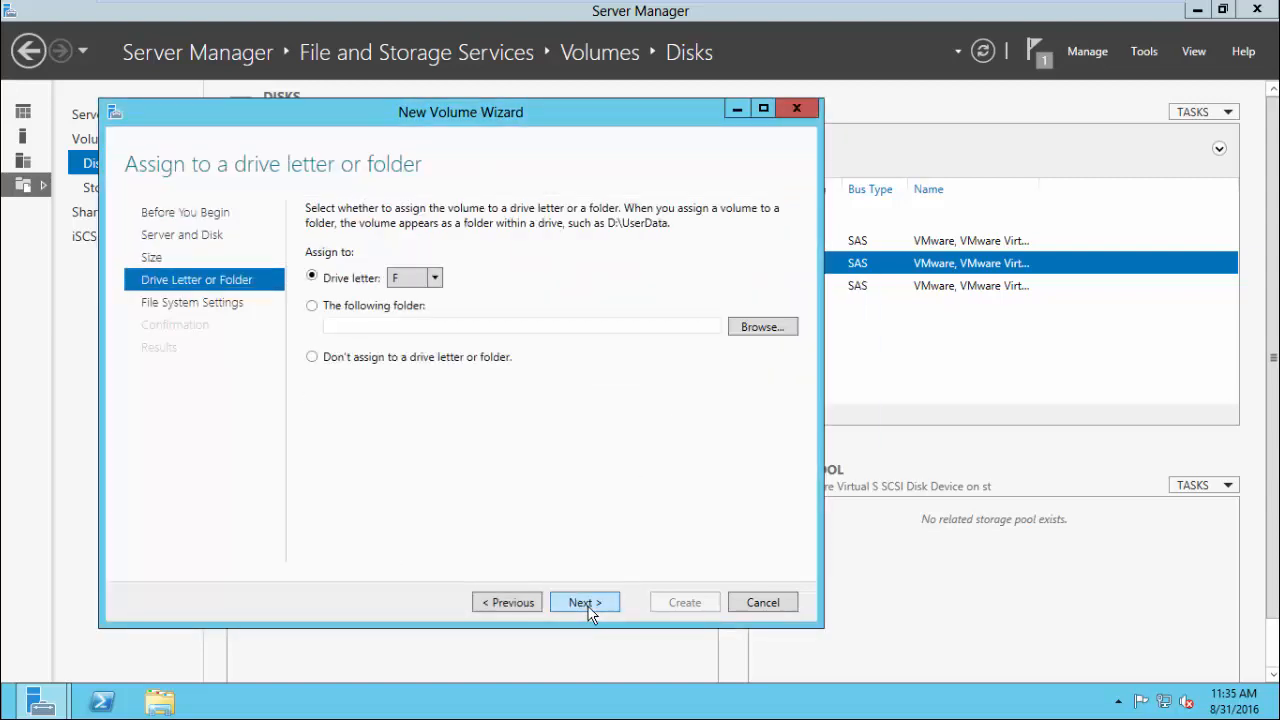
left_click(584, 602)
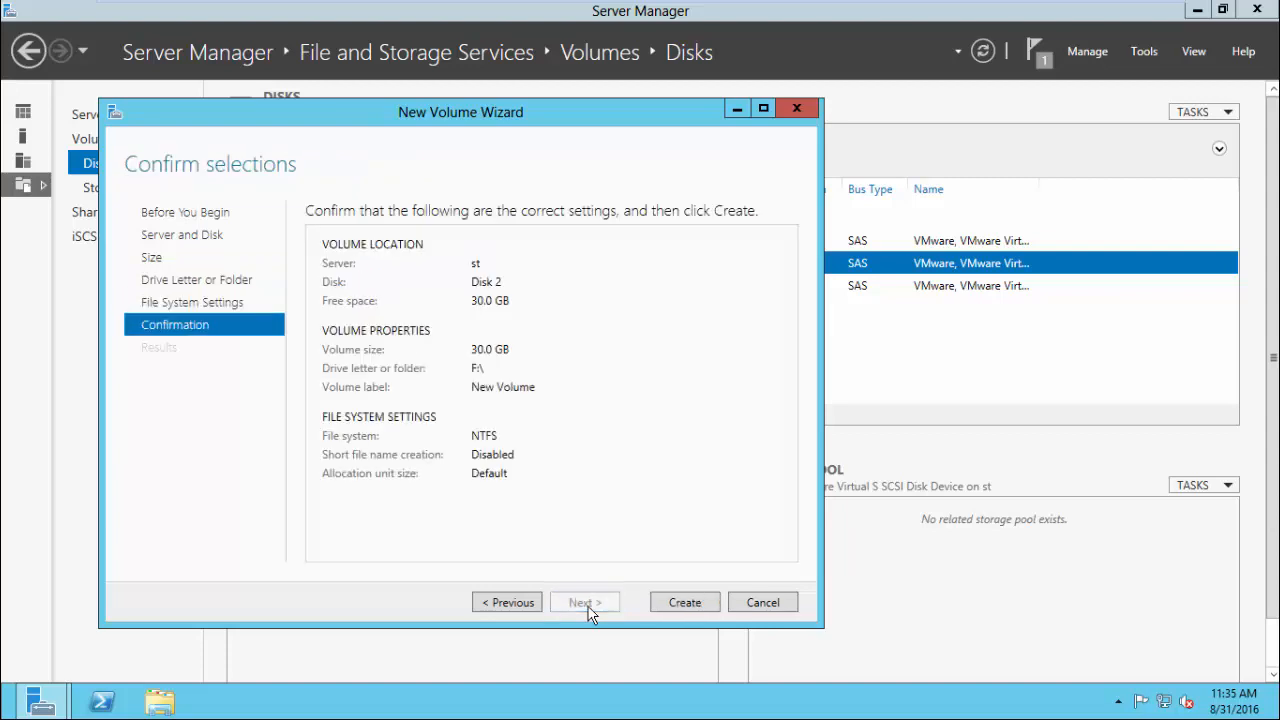
left_click(684, 602)
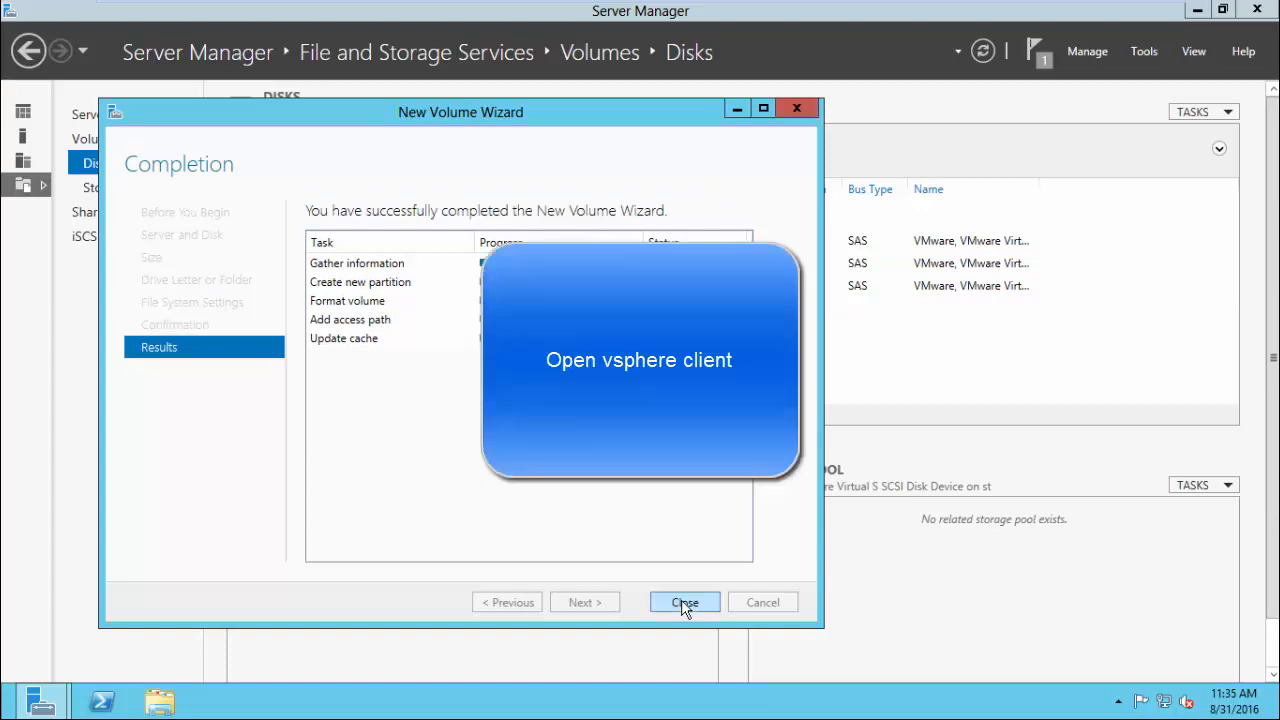
left_click(684, 602)
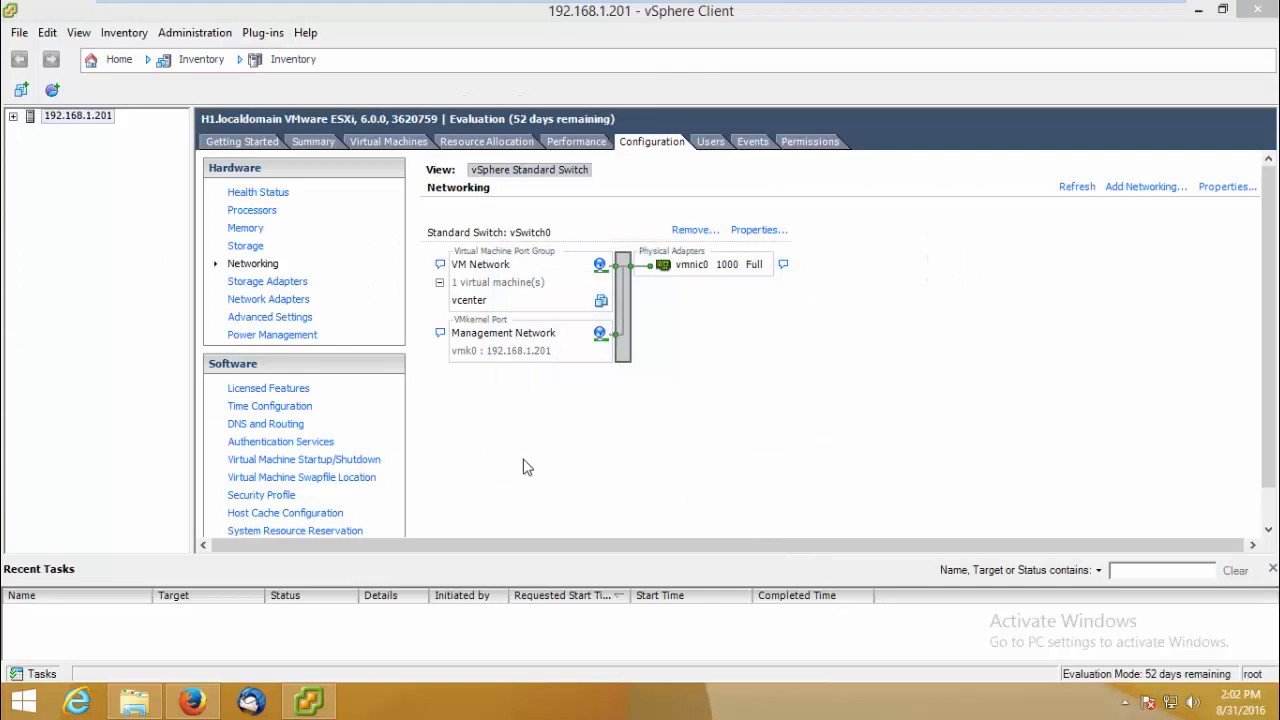
mouse_move(292, 424)
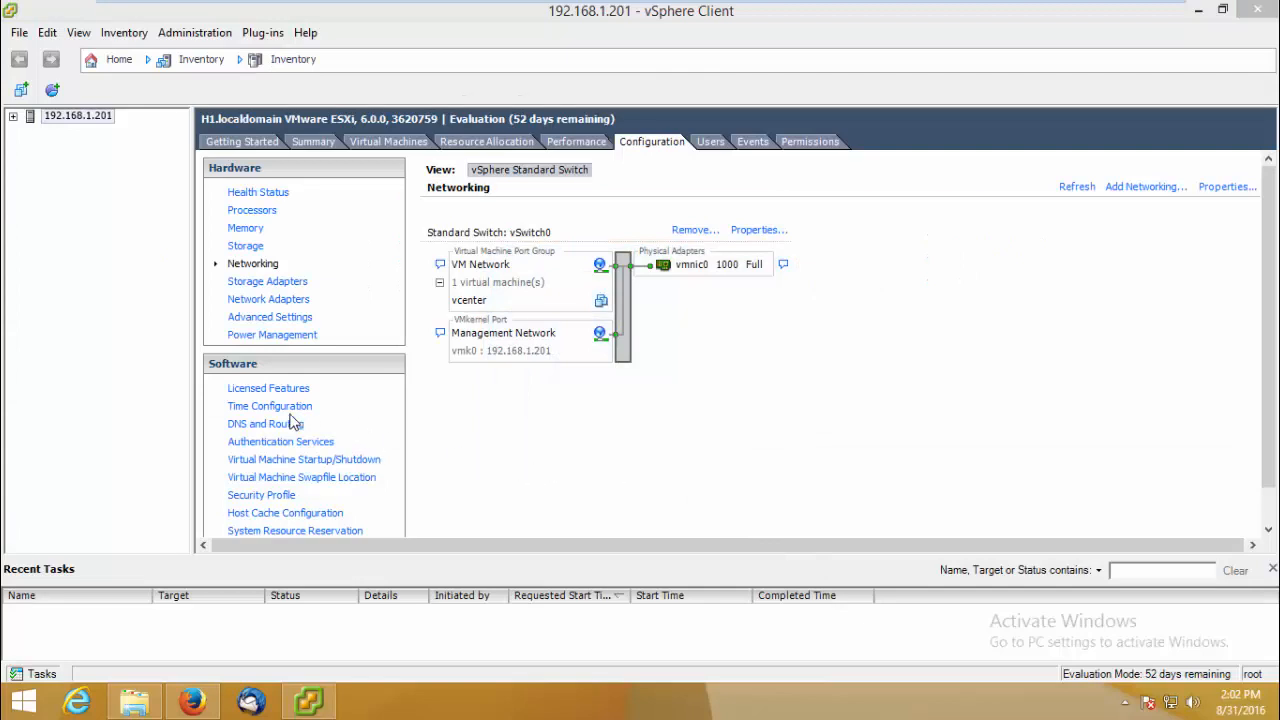
mouse_move(268, 292)
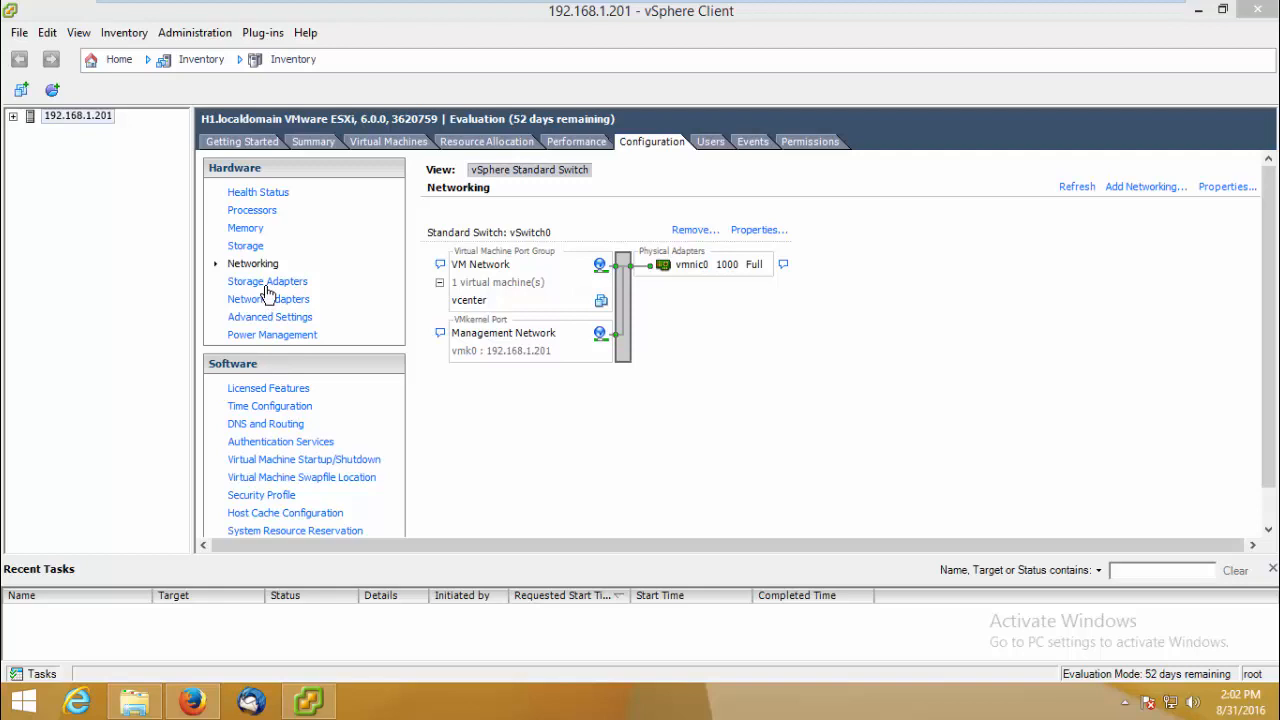
Add a software iSCSI adapter to the host's storage adapters and select the new vmhba33 to see its details
left_click(268, 280)
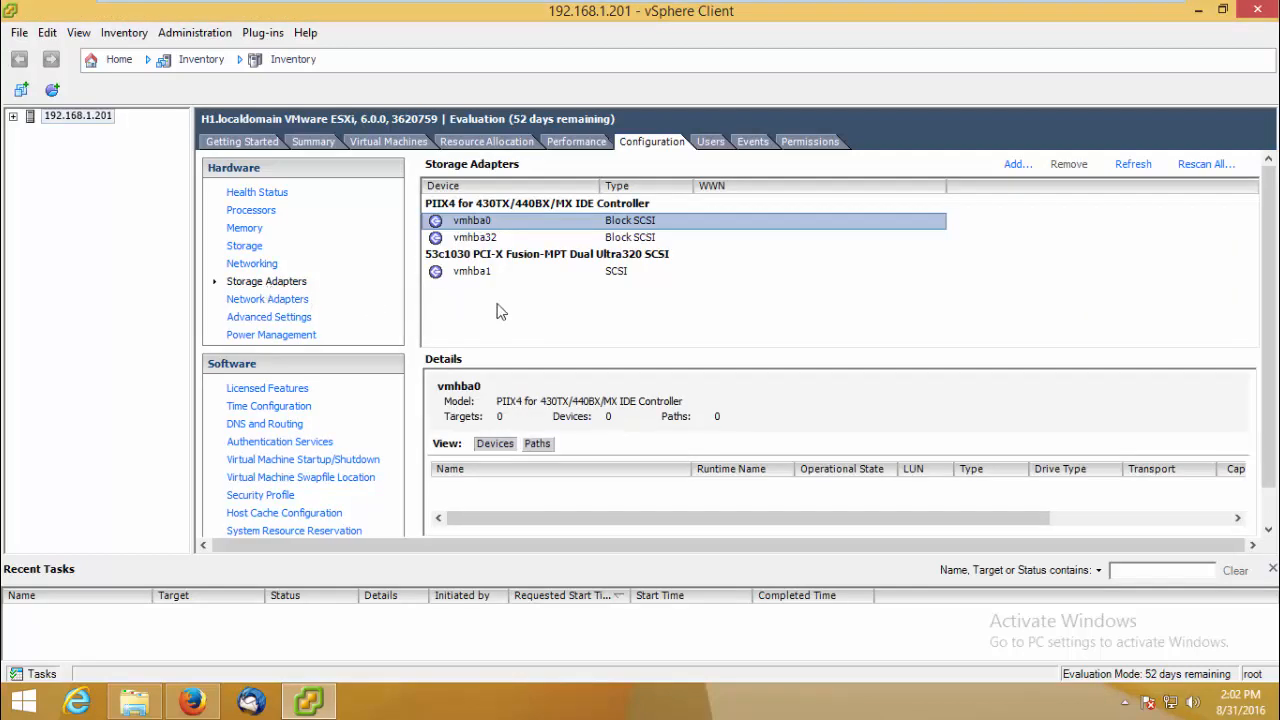
left_click(1016, 164)
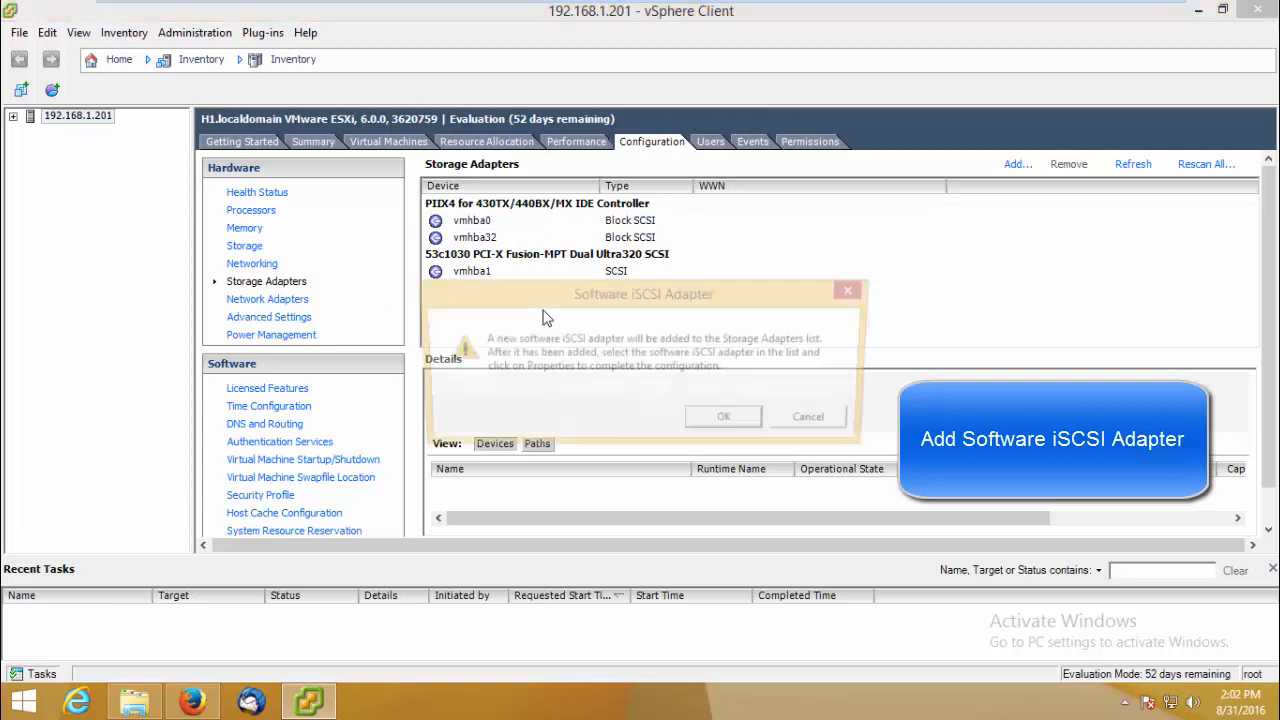
left_click(724, 416)
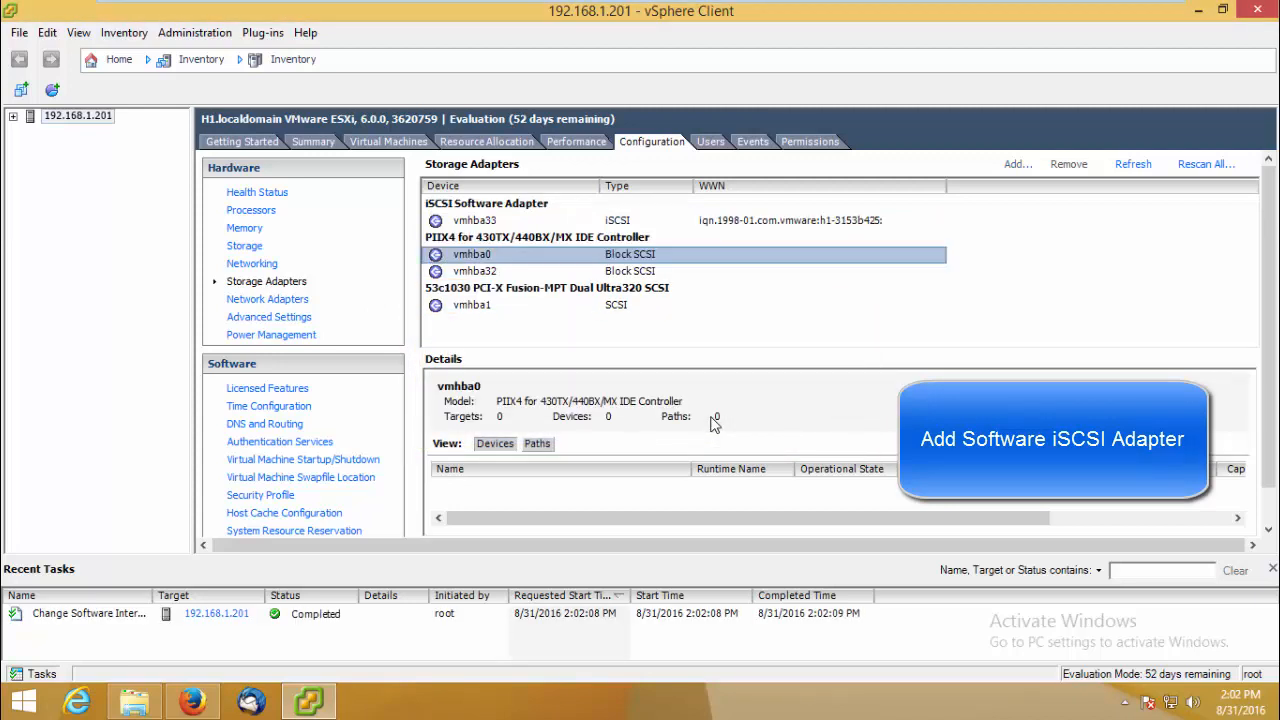
left_click(474, 220)
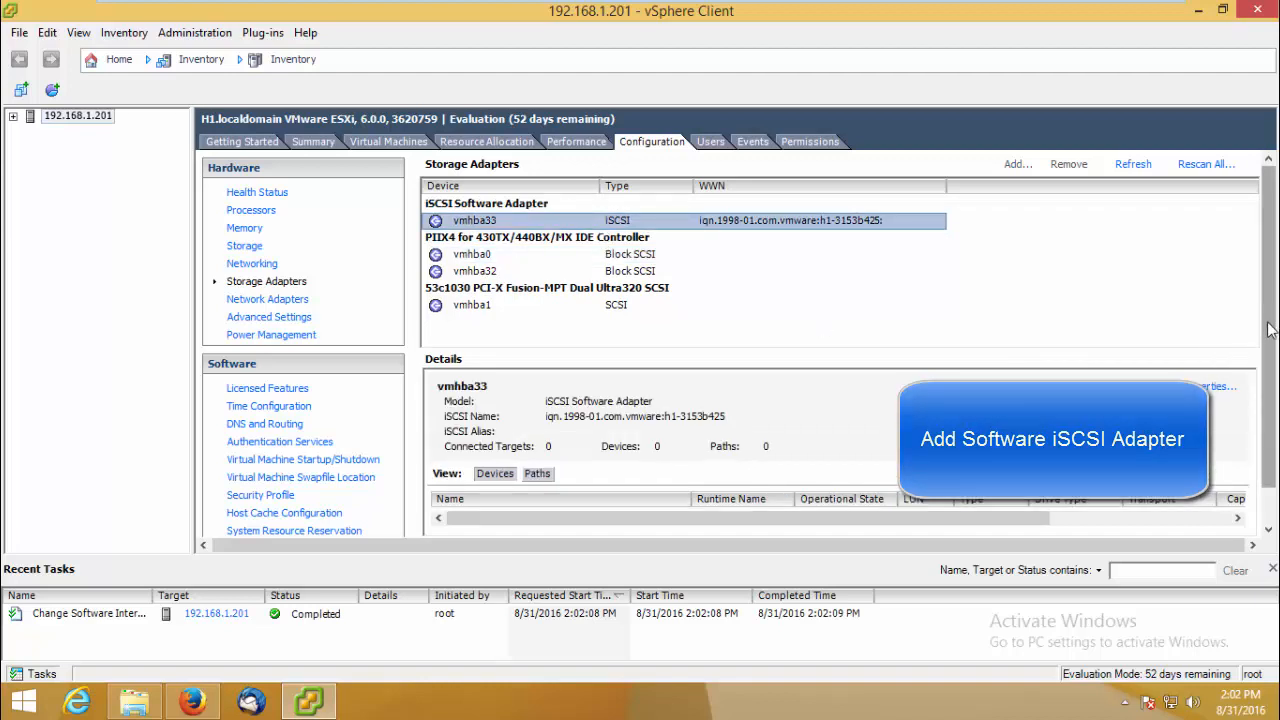
Review the host's physical network adapters and the iSCSI adapter's targets, returning to the vSwitch networking overview
left_click(242, 140)
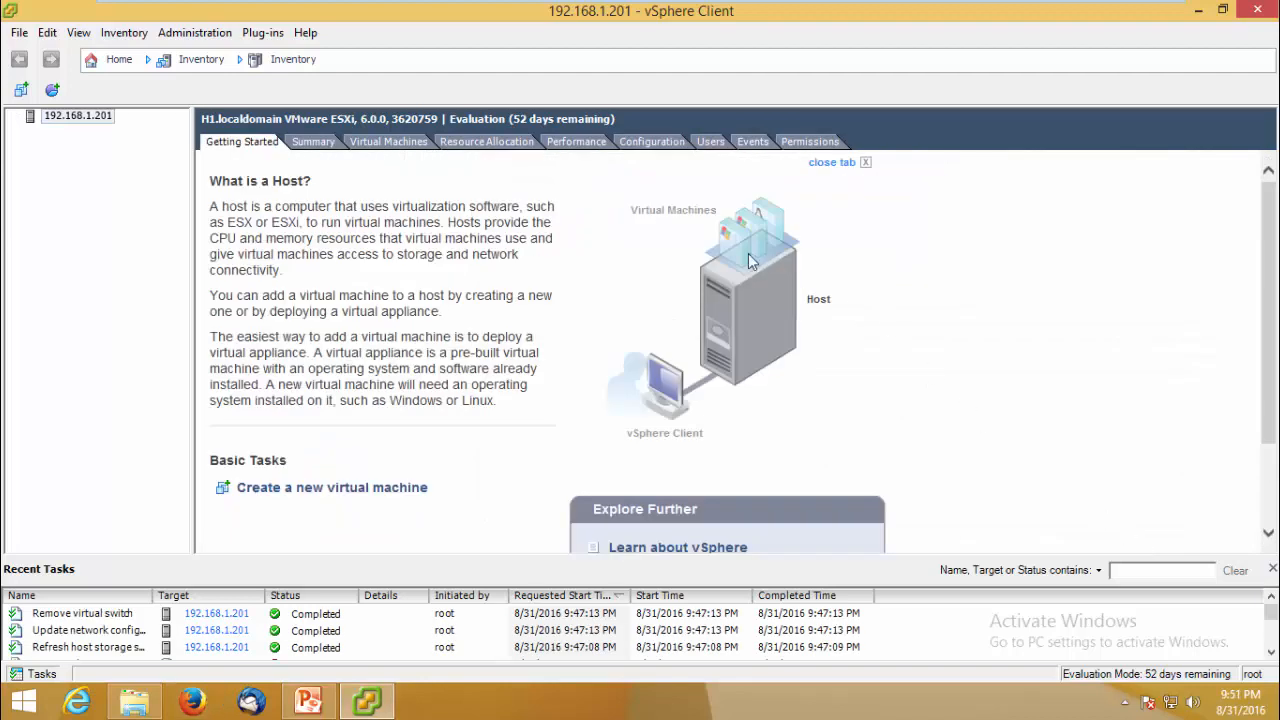
left_click(650, 140)
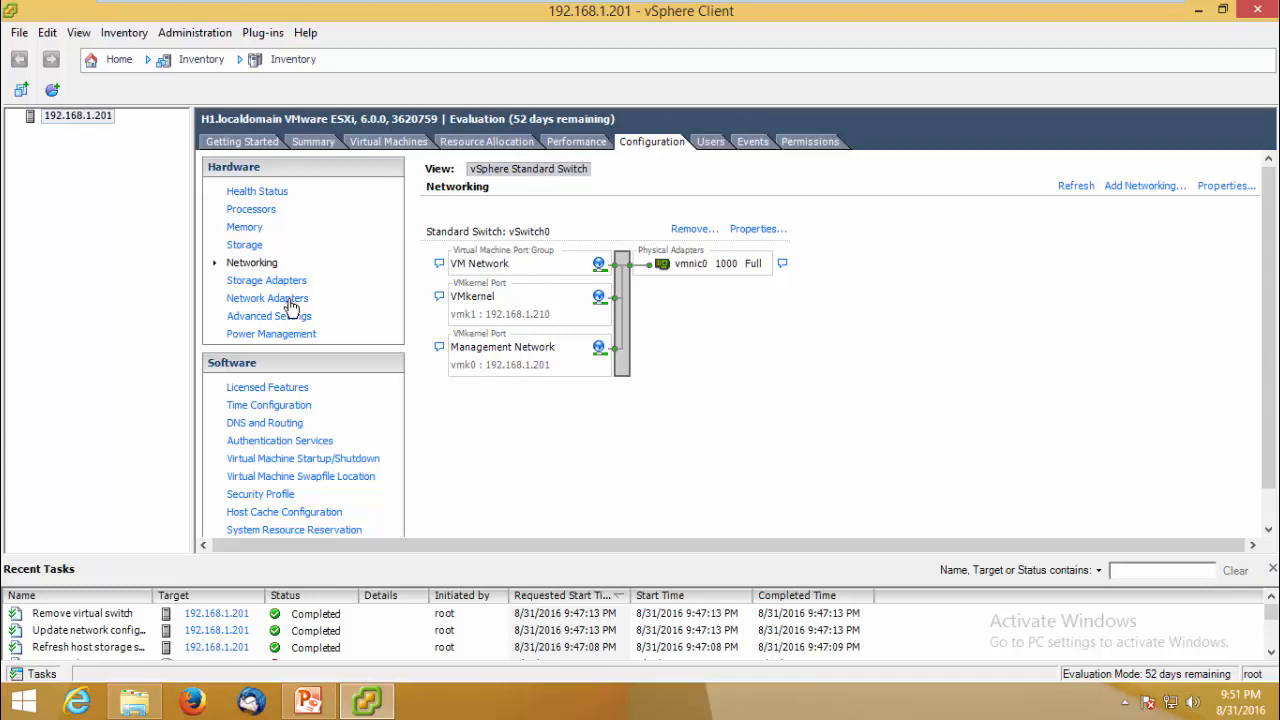
left_click(268, 298)
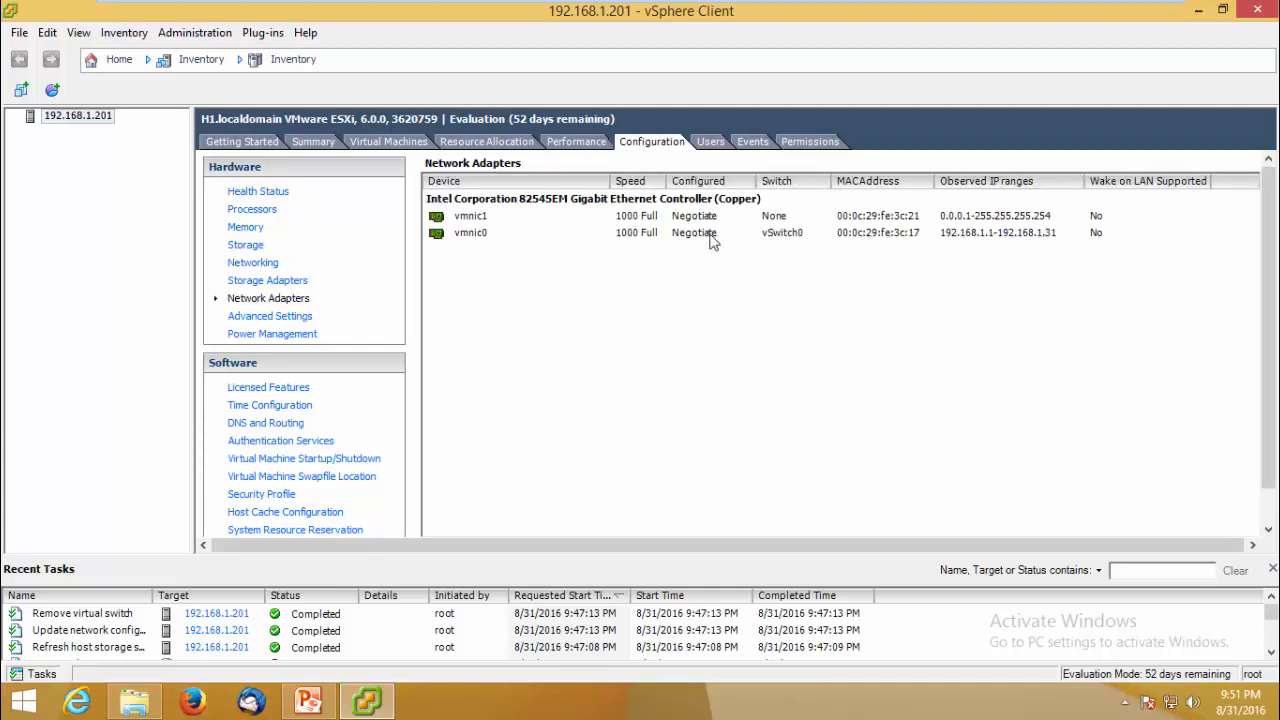
mouse_move(718, 252)
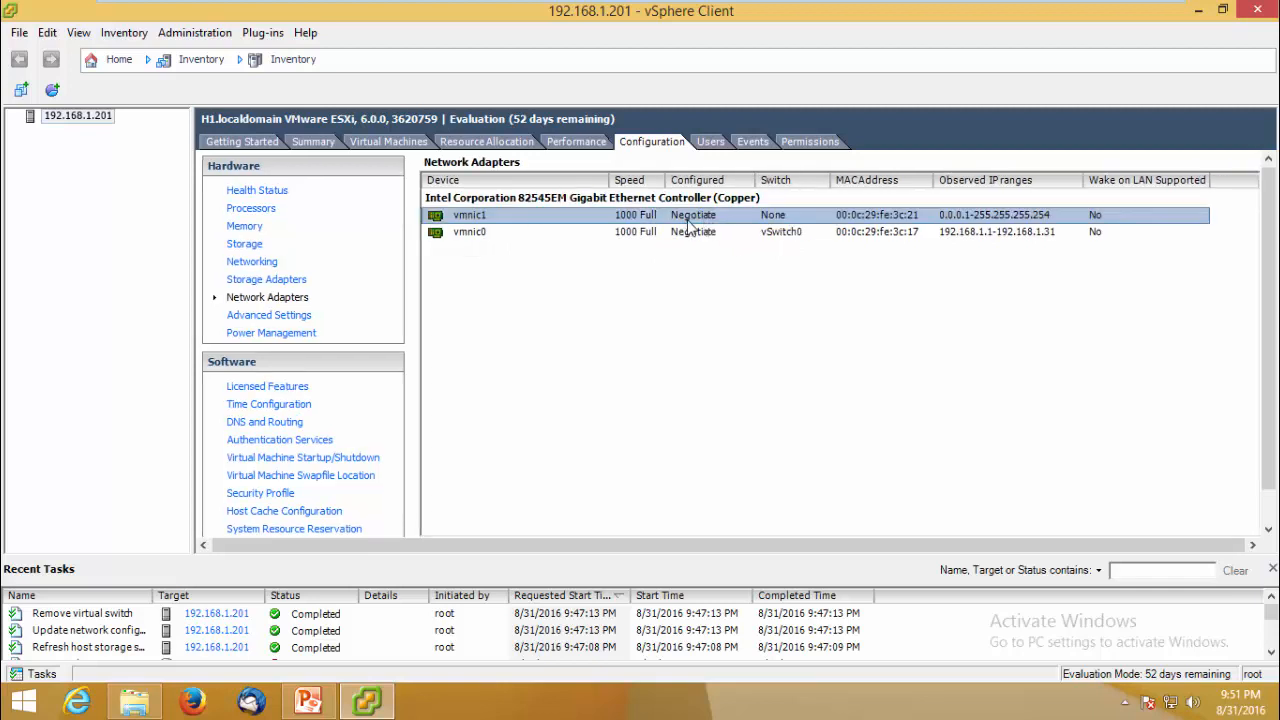
mouse_move(736, 218)
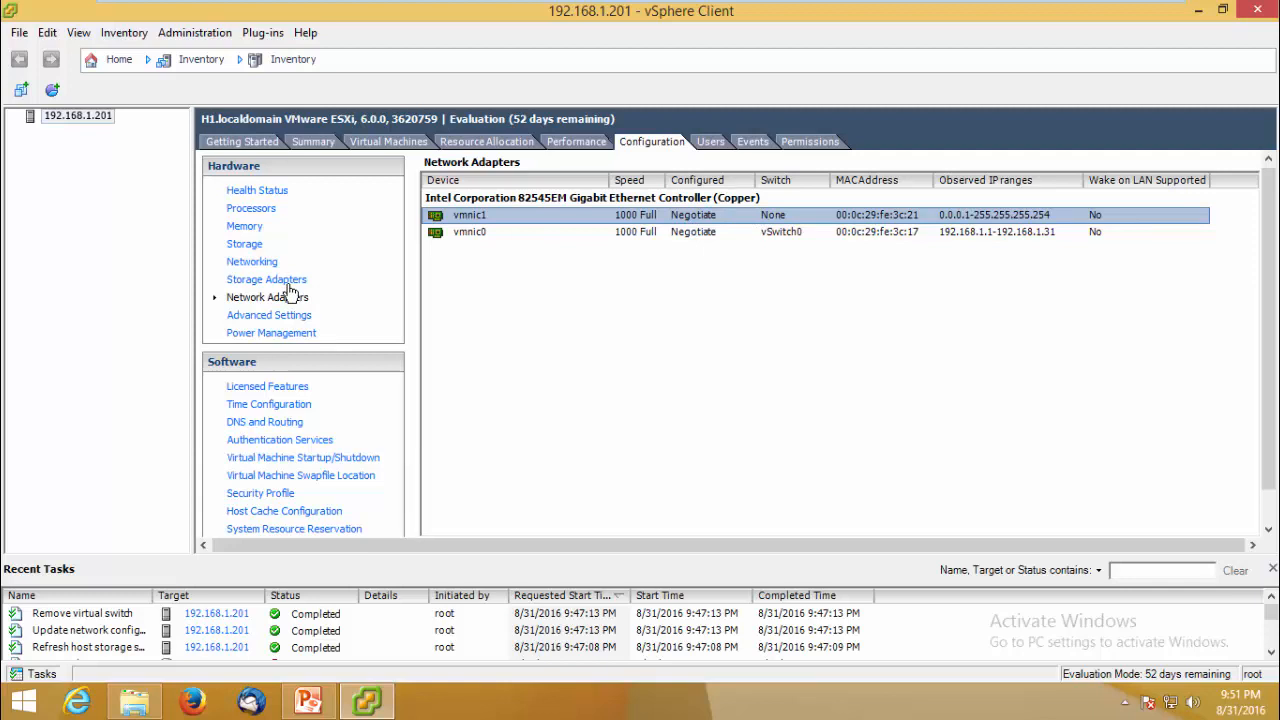
left_click(266, 280)
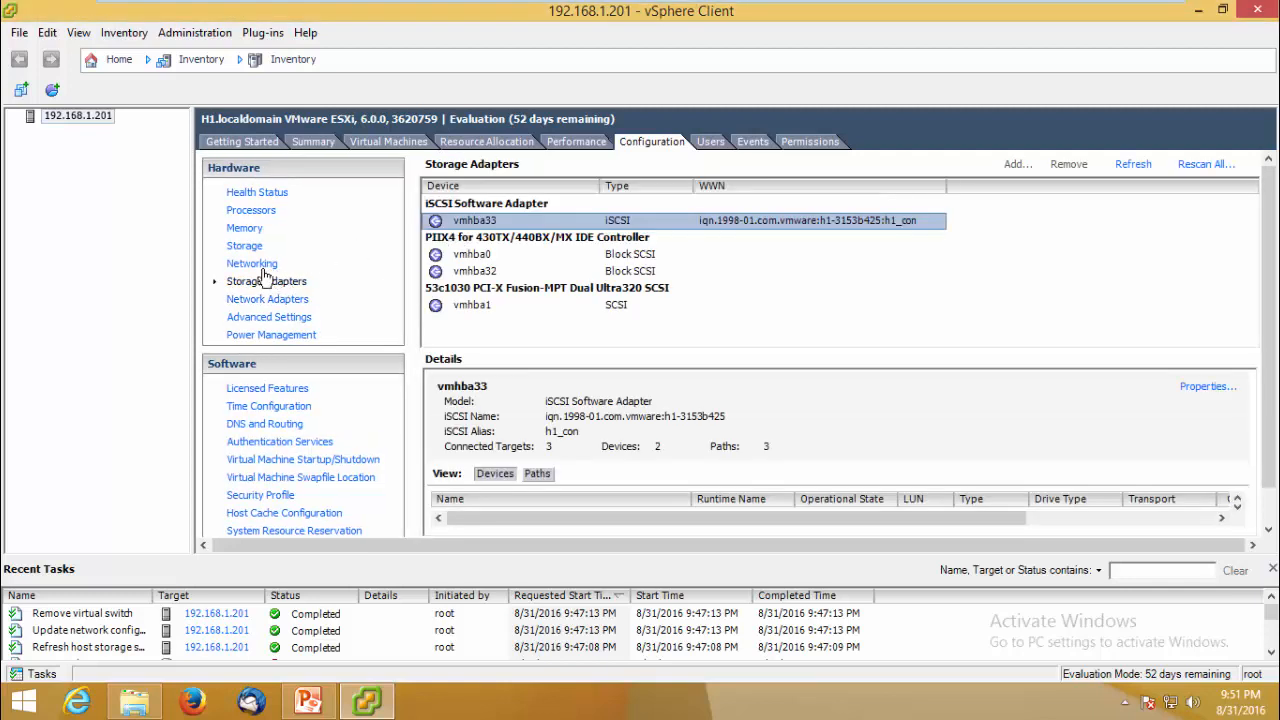
left_click(252, 264)
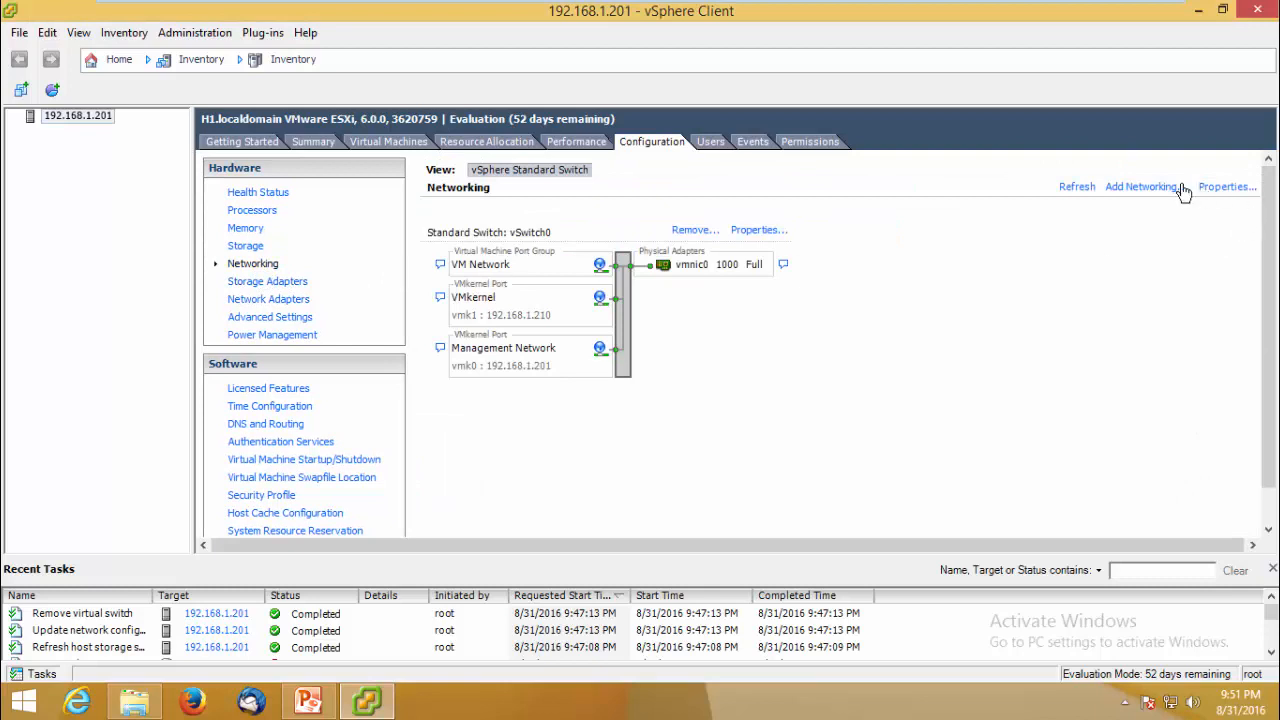
Begin a VMkernel connection on a new standard switch using vmnic1, keeping the VMkernel 2 label
left_click(1142, 186)
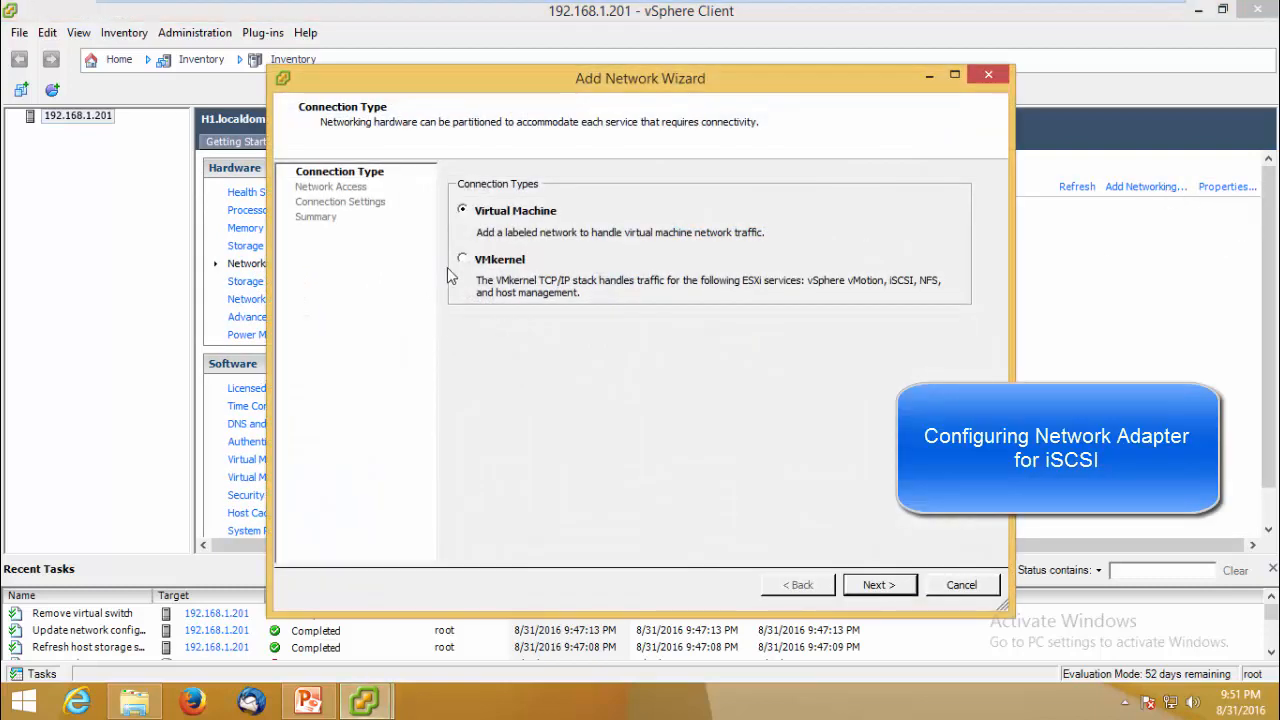
left_click(460, 260)
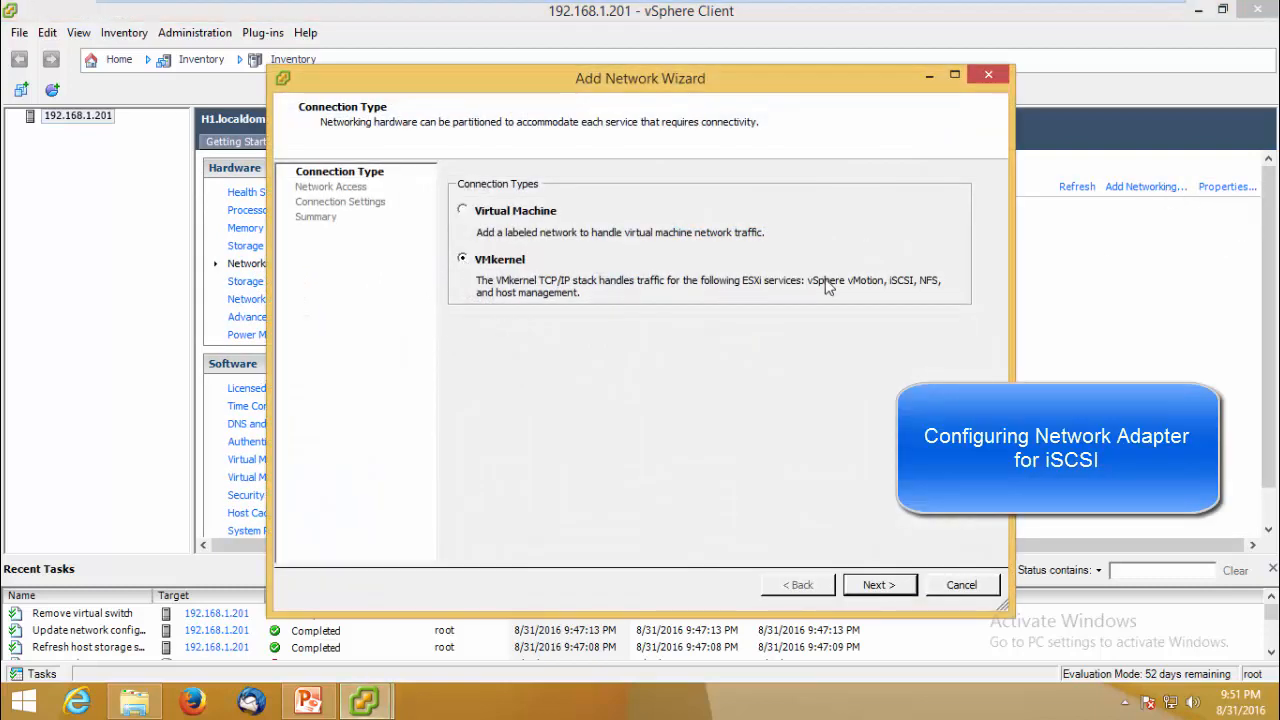
mouse_move(880, 584)
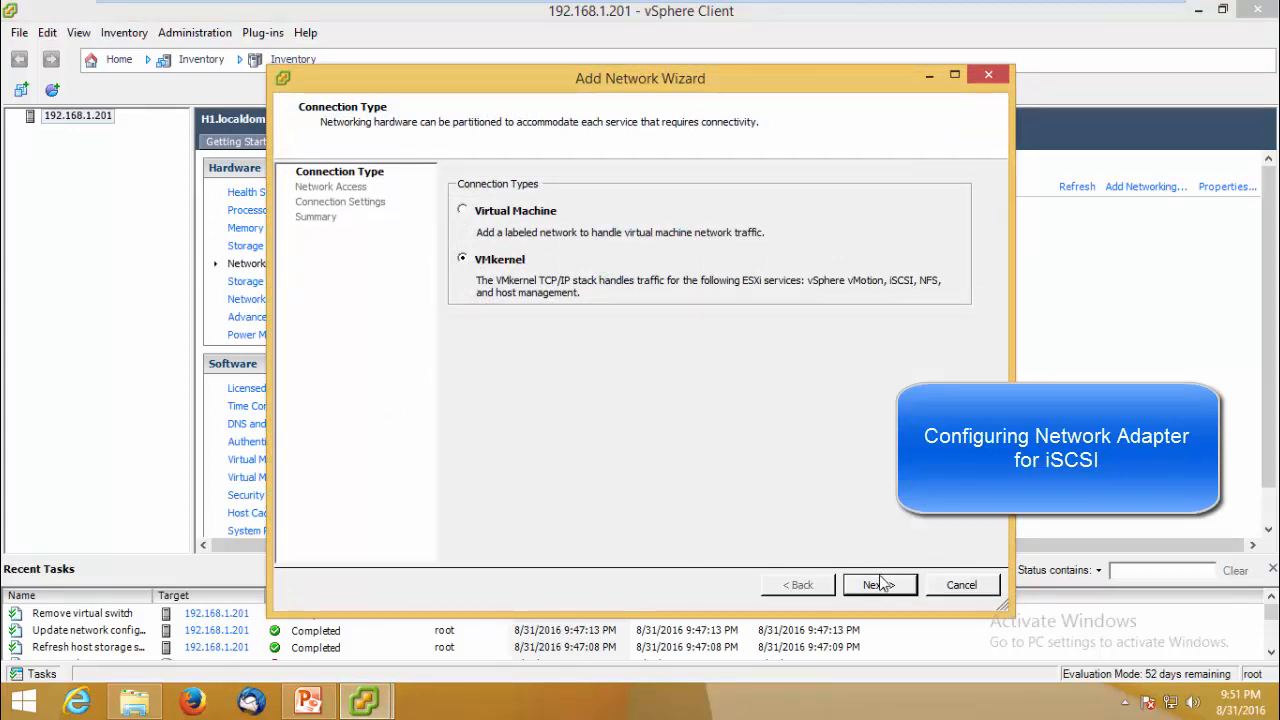
left_click(880, 584)
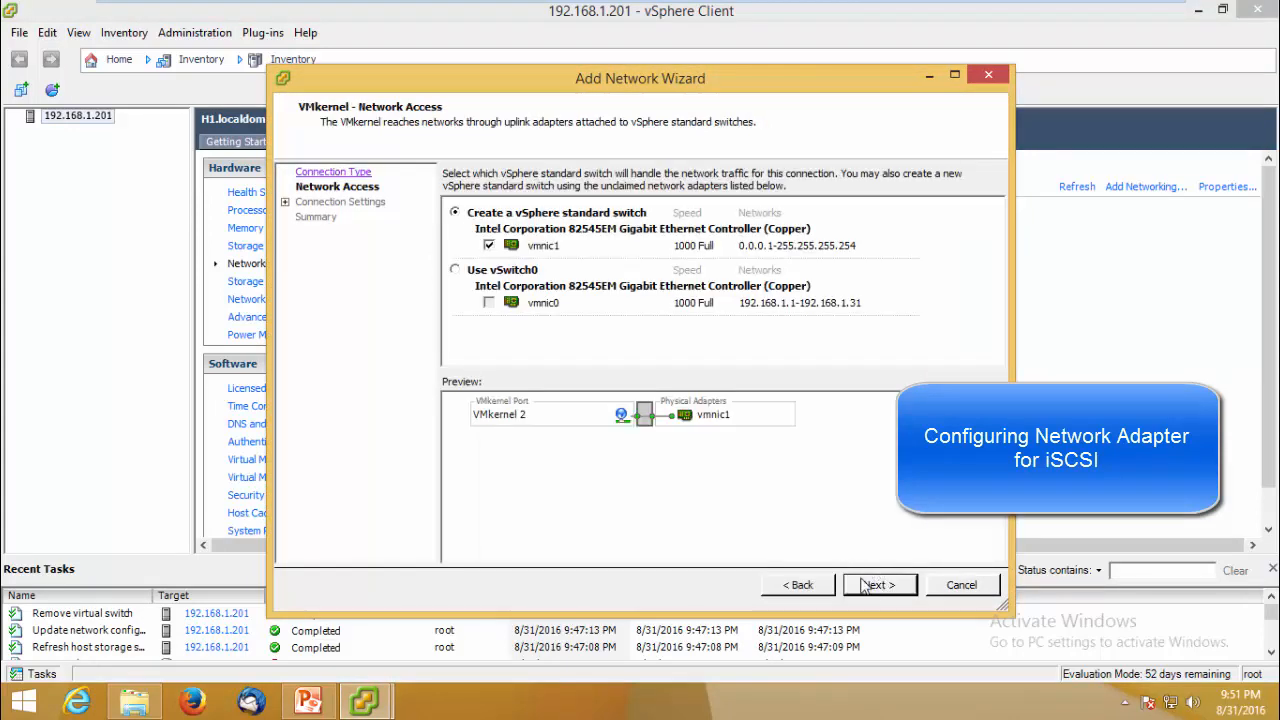
left_click(880, 584)
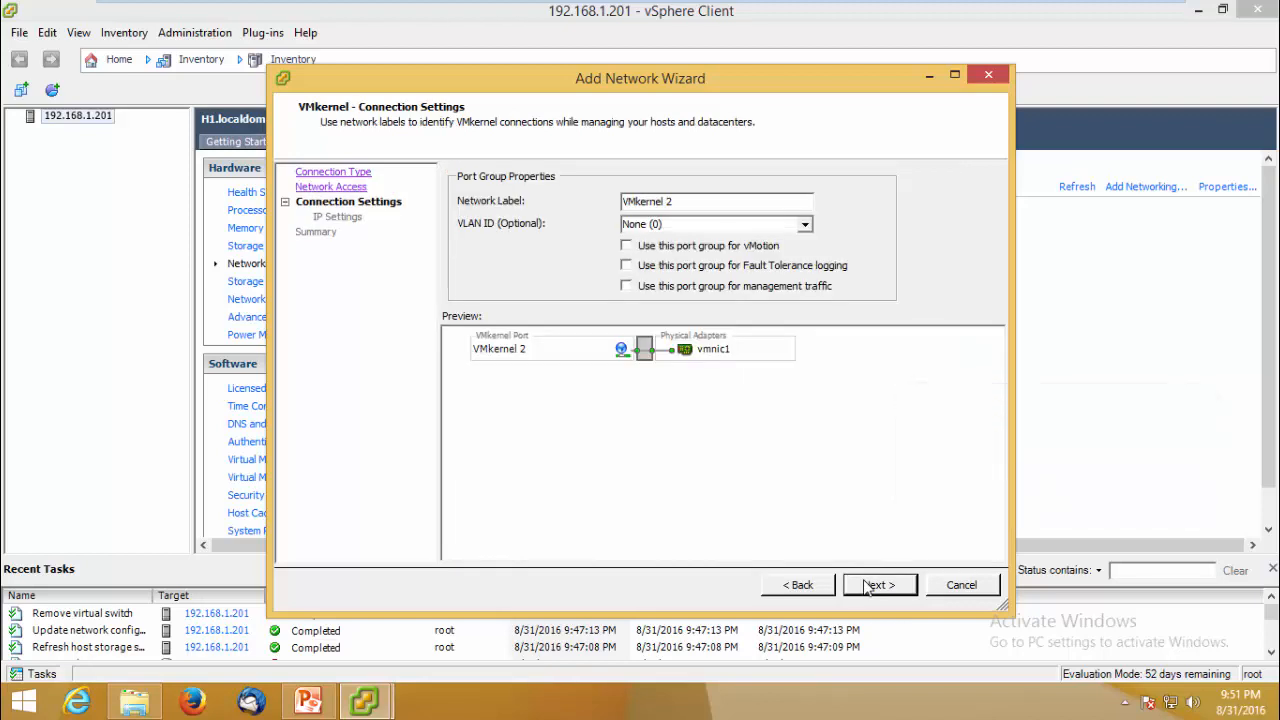
left_click(880, 584)
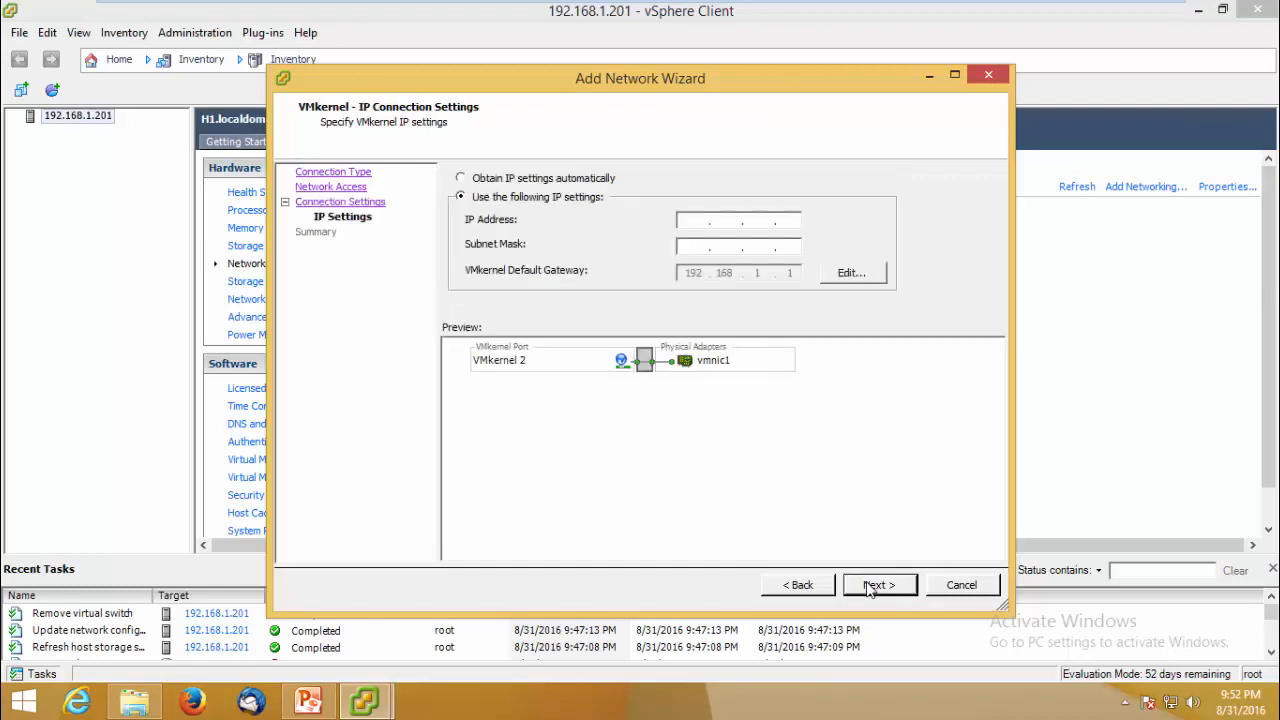
Give VMkernel 2 the static address 192.168.2.201 with mask 255.255.255.0 and finish creating it
left_click(710, 218)
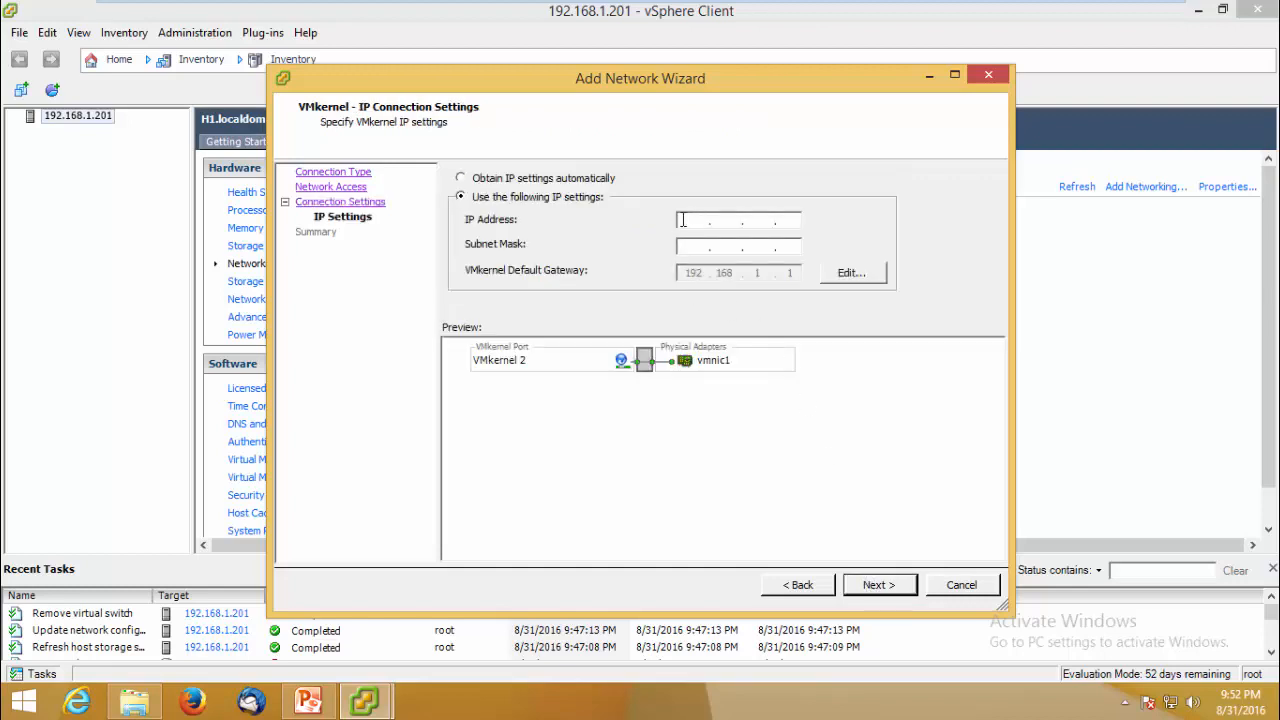
type("192.168.2.2")
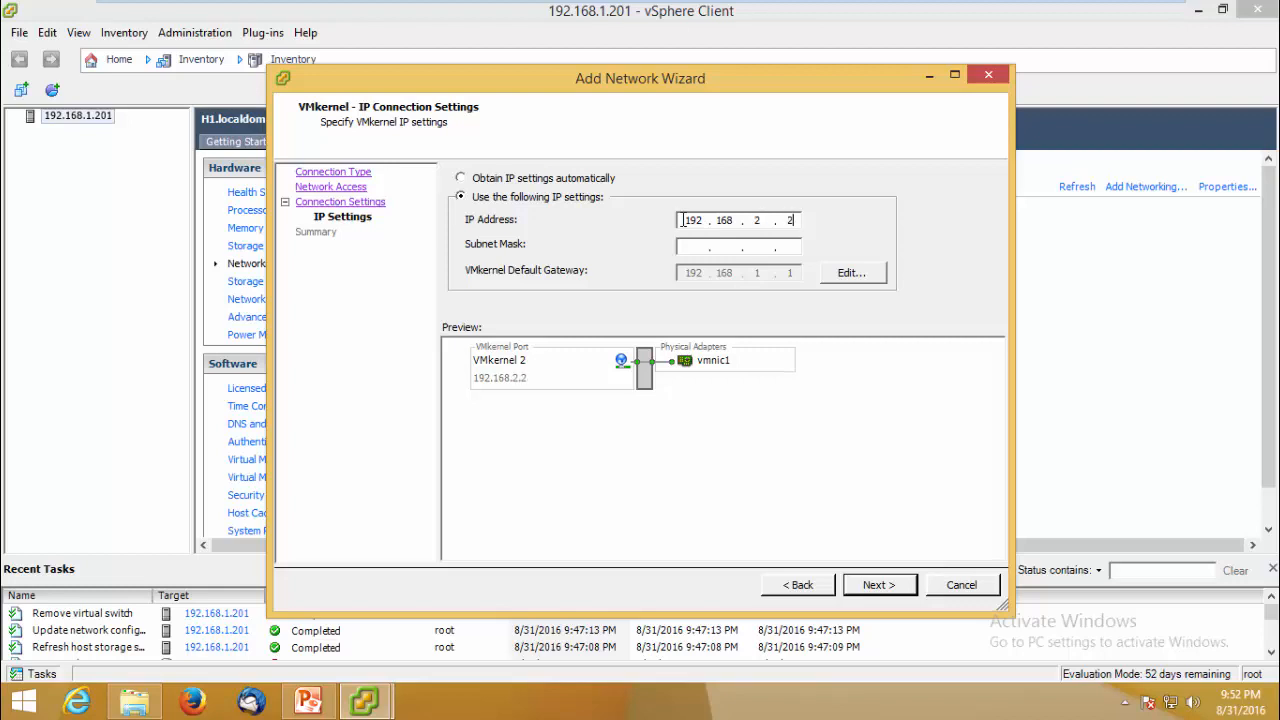
type("01")
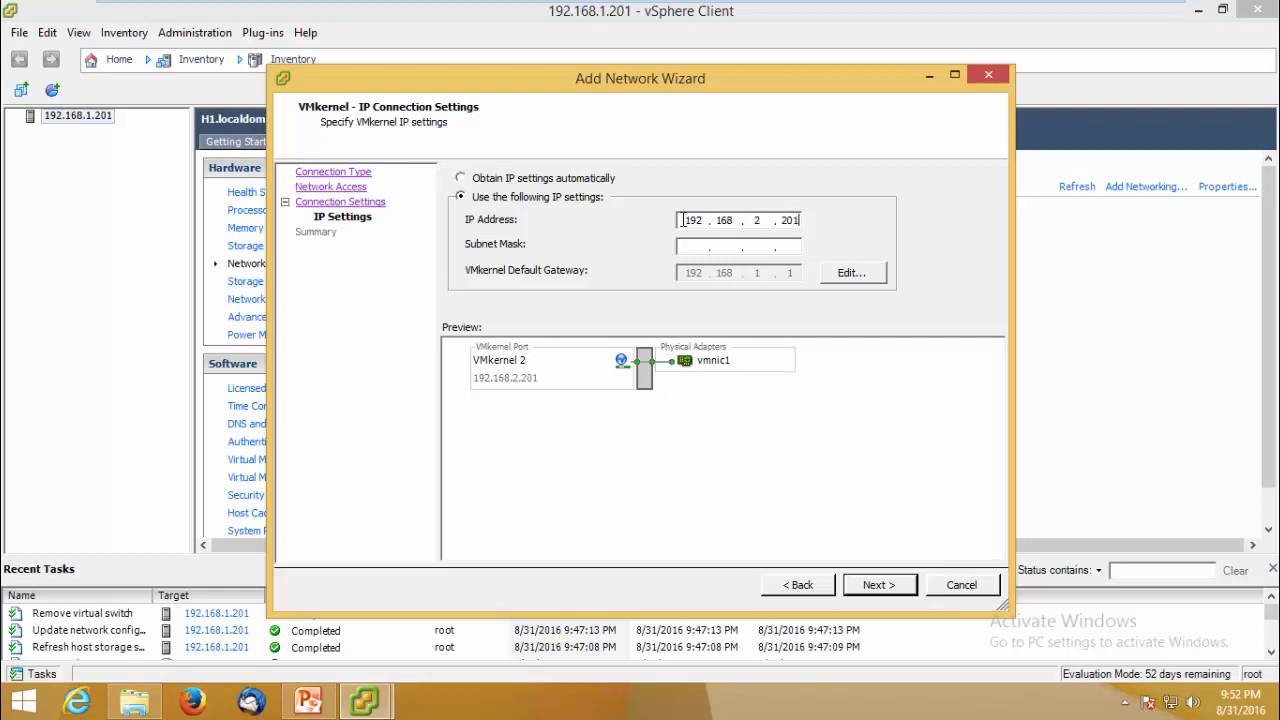
left_click(696, 244)
type("255 . 255 . 255 . 0")
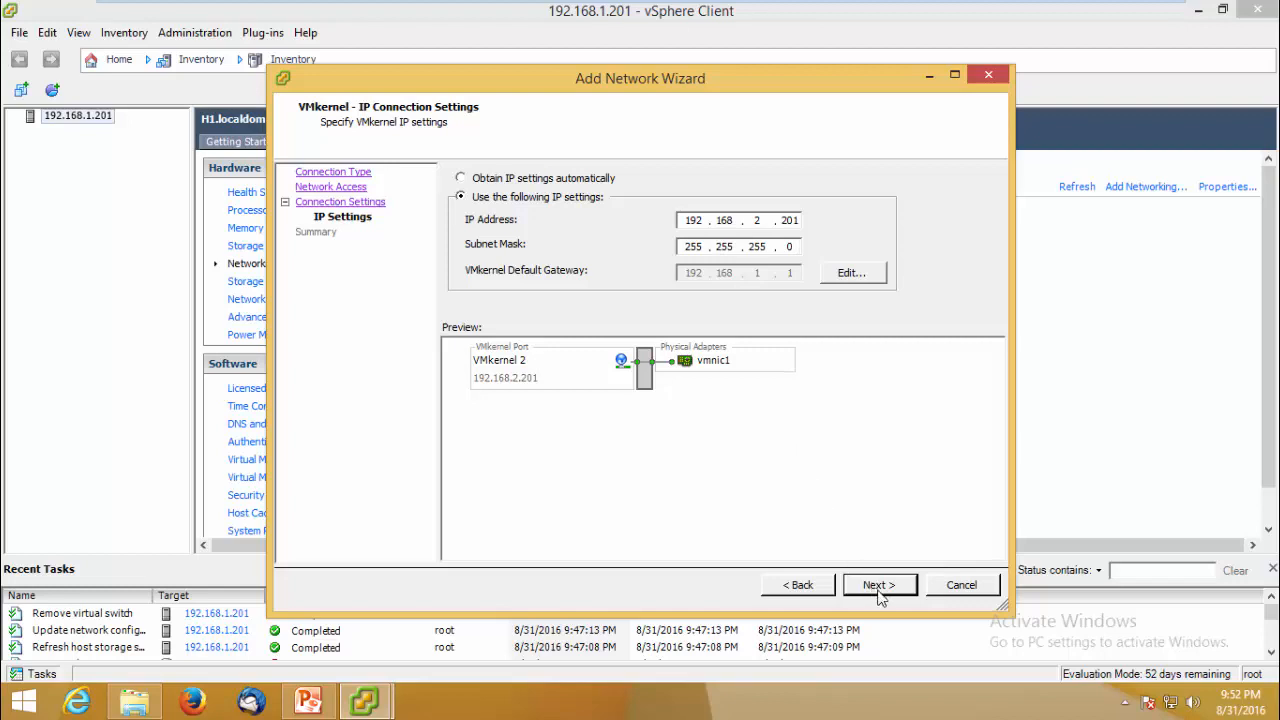
left_click(880, 584)
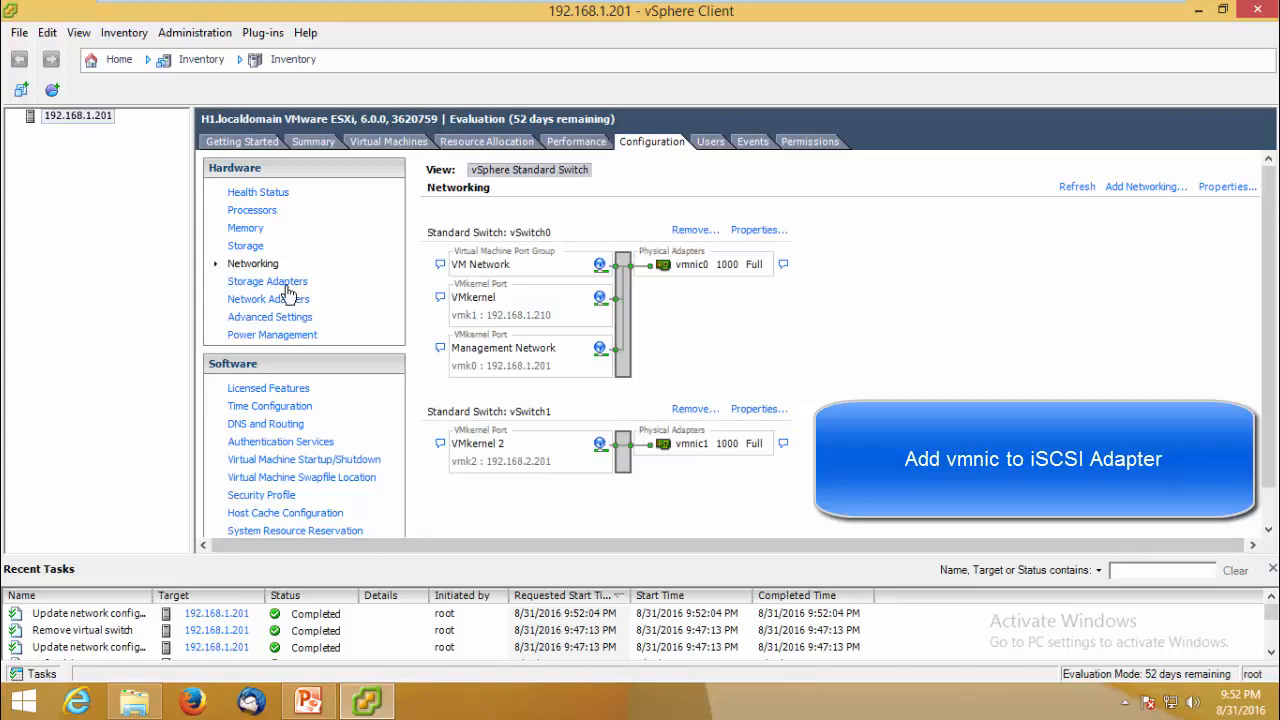
In the vmhba33 adapter's Network Configuration properties, bind VMkernel 2 on vSwitch1 as a port binding
left_click(268, 280)
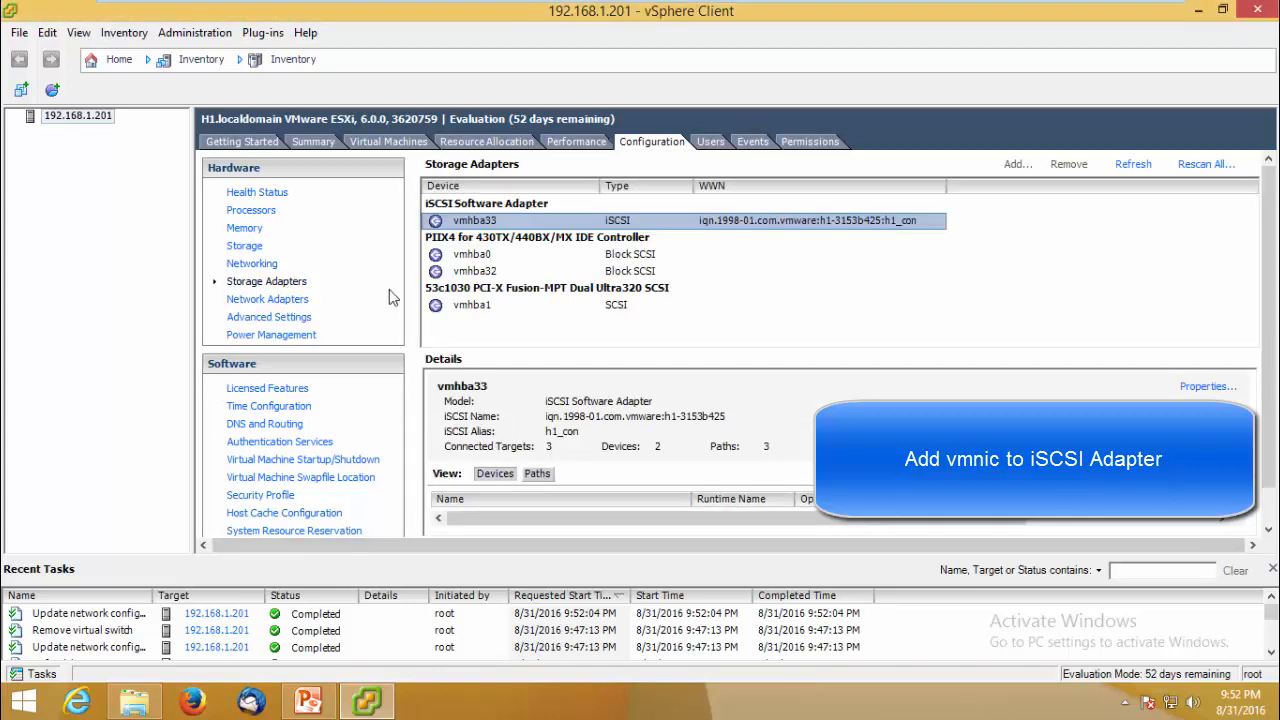
right_click(474, 220)
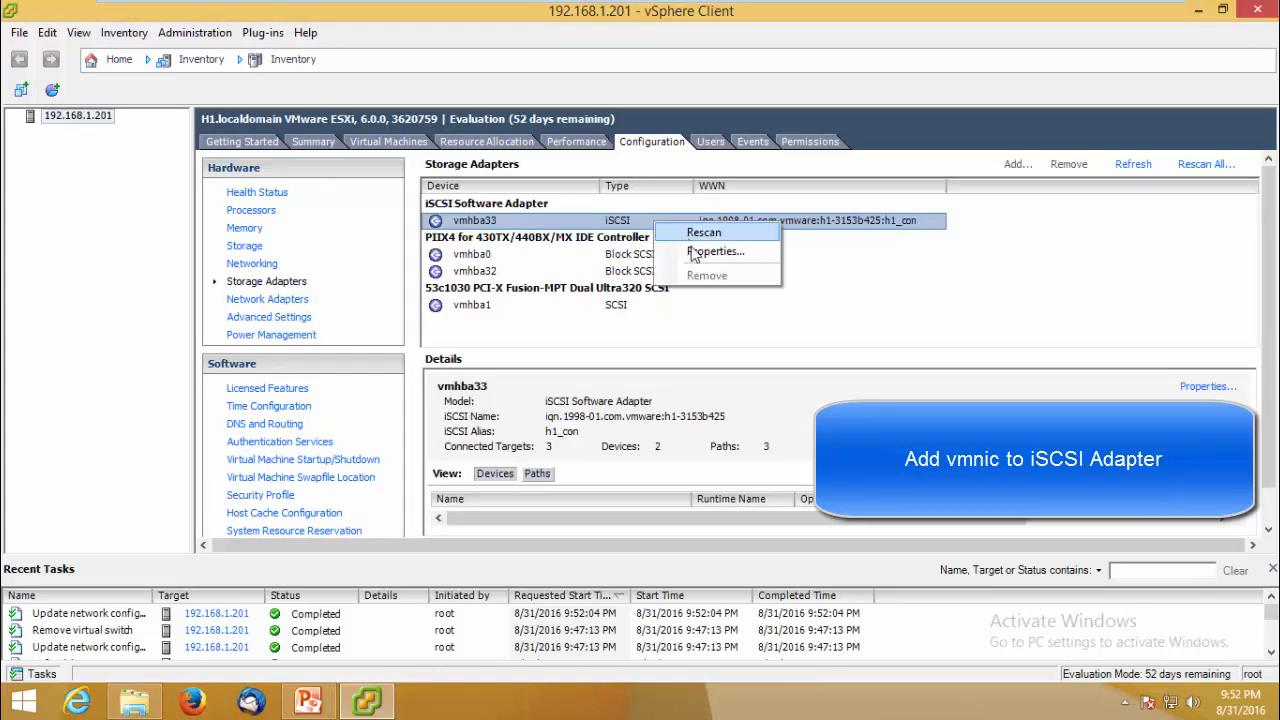
left_click(716, 252)
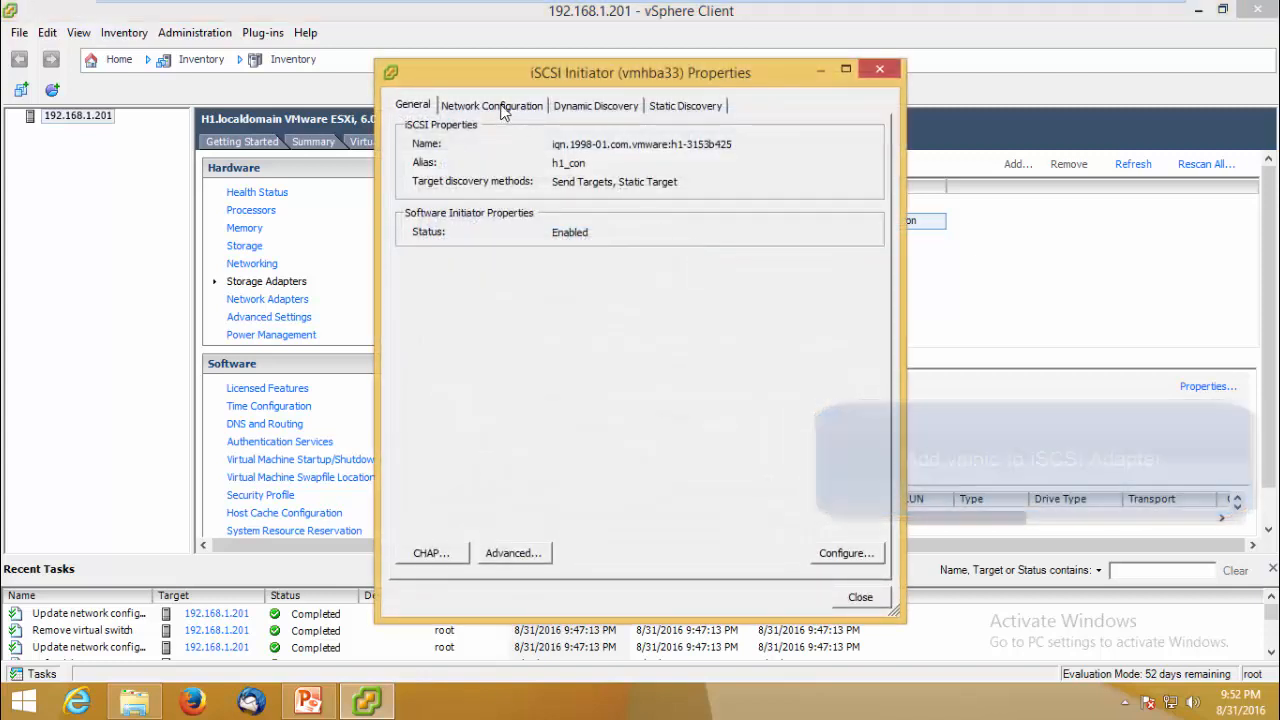
left_click(492, 104)
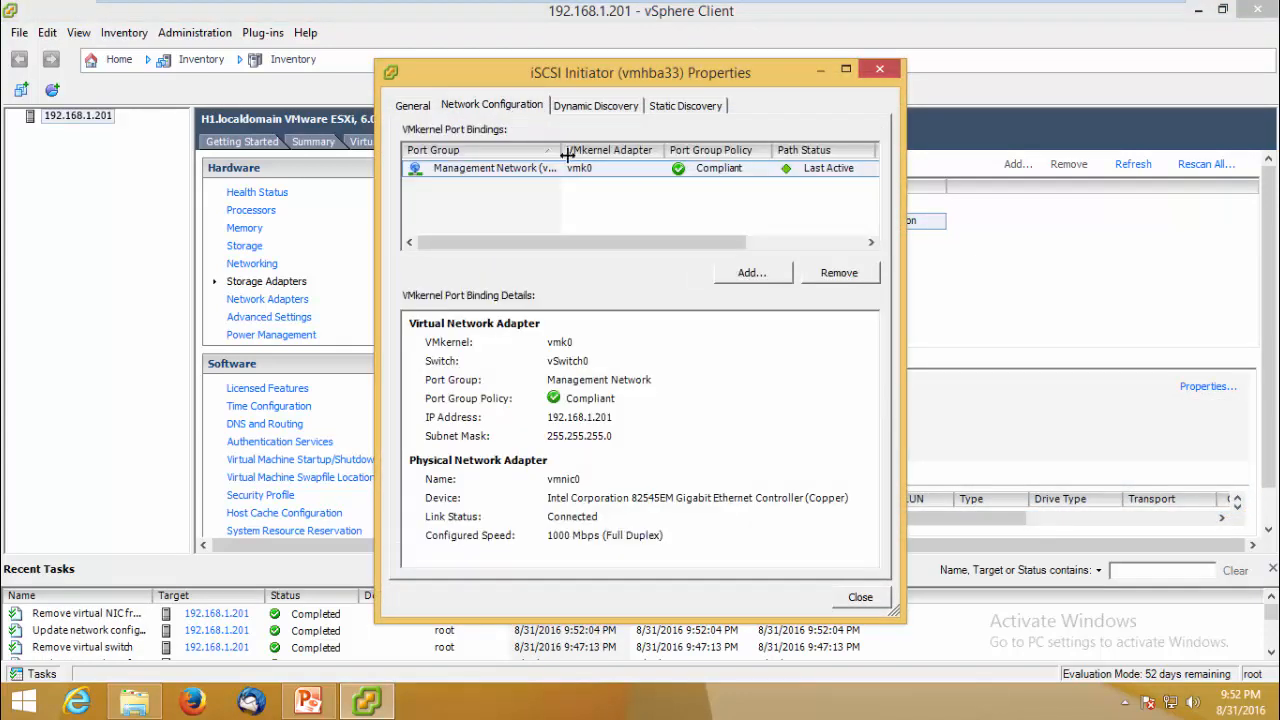
left_click(752, 272)
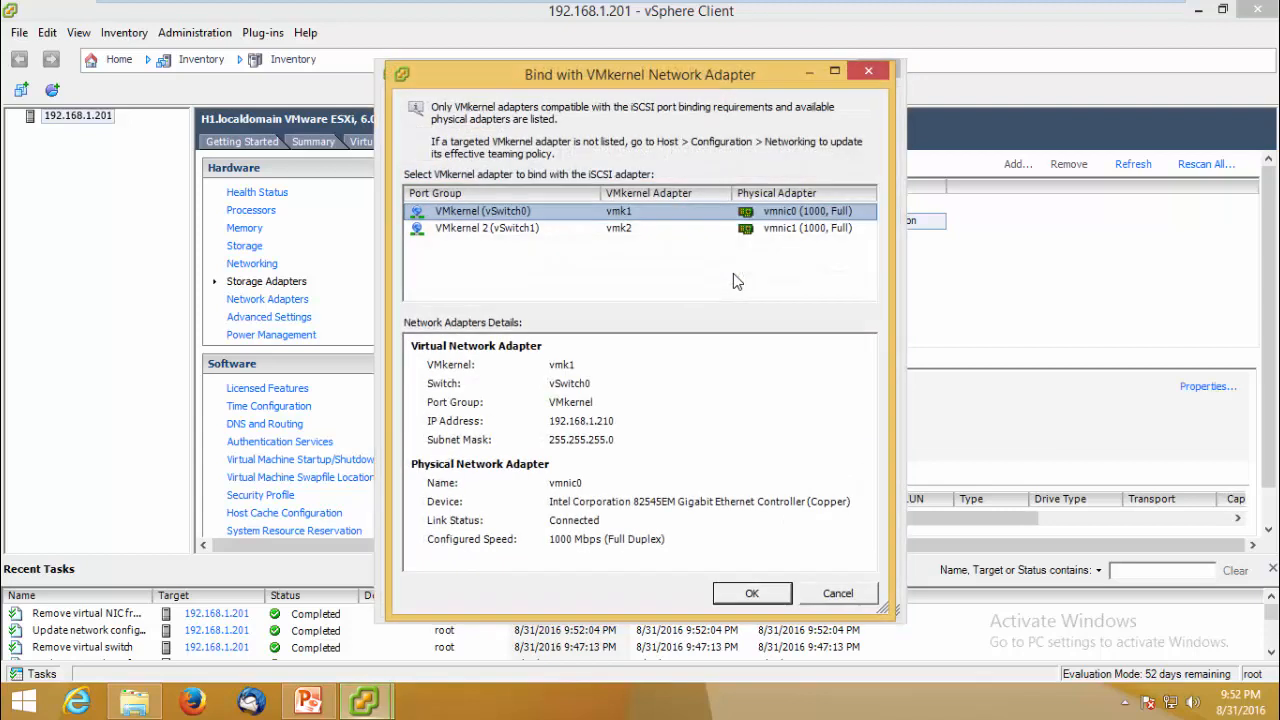
mouse_move(562, 236)
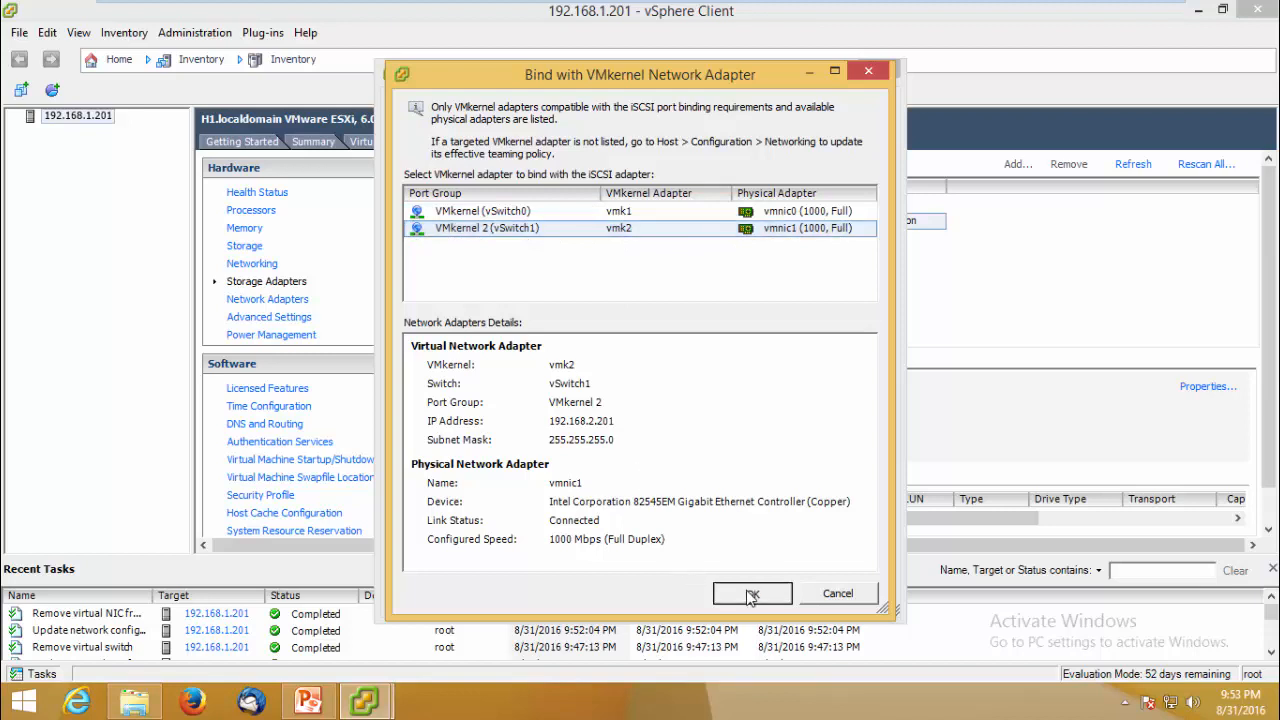
left_click(752, 592)
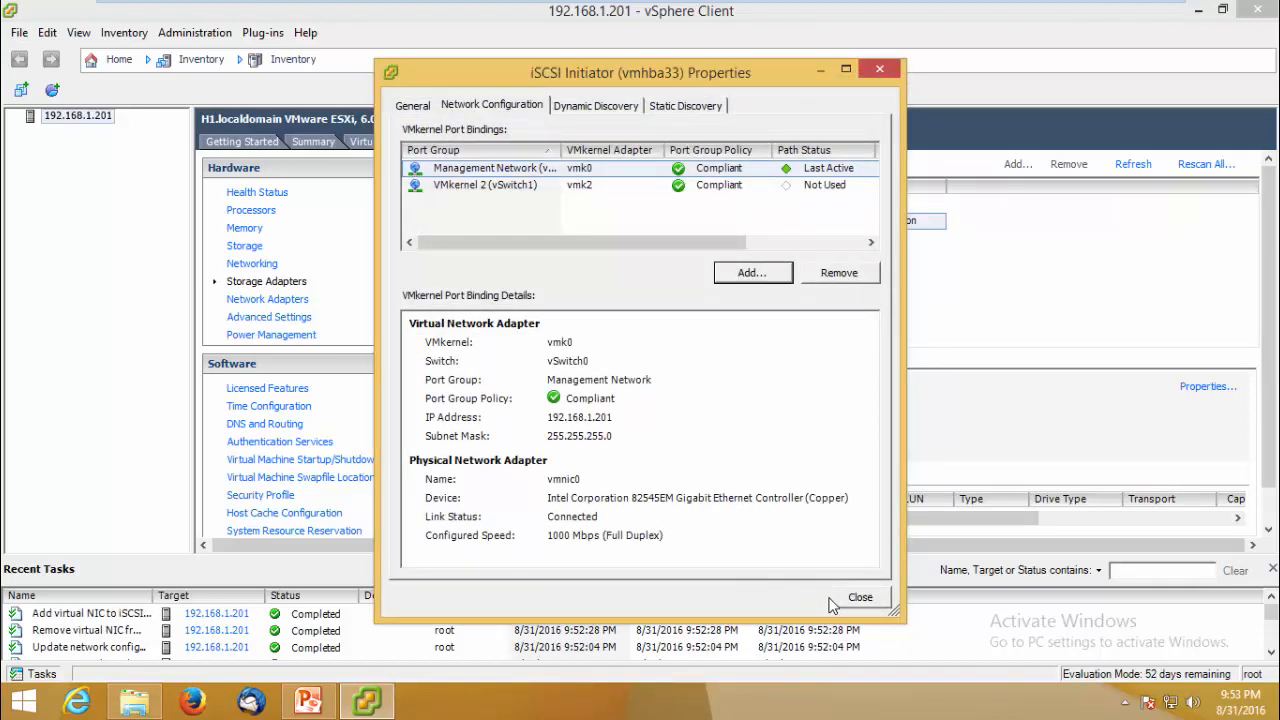
Confirm 192.168.2.150:3260 appears under Dynamic Discovery and close the initiator properties to get the rescan prompt
left_click(596, 104)
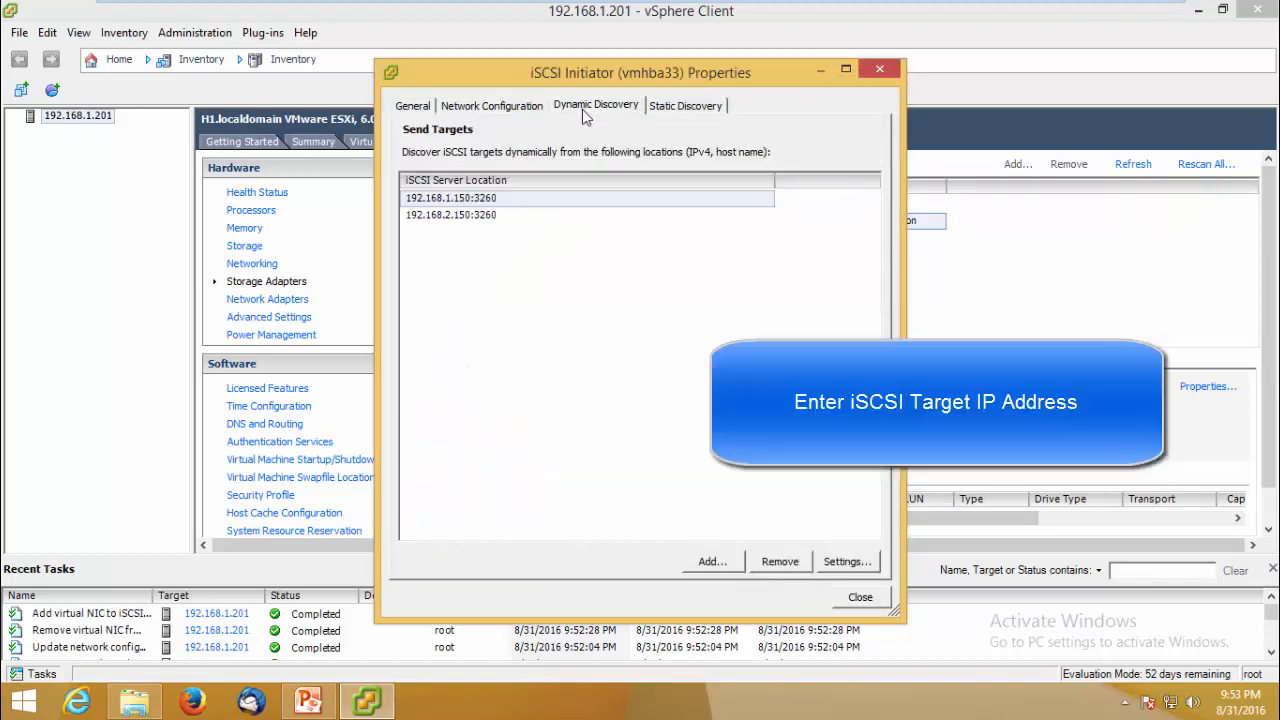
mouse_move(572, 238)
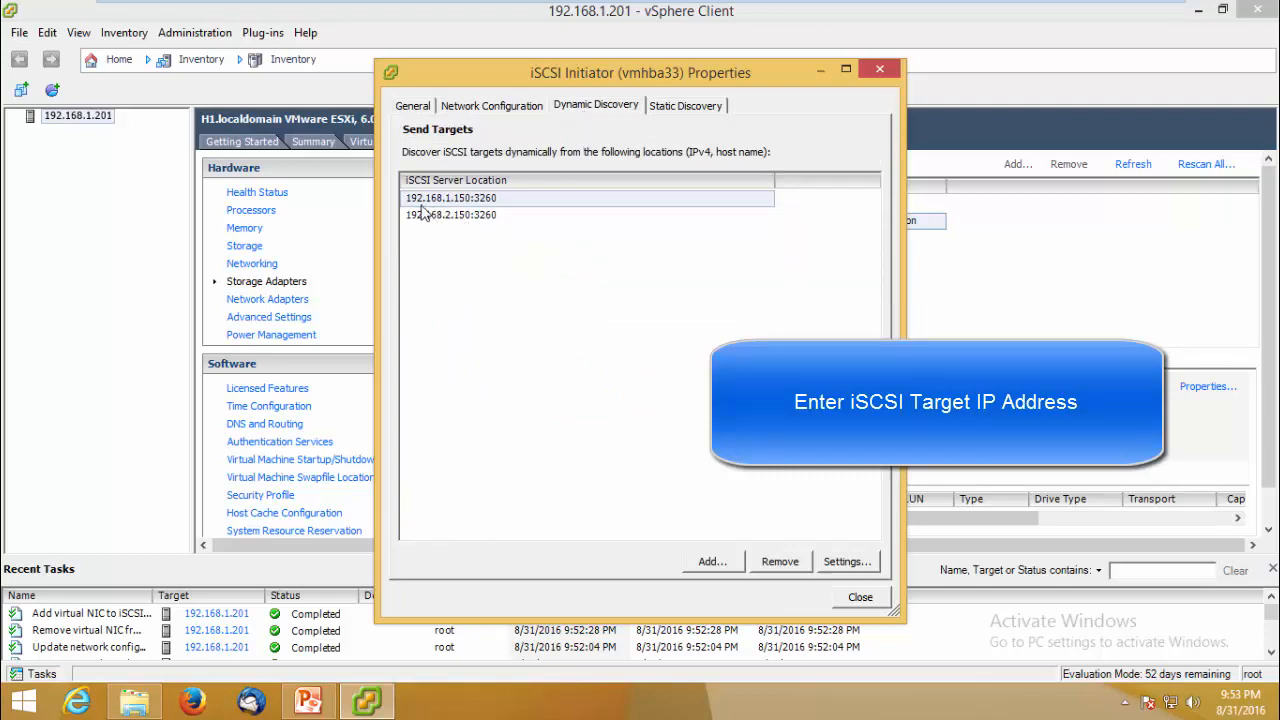
mouse_move(432, 232)
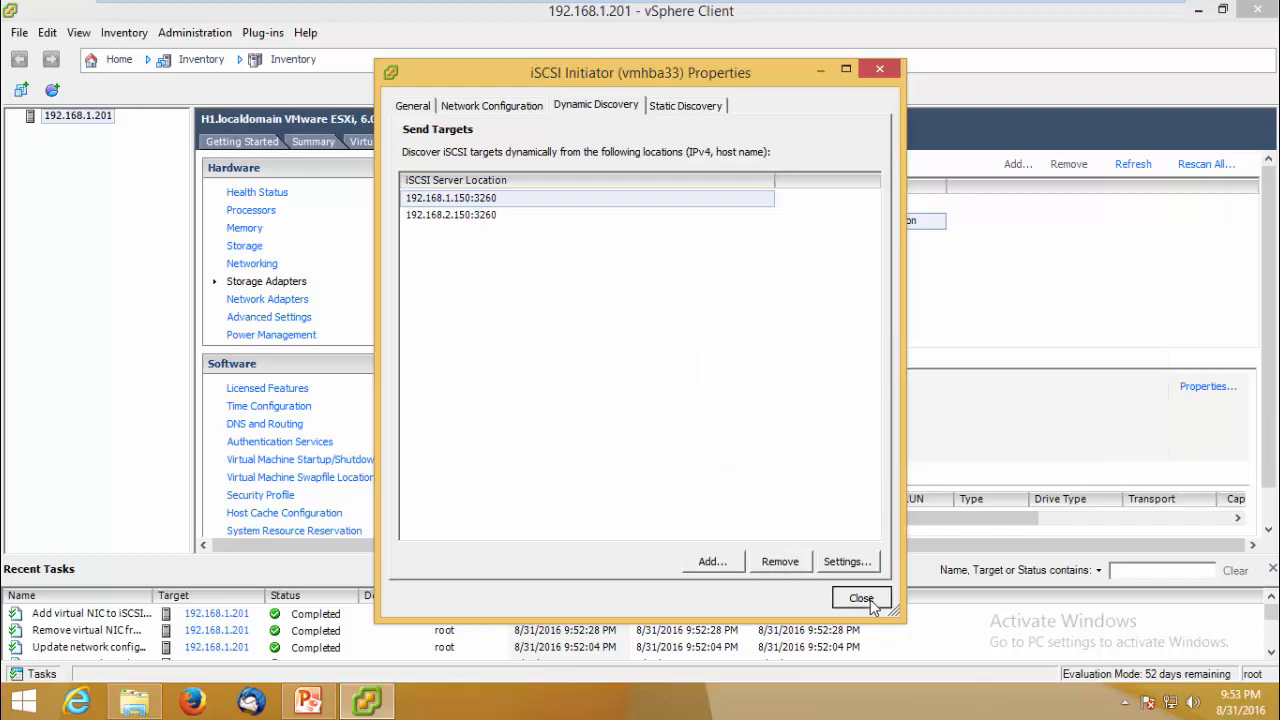
left_click(860, 598)
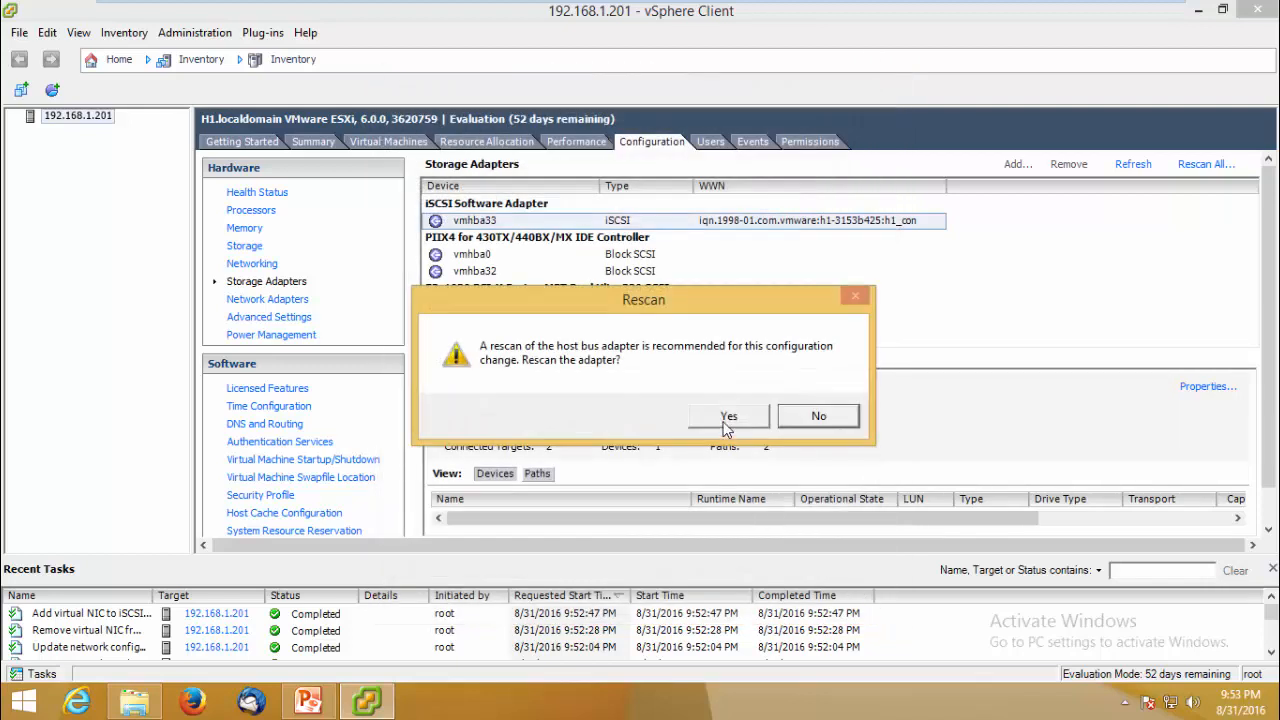
Accept the iSCSI adapter rescan and bring up the virtual disk list's actions on the iSCSI page
left_click(728, 414)
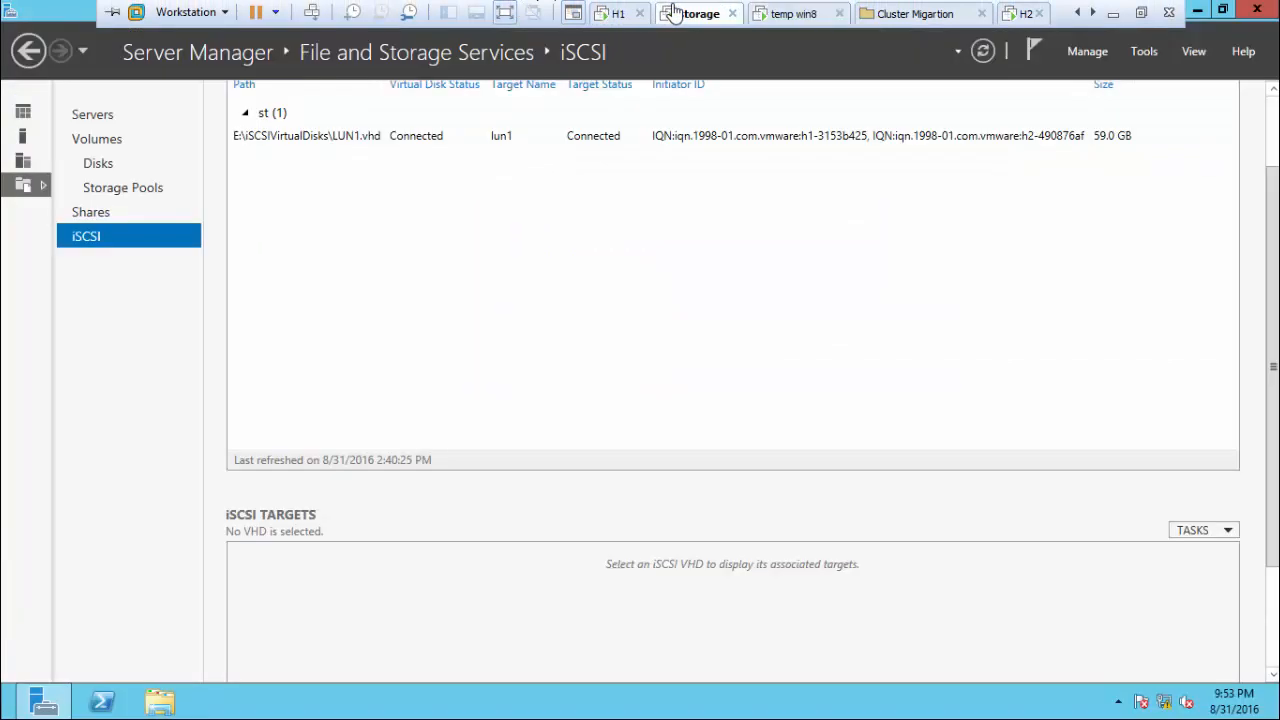
right_click(308, 136)
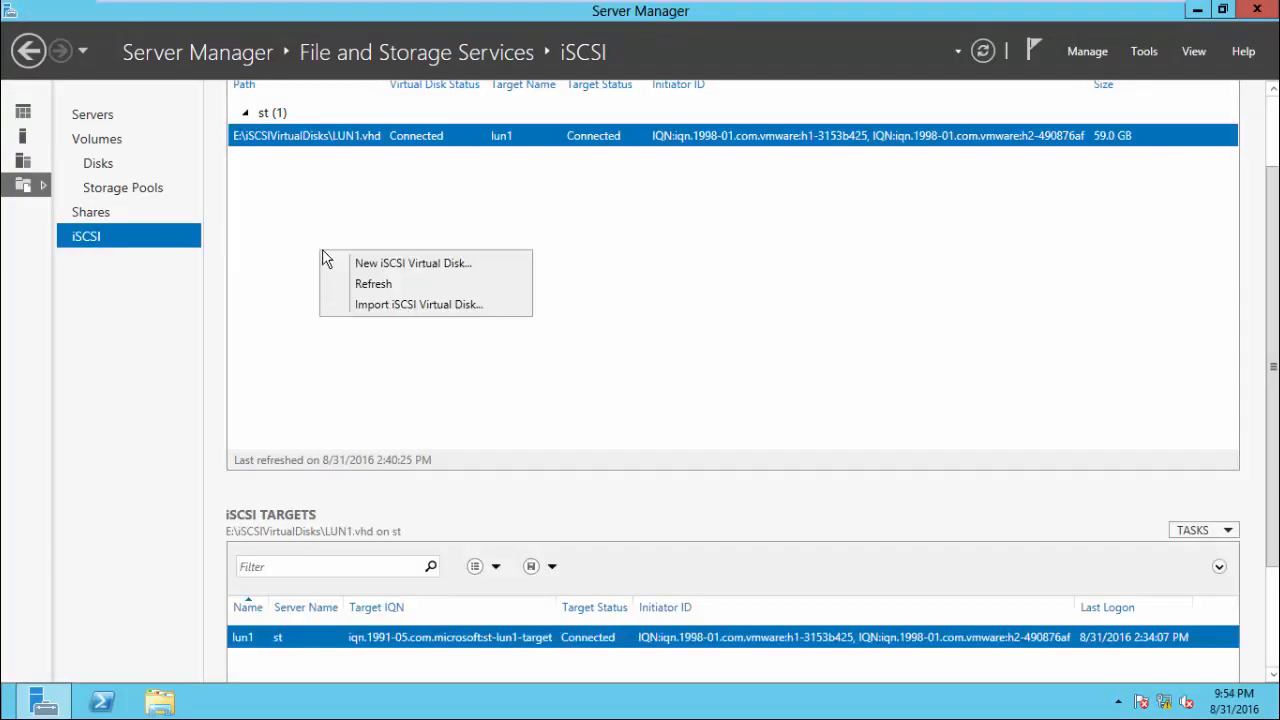
Start a new iSCSI virtual disk named lun2 on volume F: with the default size
left_click(412, 264)
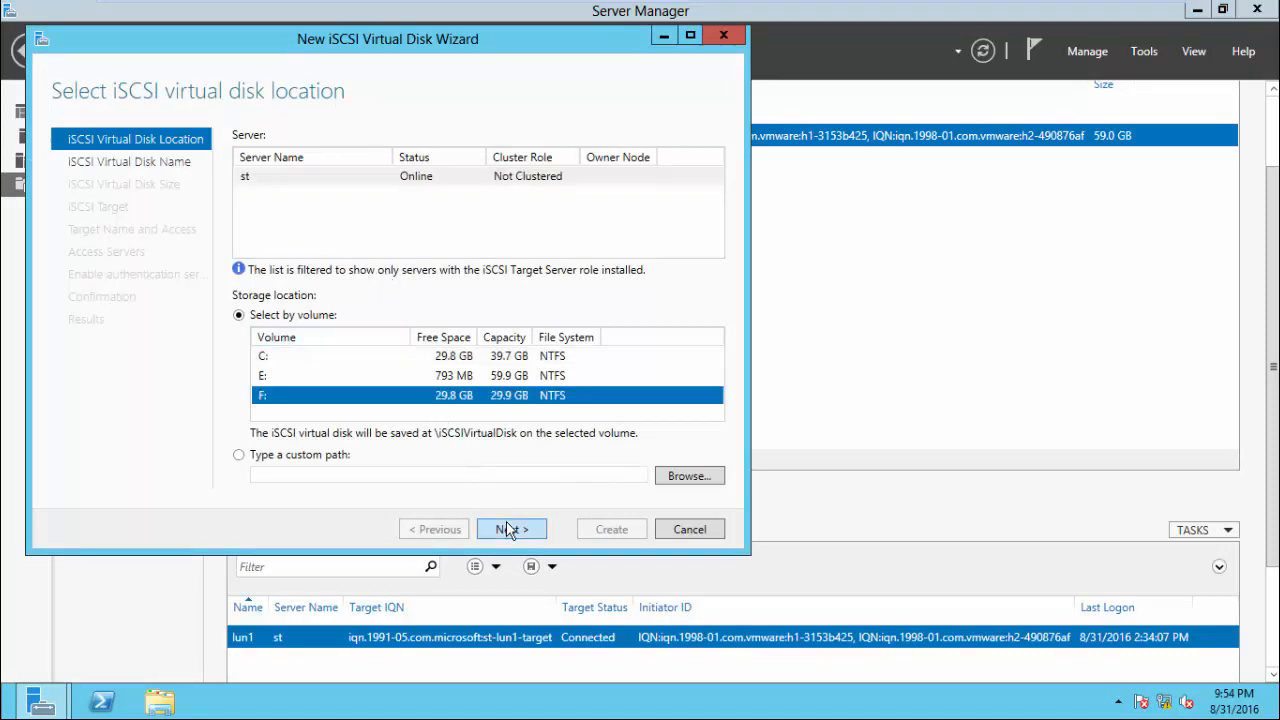
left_click(512, 528)
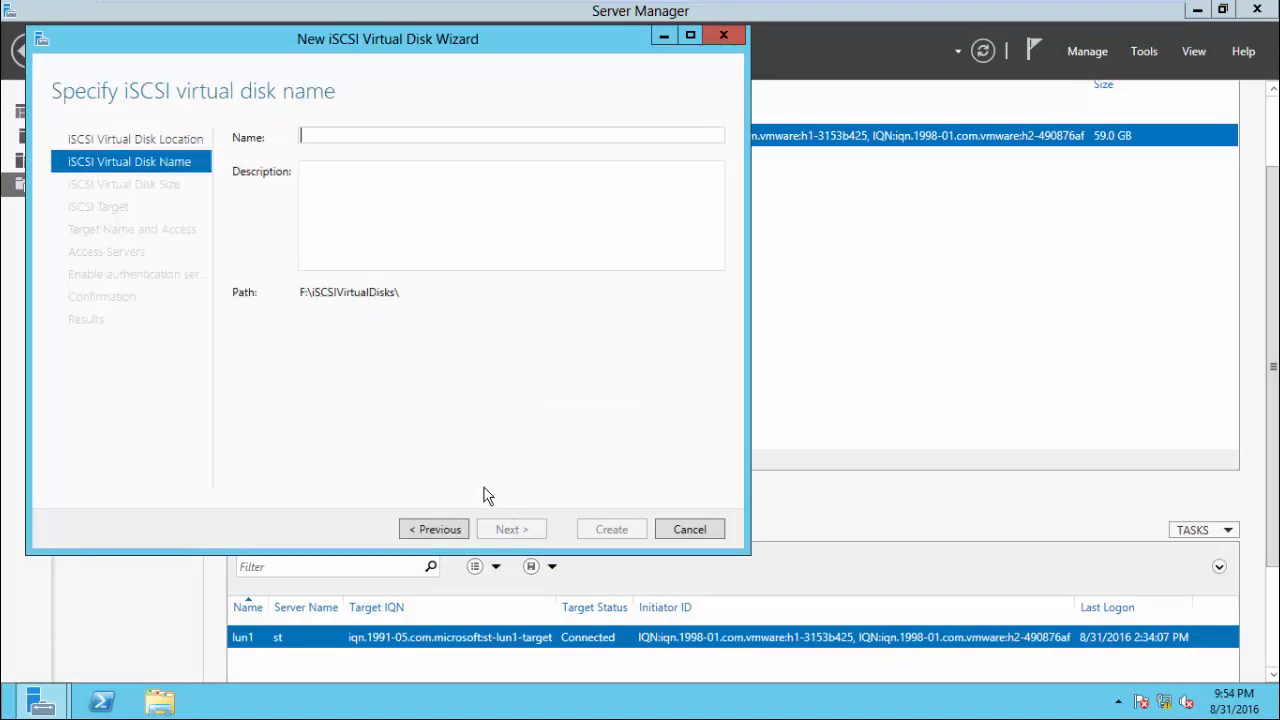
type("lun2")
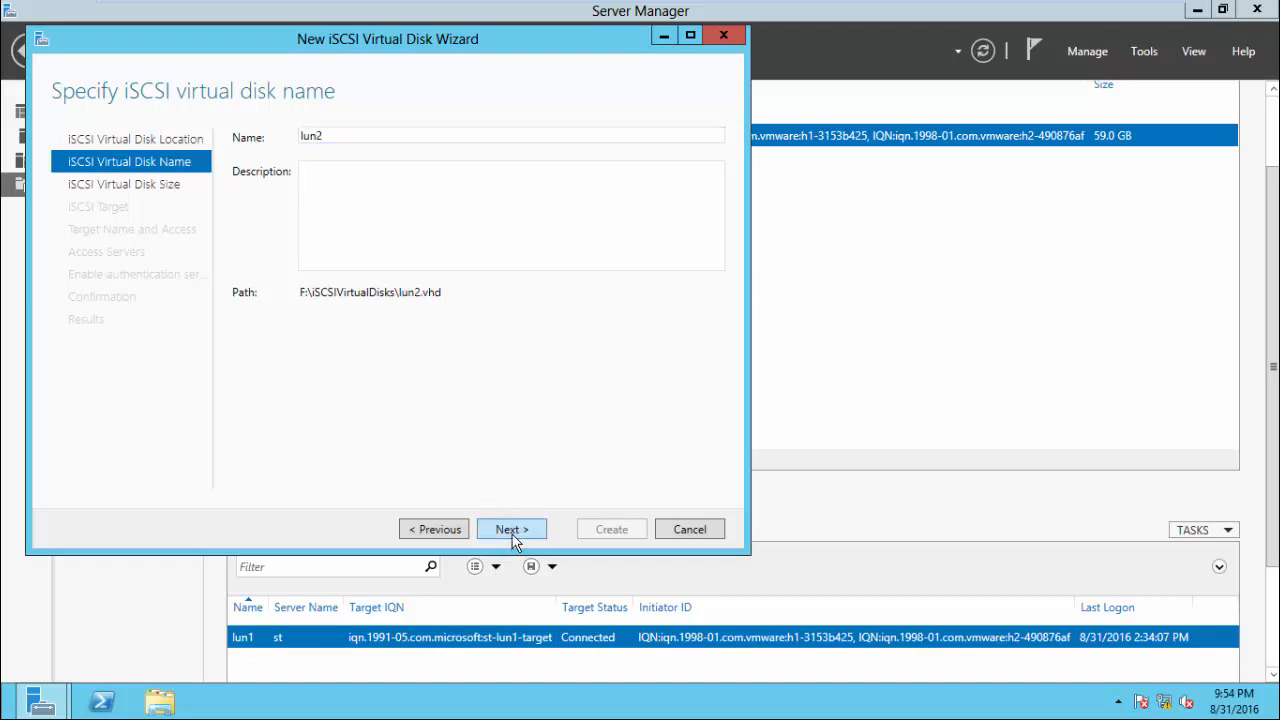
left_click(512, 528)
type("29")
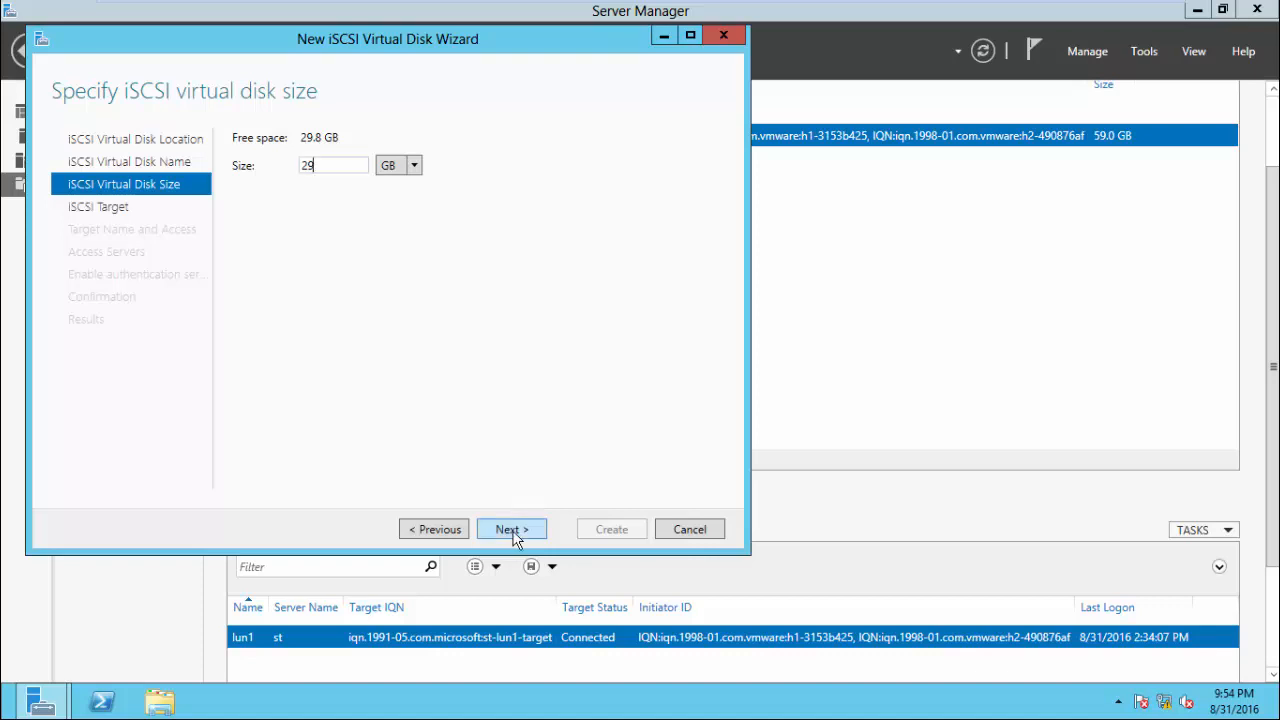
left_click(512, 528)
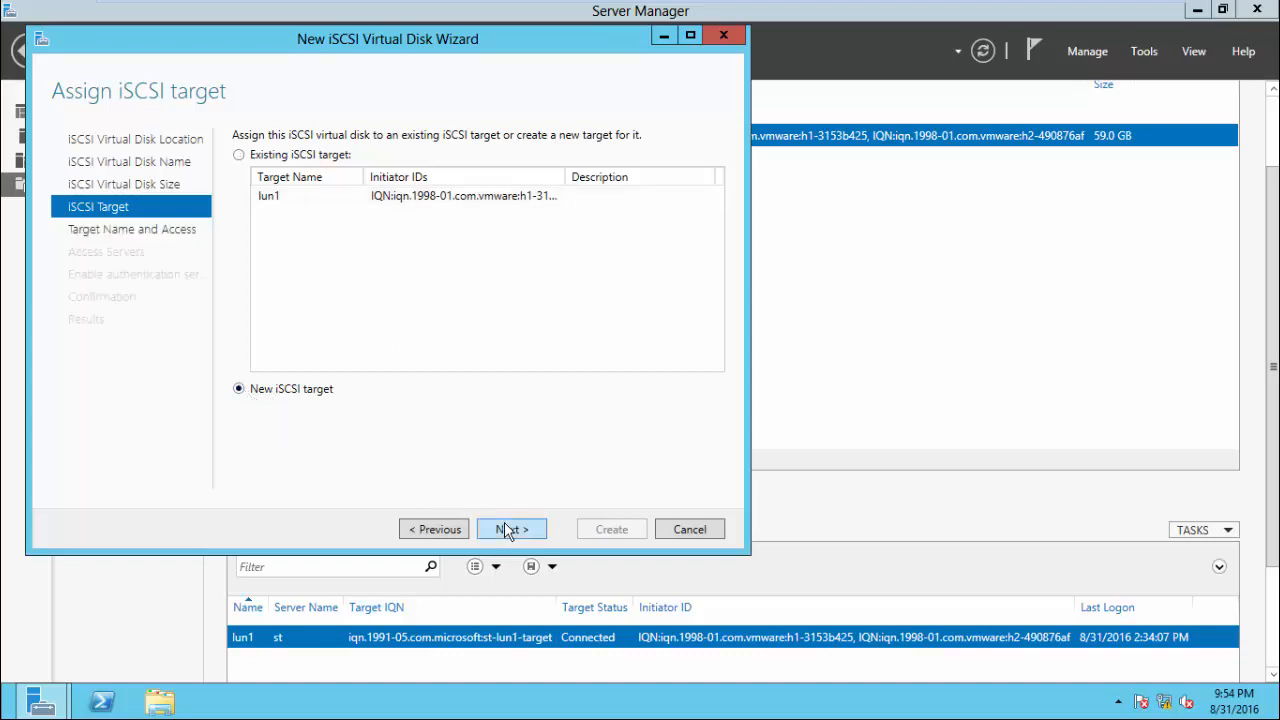
Assign the disk to a new iSCSI target named lun2
left_click(512, 528)
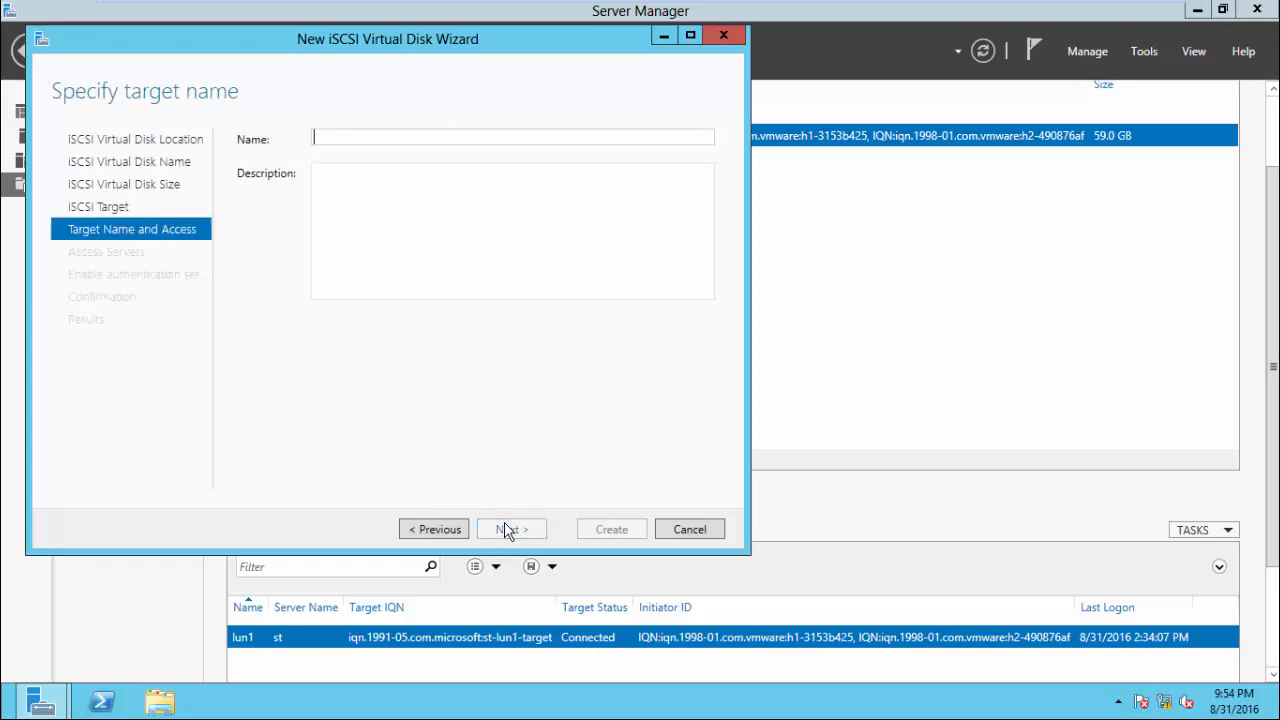
type("lun2")
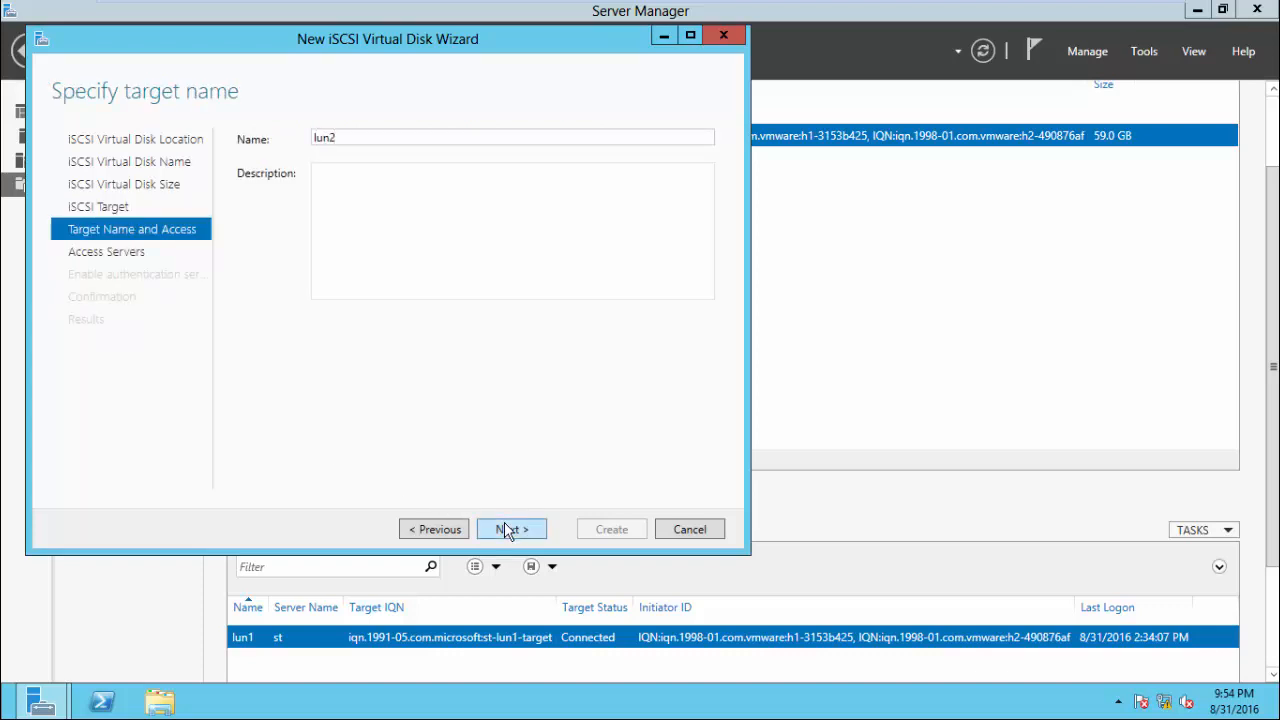
left_click(512, 528)
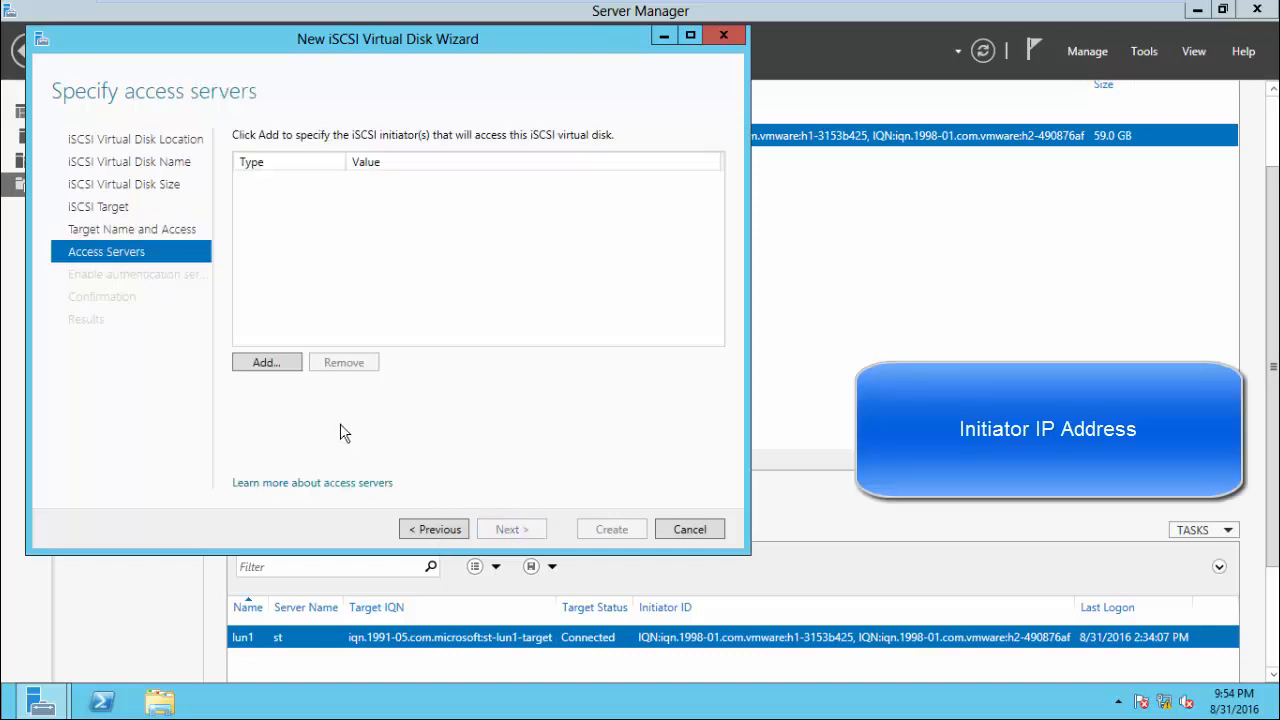
Add the initiator with IP address 192.168.2.201 as an allowed access server
left_click(266, 362)
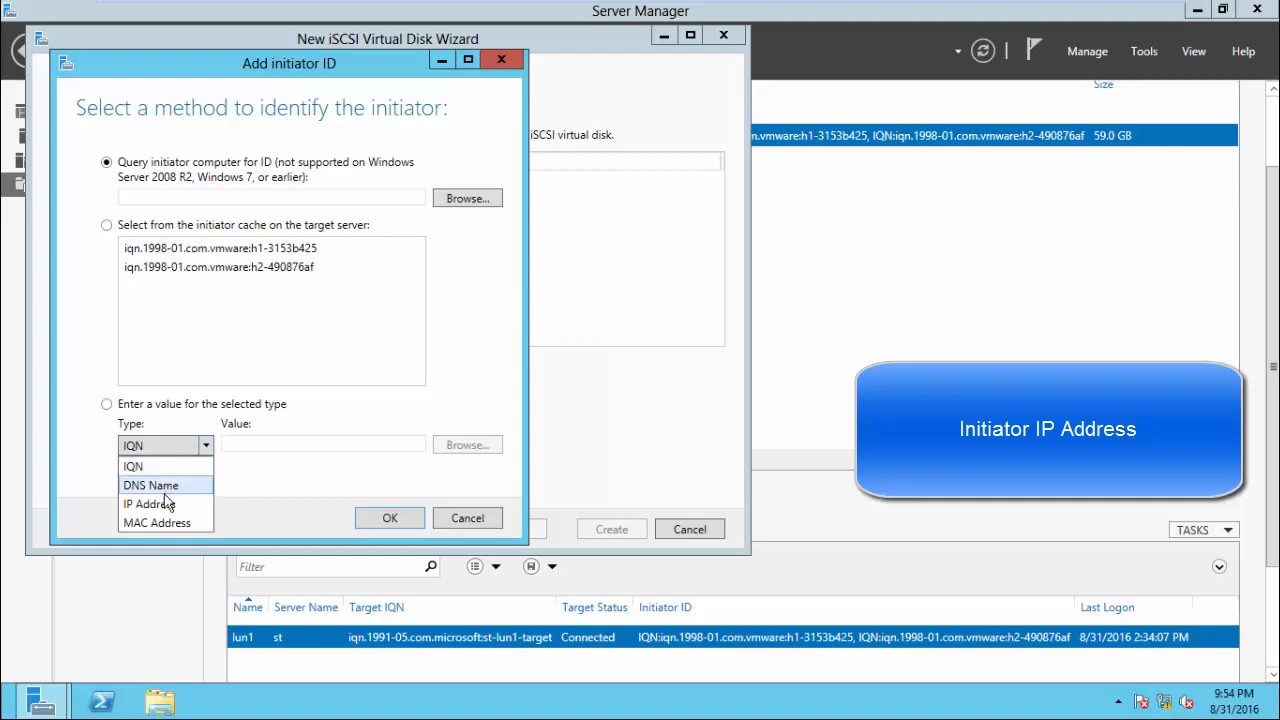
left_click(148, 504)
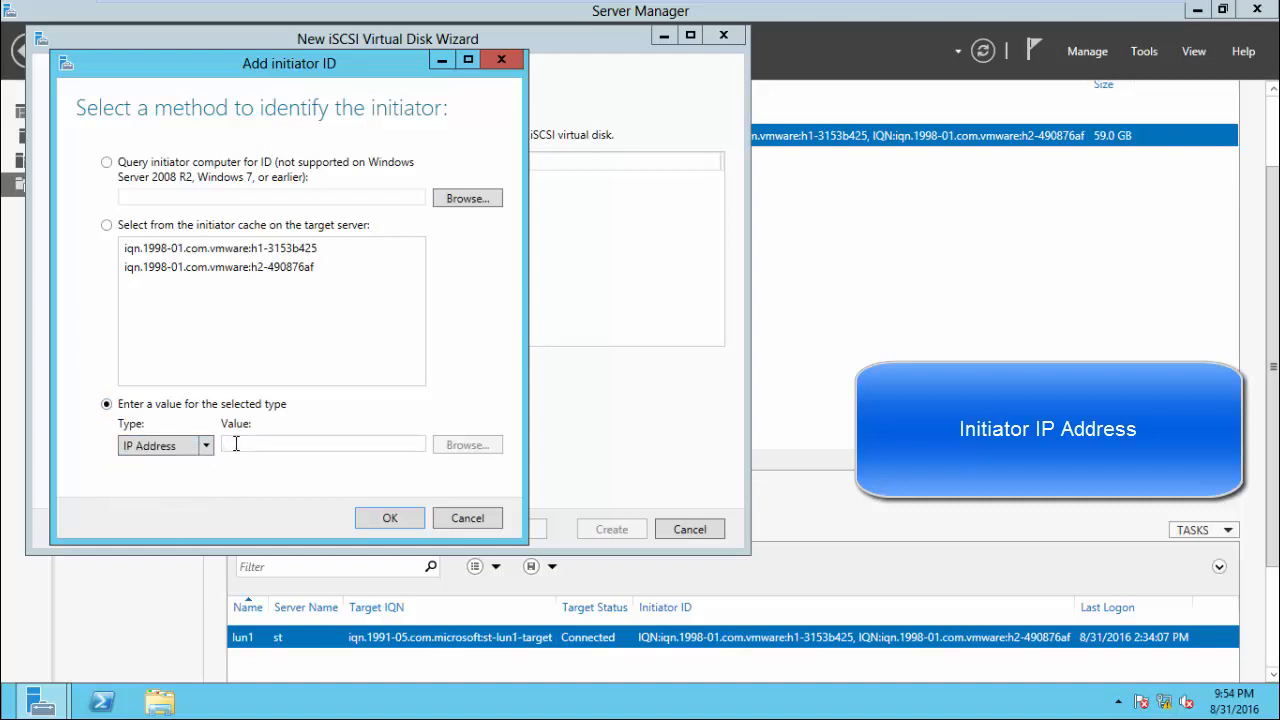
type("192.168.")
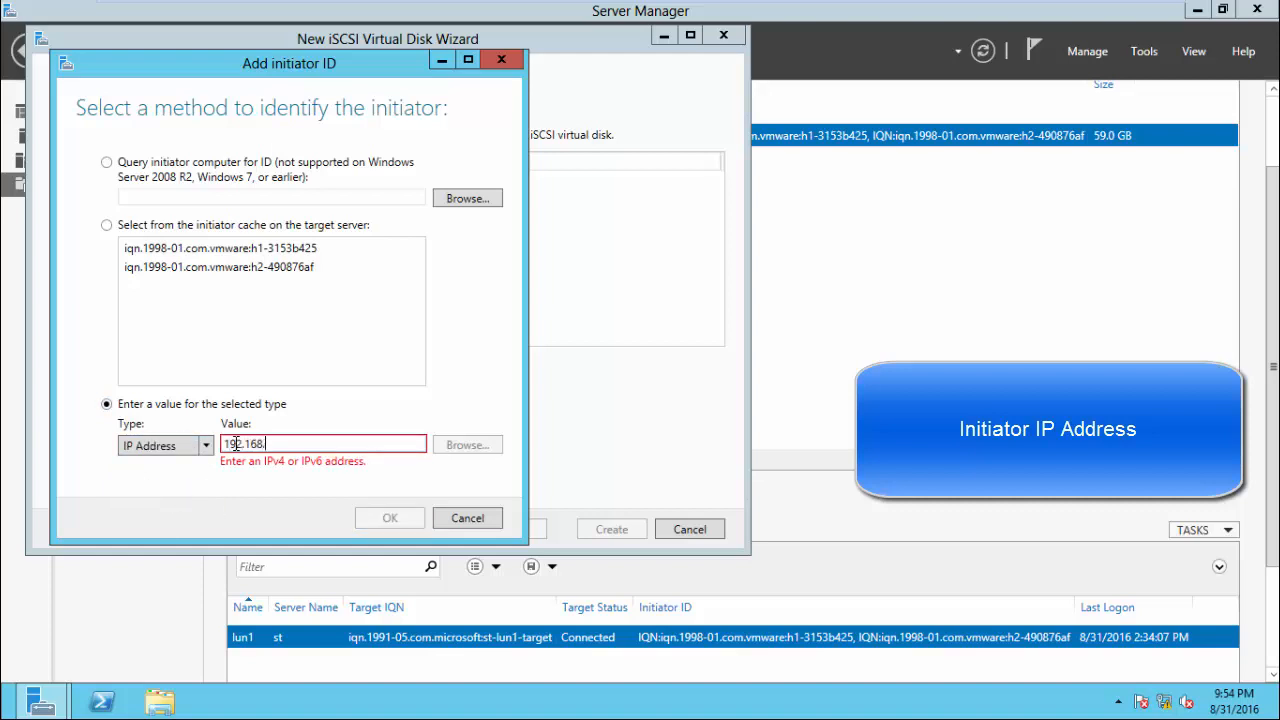
type("2.201")
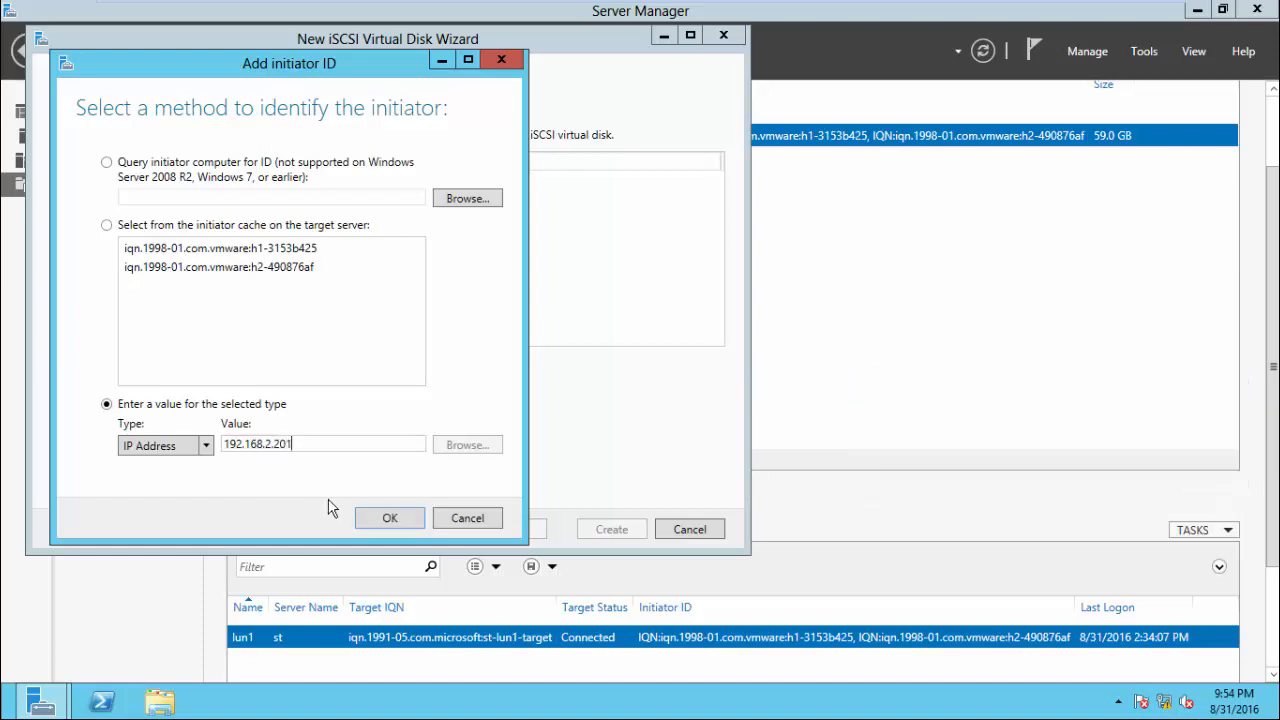
left_click(388, 518)
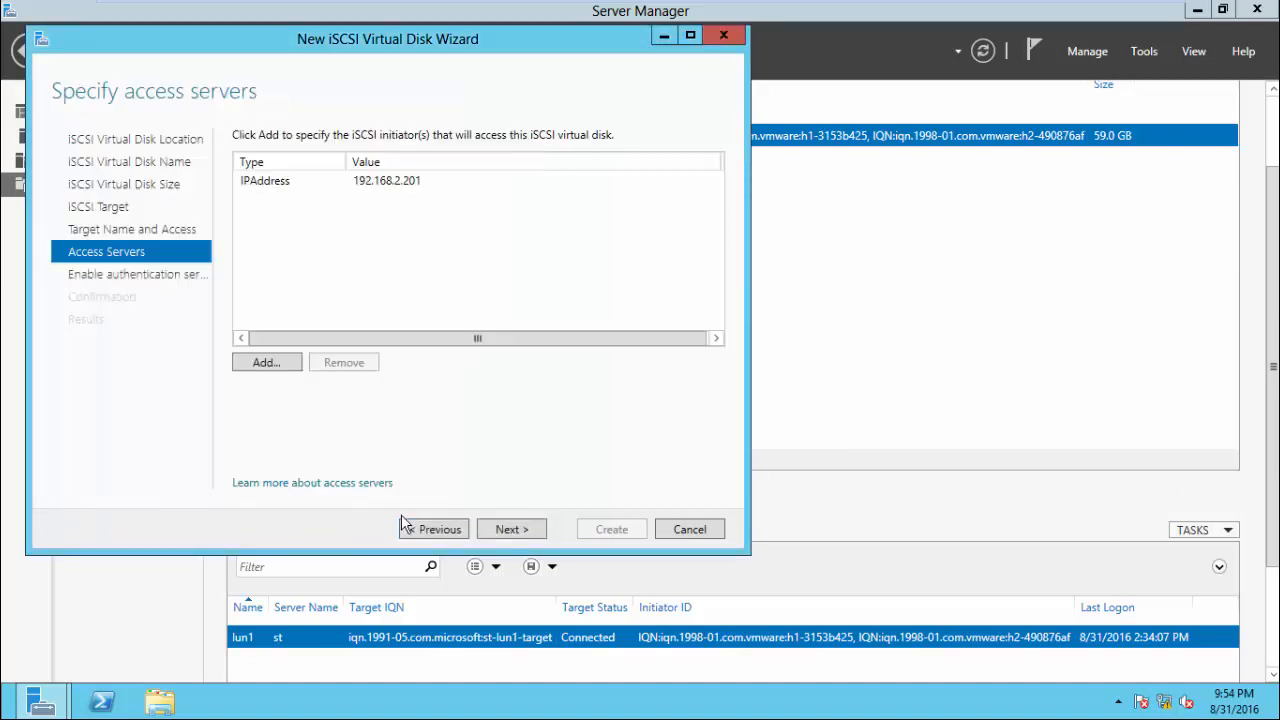
Skip authentication, create the 29 GB lun2 virtual disk and close the wizard
left_click(512, 528)
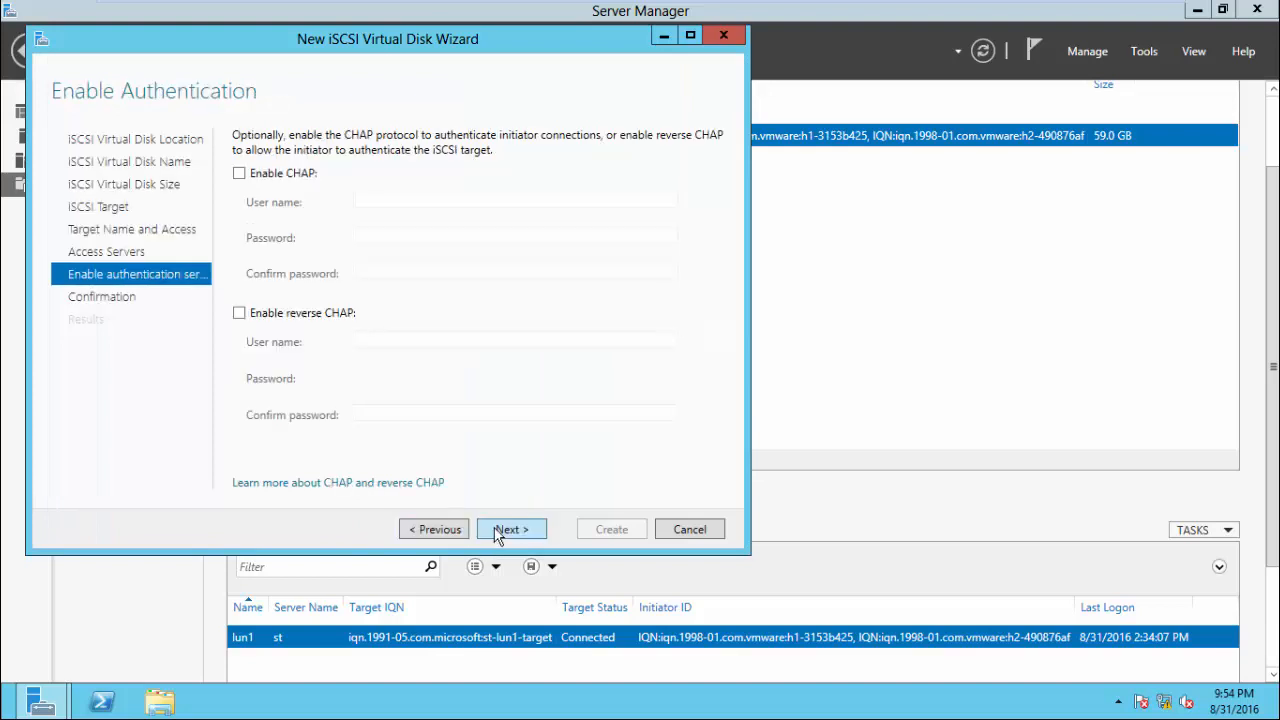
left_click(512, 528)
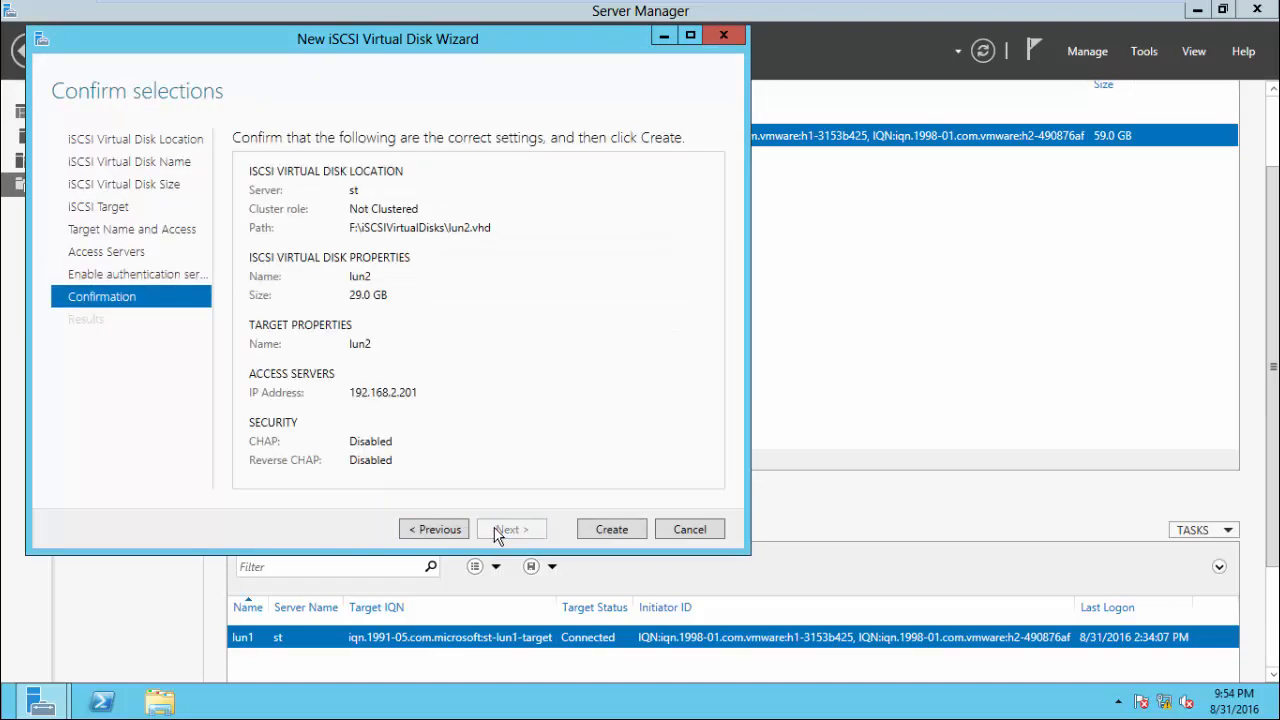
left_click(612, 528)
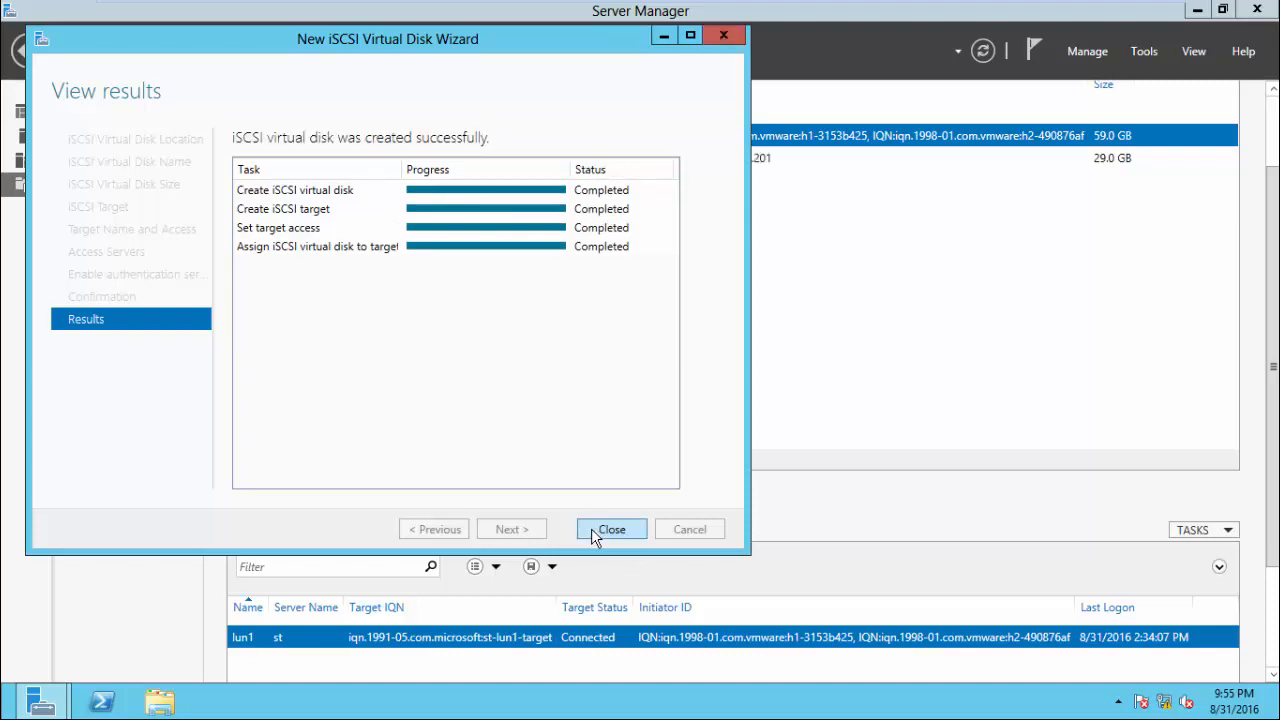
left_click(612, 528)
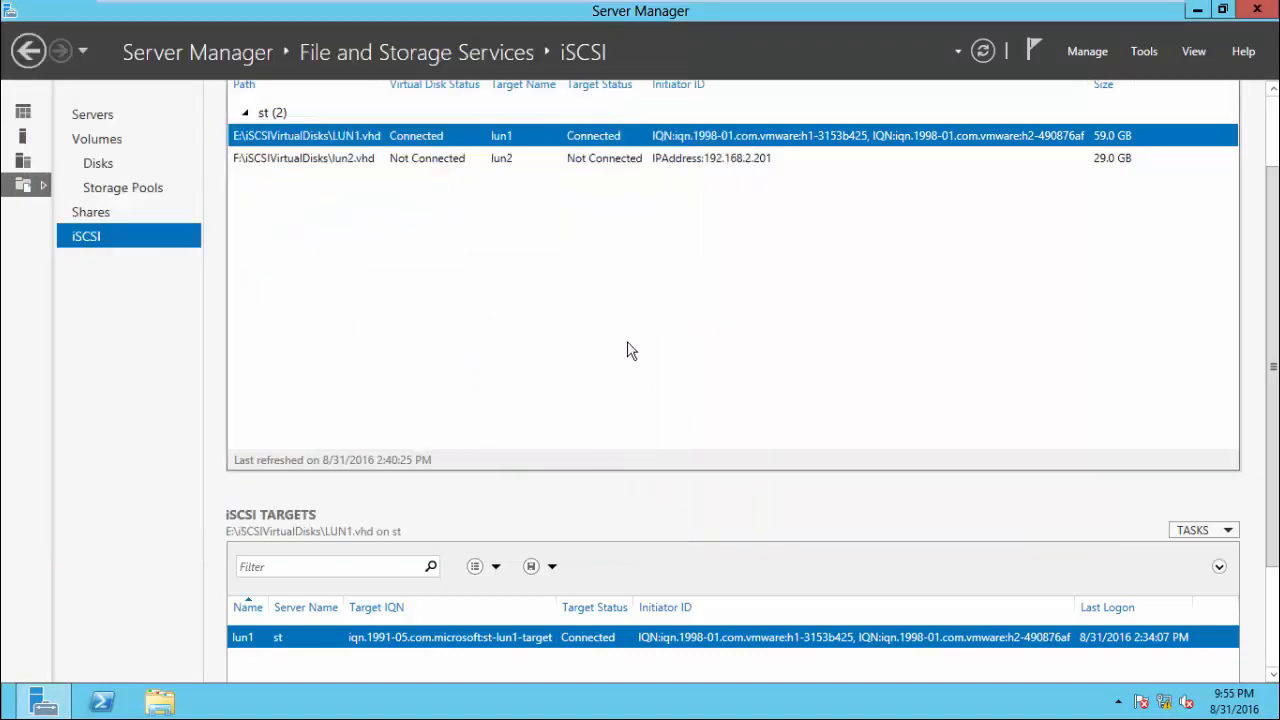
mouse_move(576, 358)
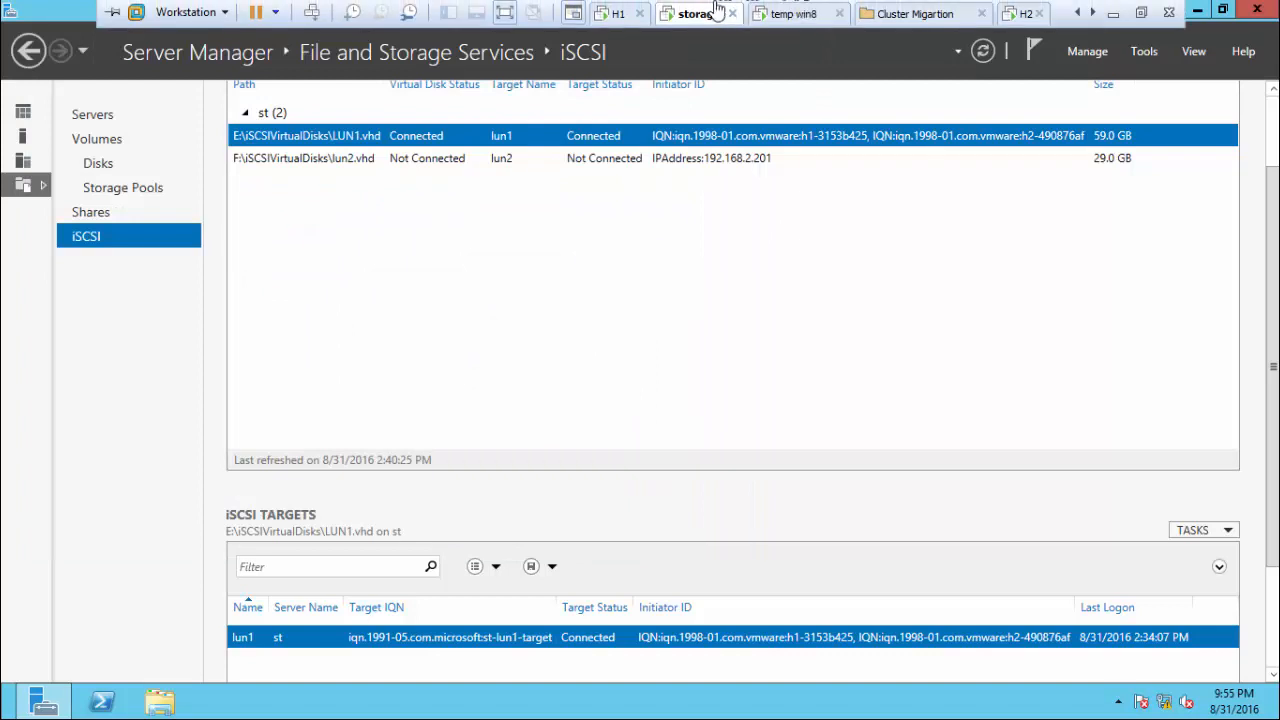
Back in vSphere Client, rescan all storage adapters so vmhba33 detects the new target
left_click(796, 12)
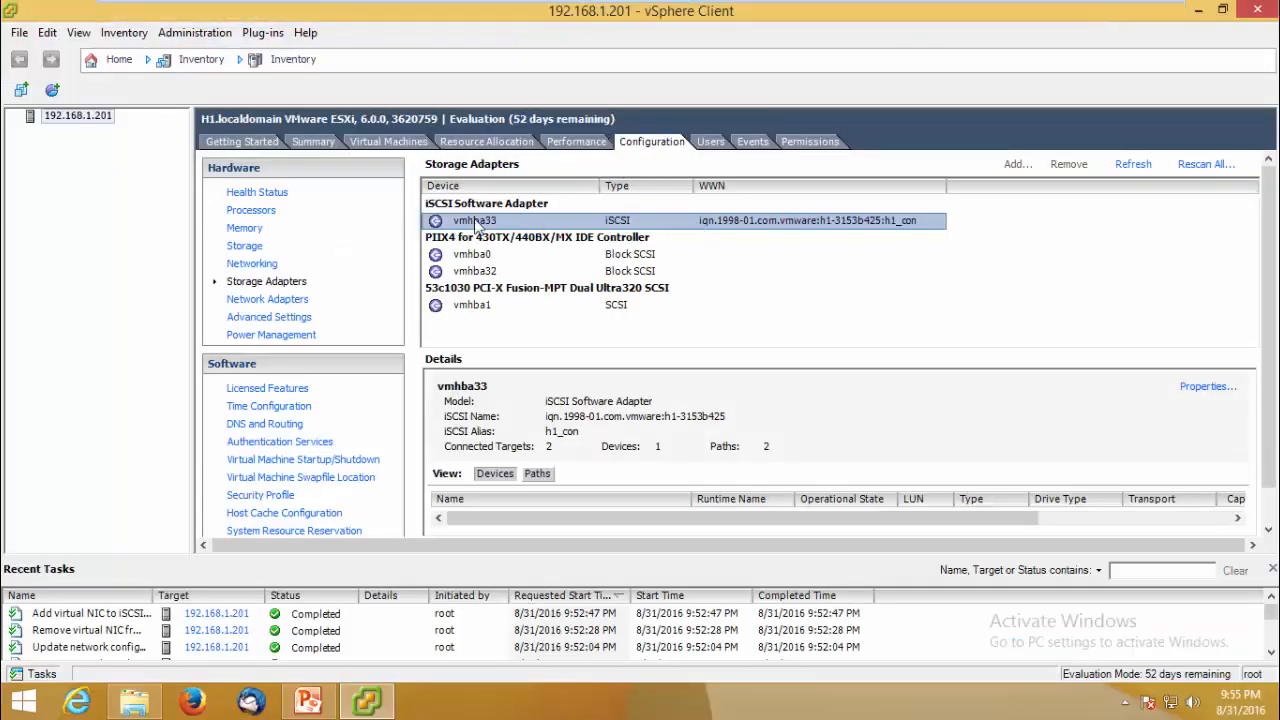
left_click(1206, 164)
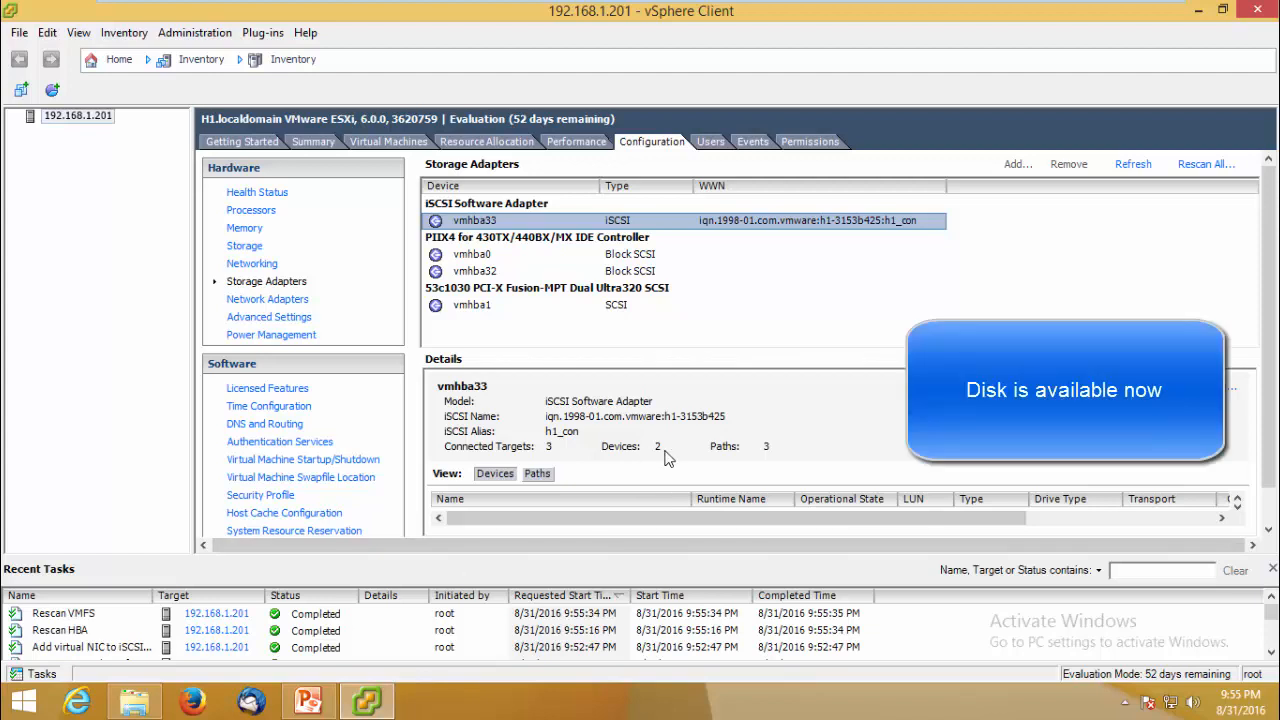
mouse_move(244, 246)
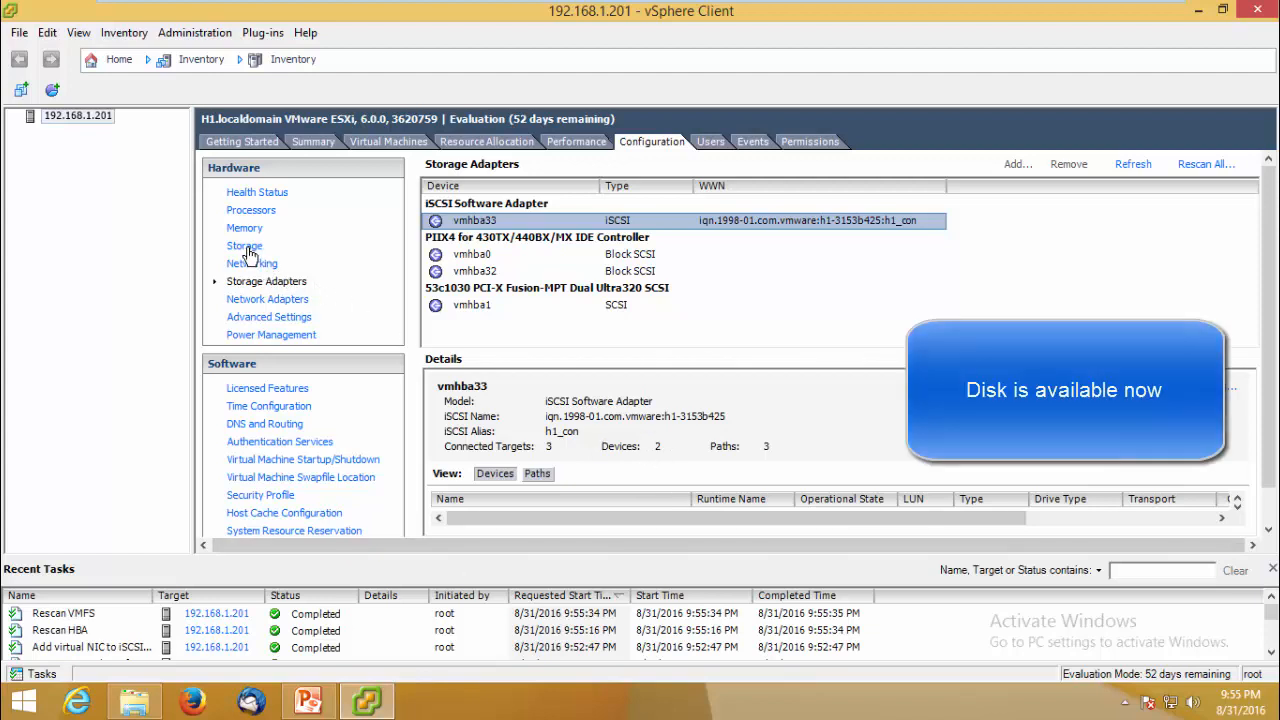
Begin adding a Disk/LUN datastore on the new 29 GB MSFT iSCSI disk with its default partition layout
left_click(244, 244)
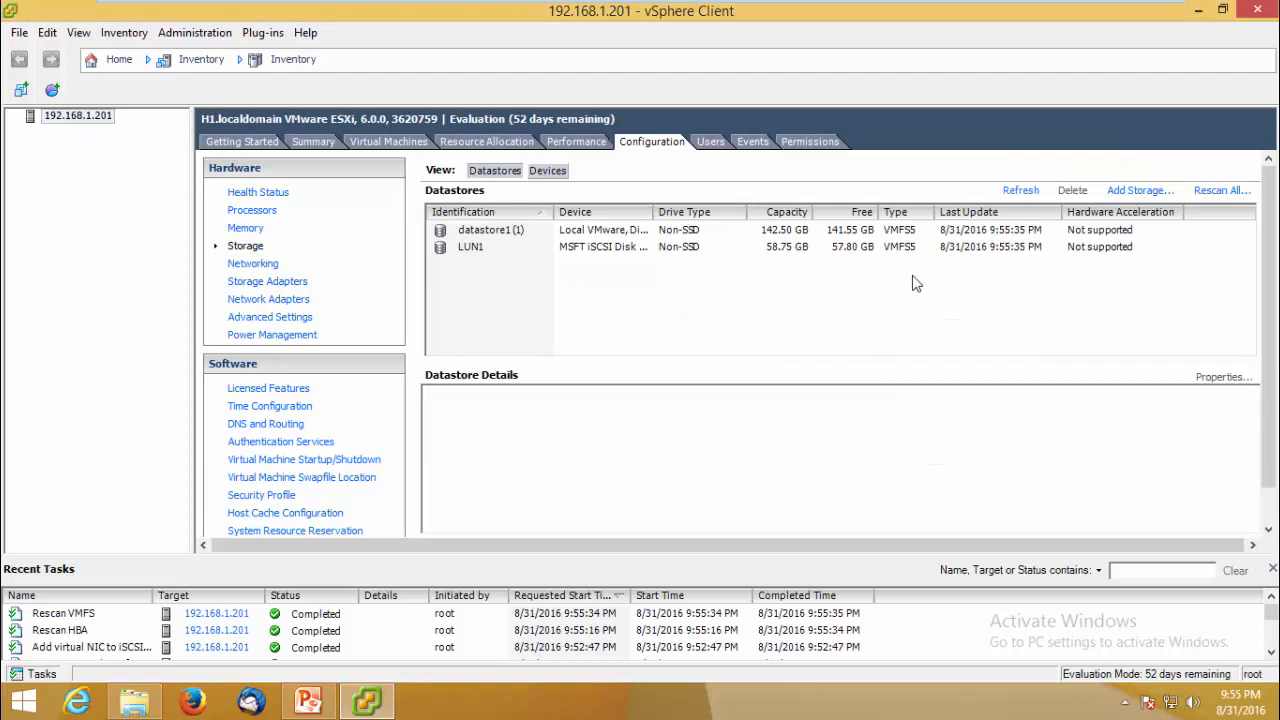
left_click(1138, 190)
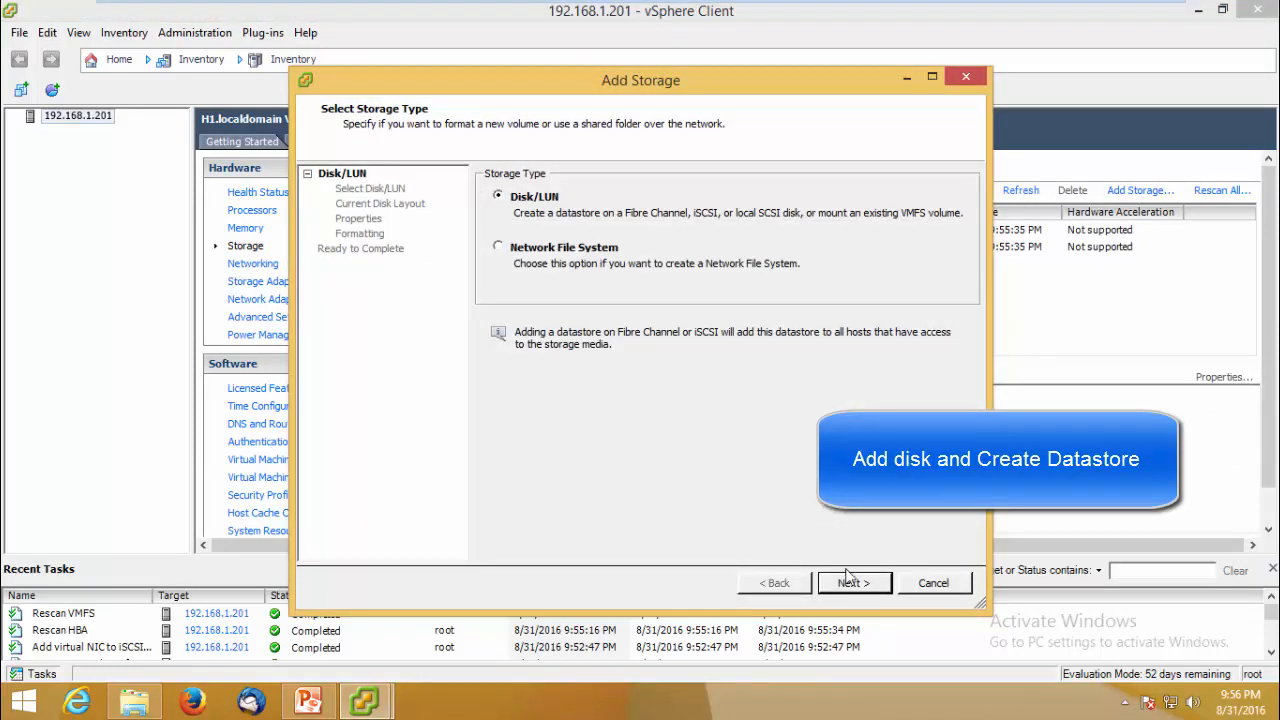
left_click(854, 582)
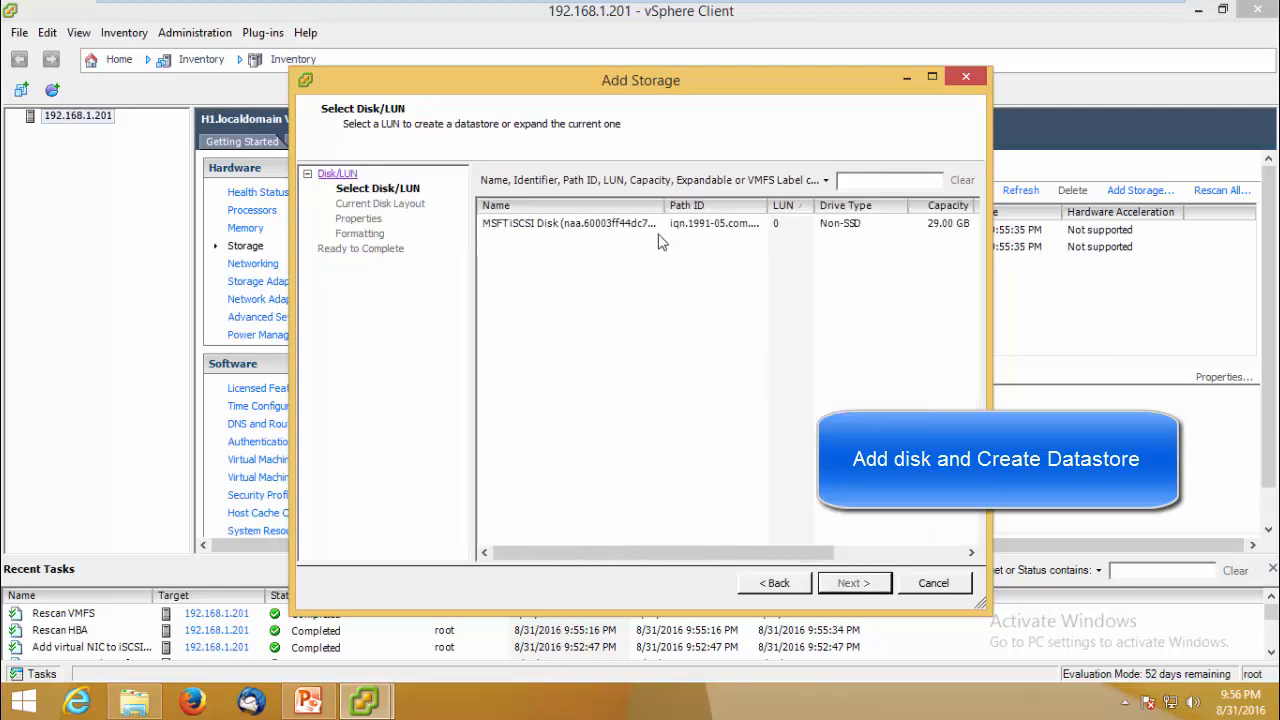
left_click(568, 224)
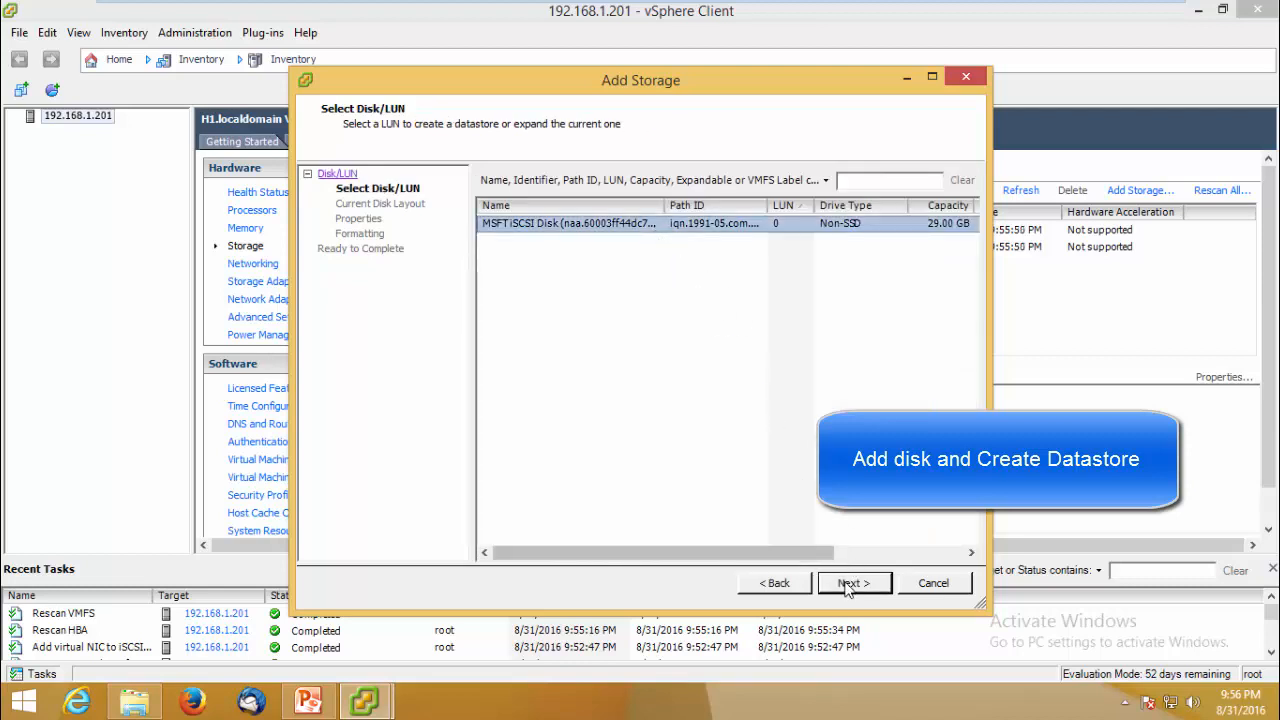
left_click(854, 582)
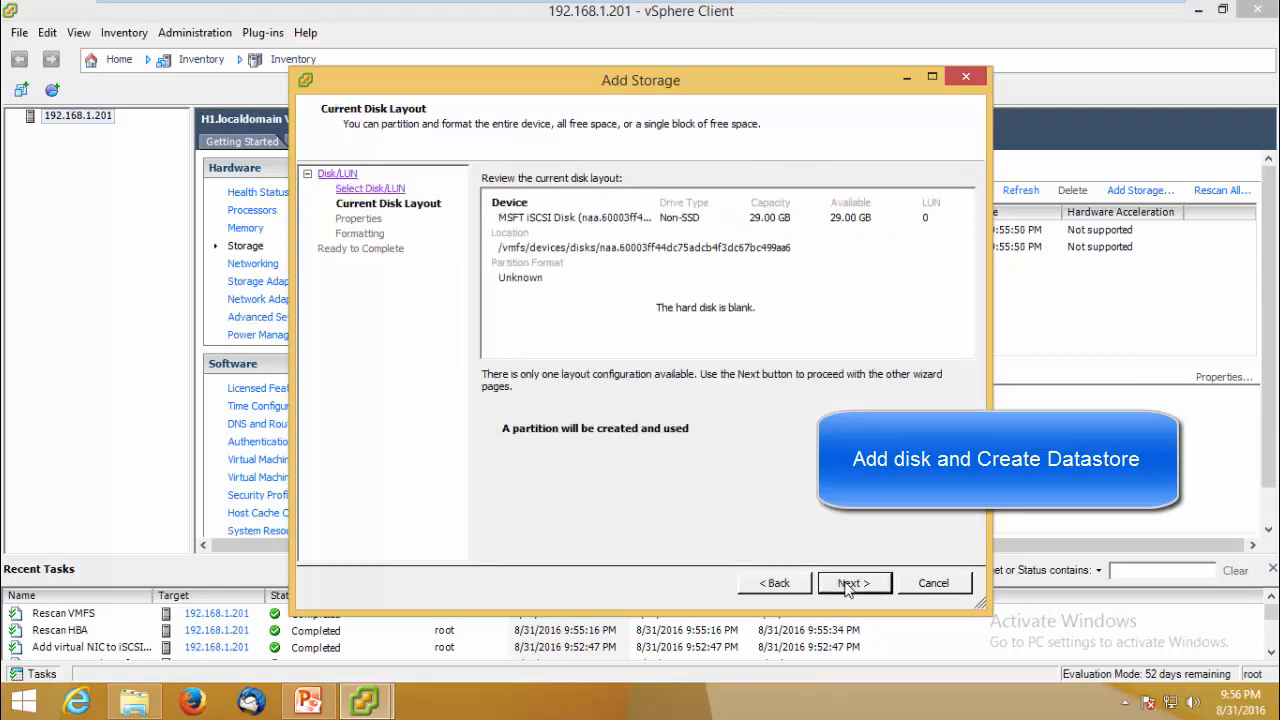
left_click(854, 582)
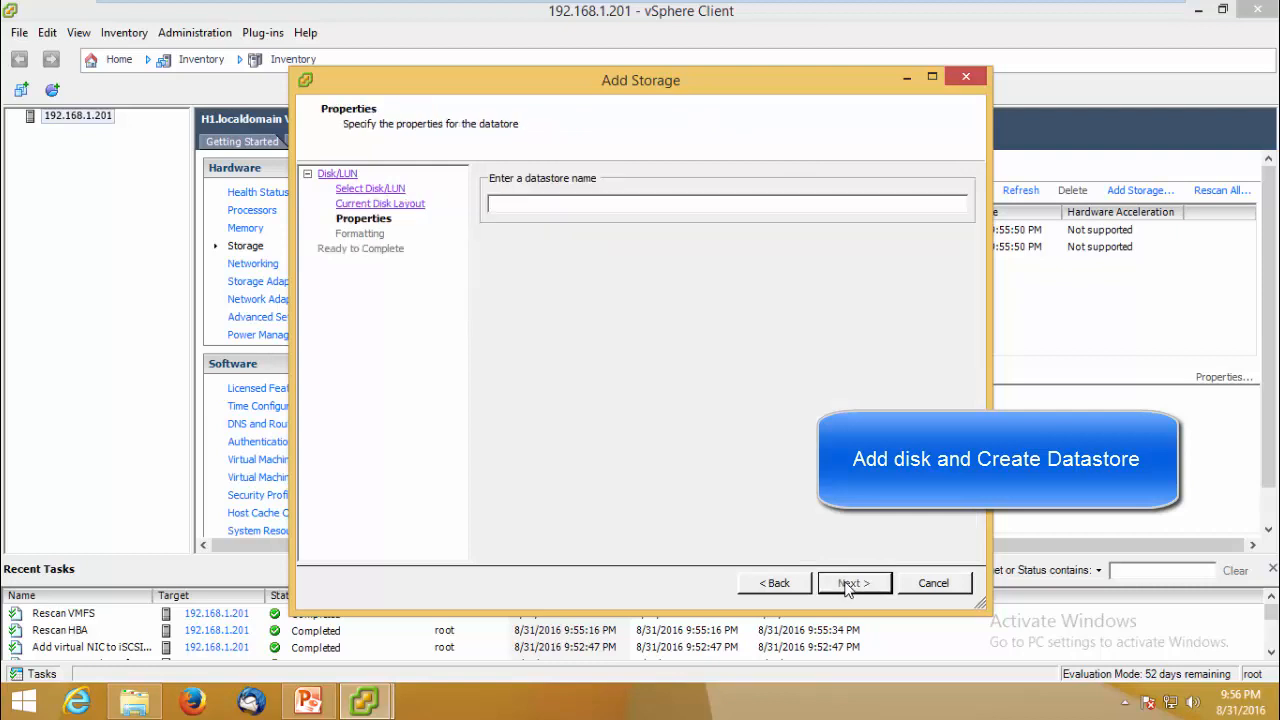
Name the datastore LUN2 and accept the default VMFS formatting options
type("LUN2")
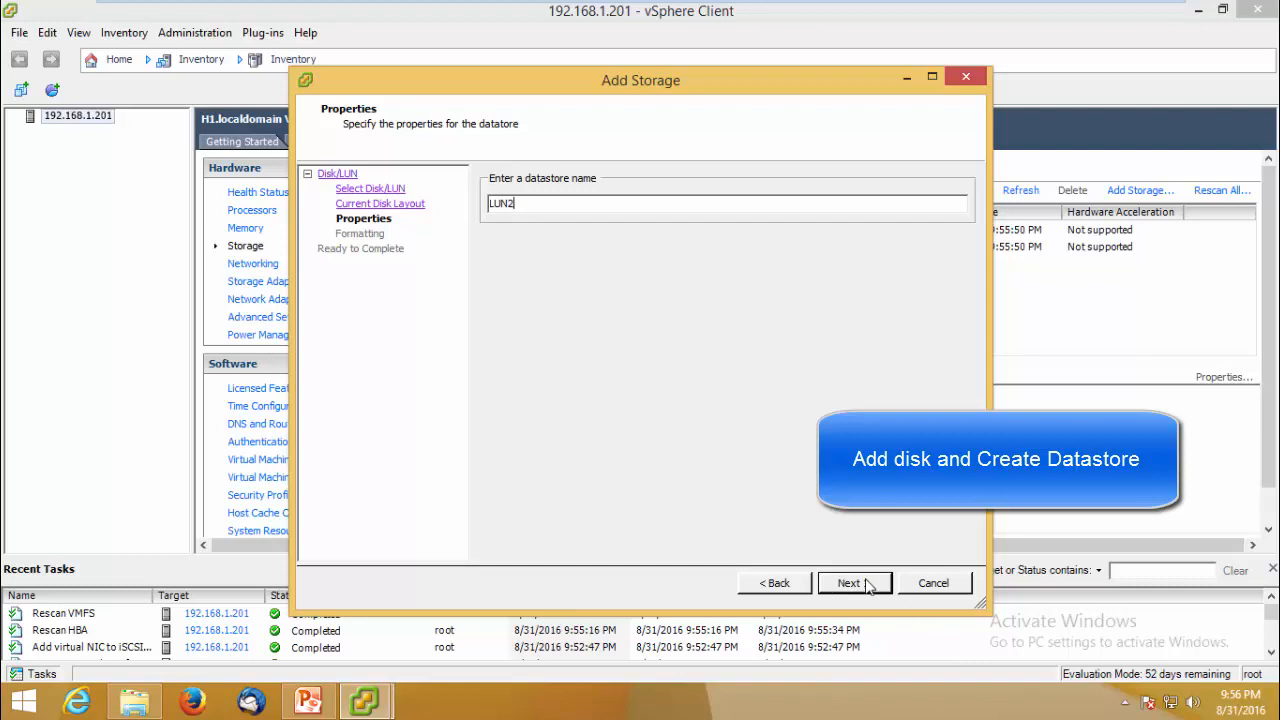
left_click(848, 582)
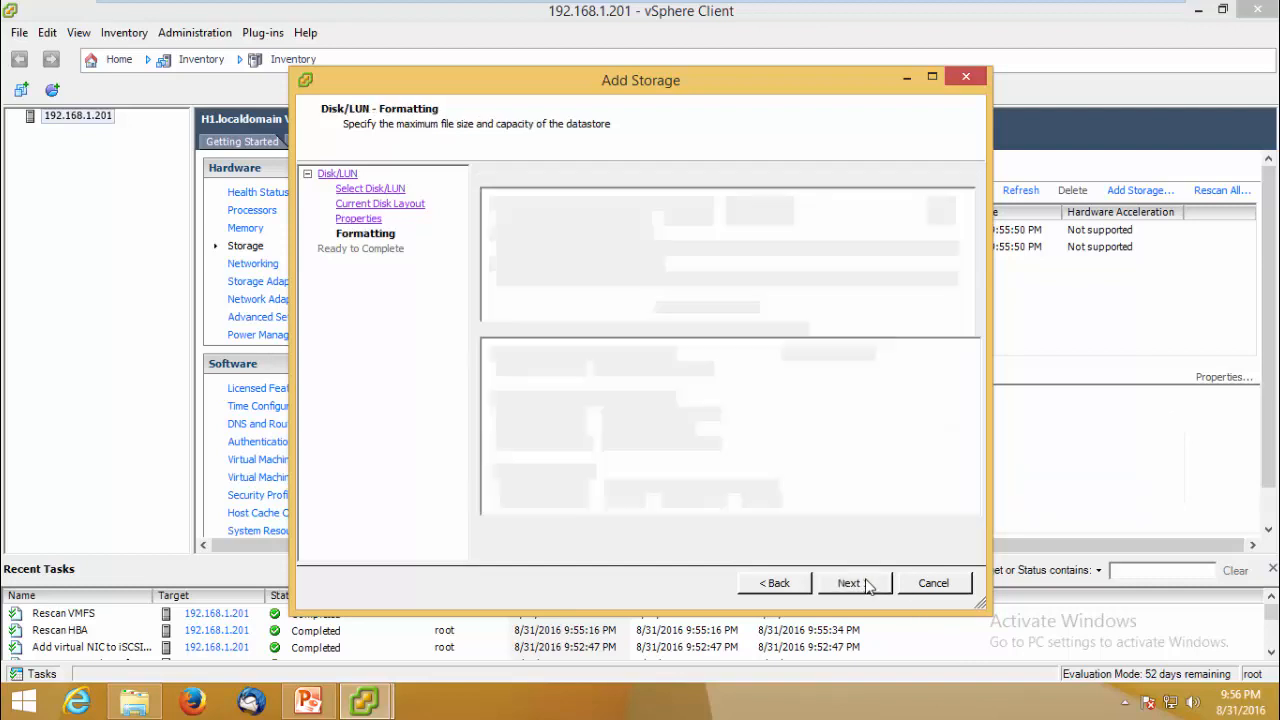
left_click(848, 582)
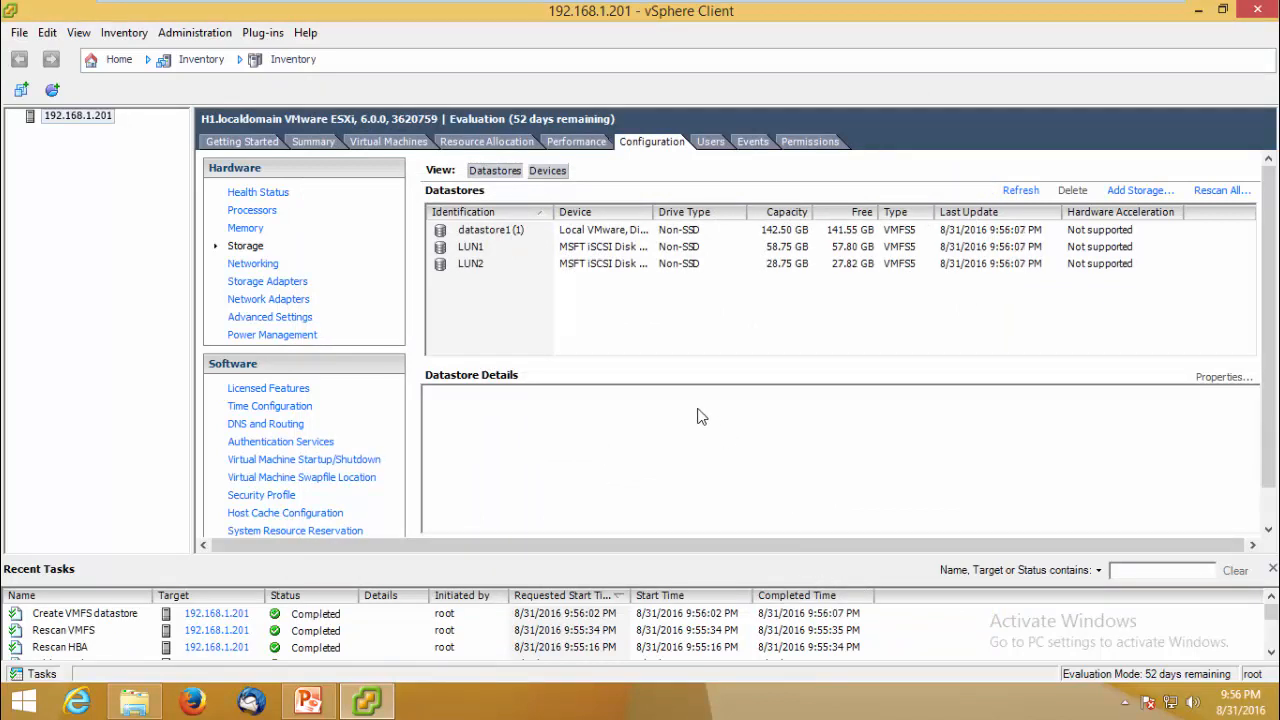
mouse_move(632, 336)
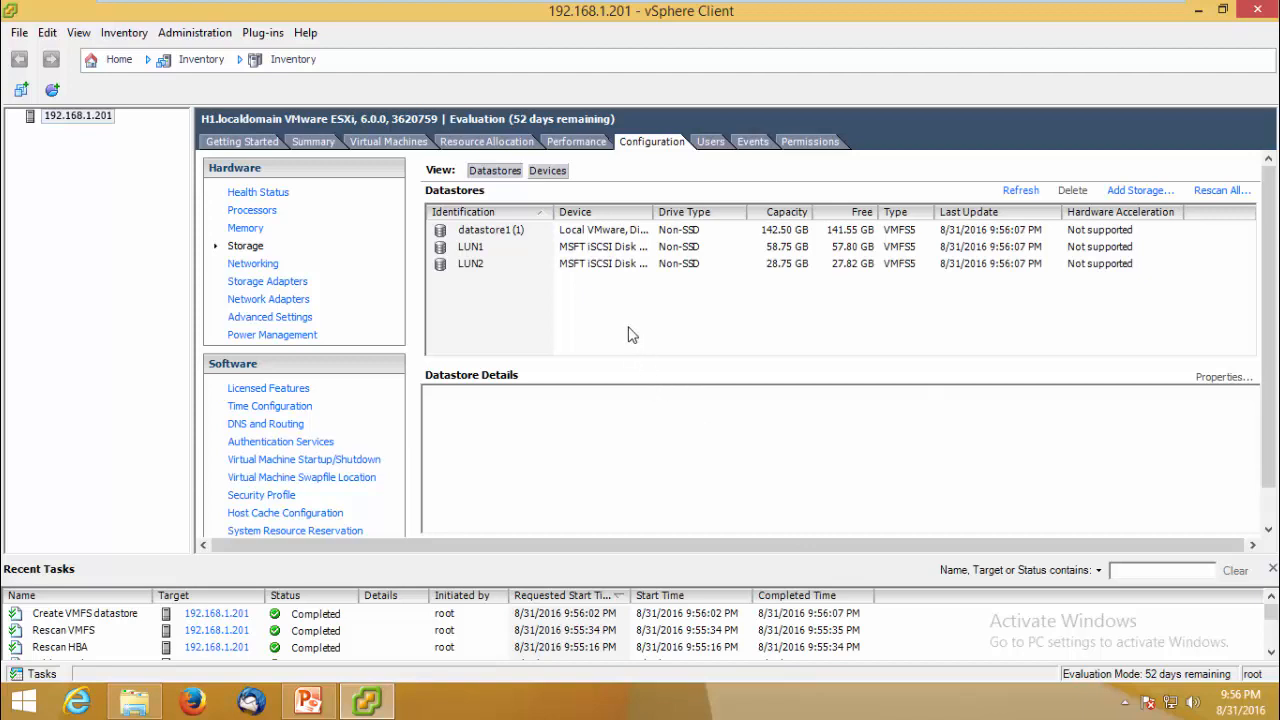